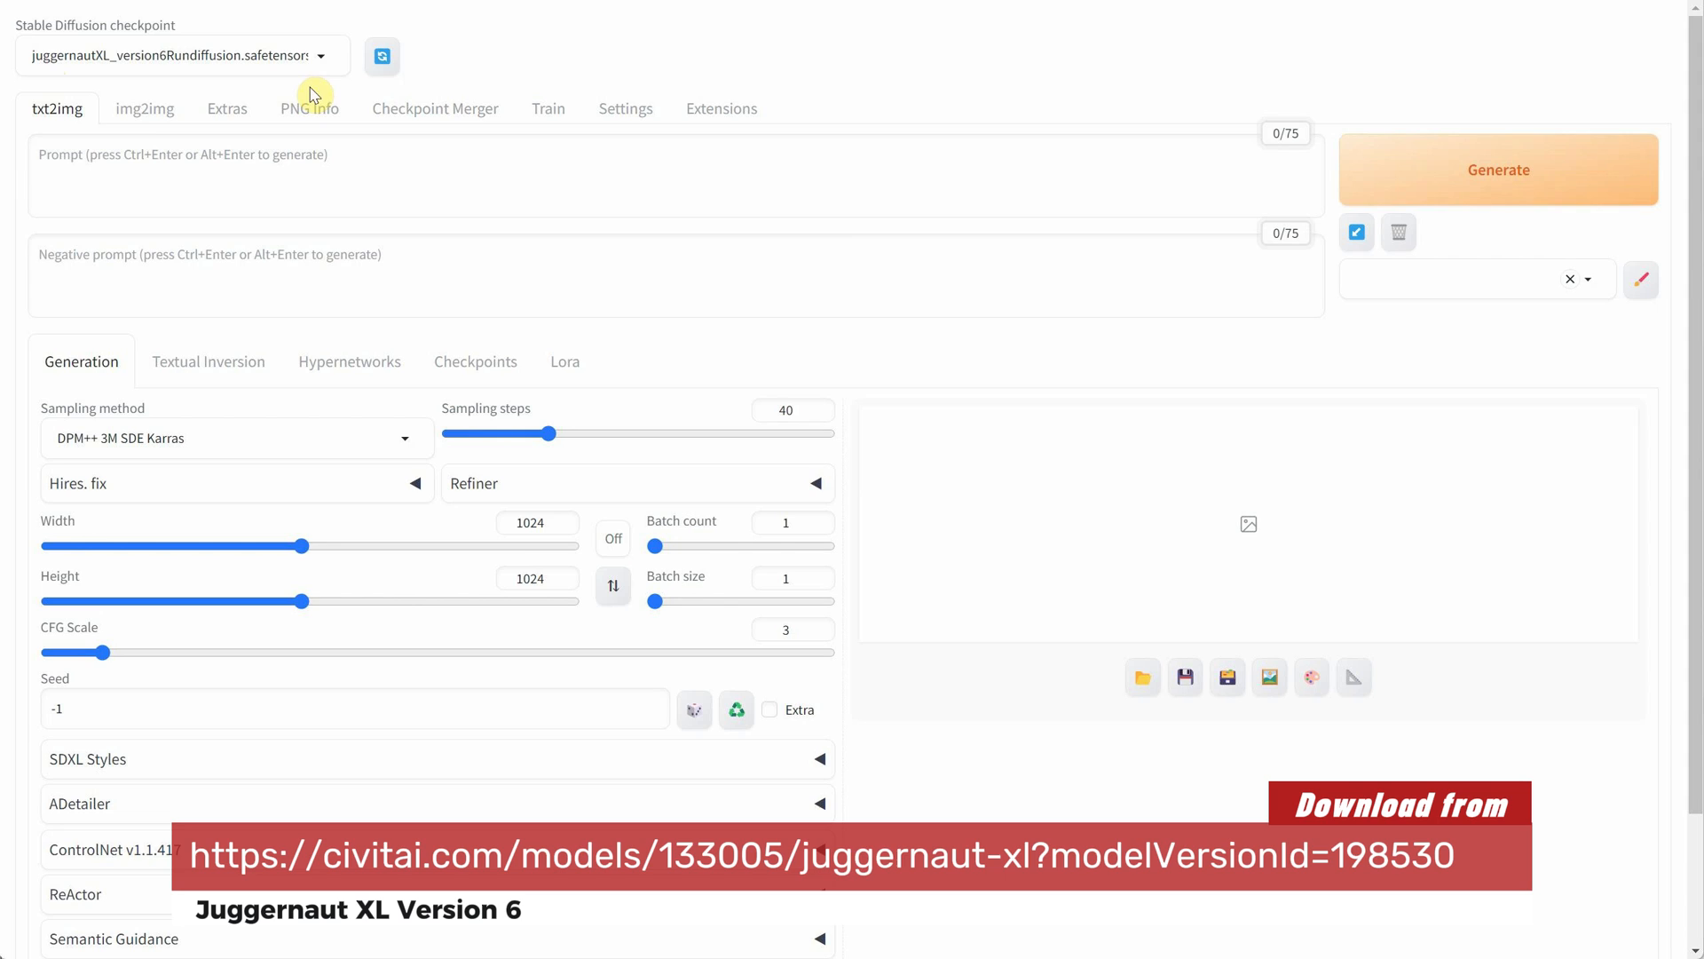
# - Switch to img2img and load '01 a car.png' as the source image
pyautogui.click(144, 108)
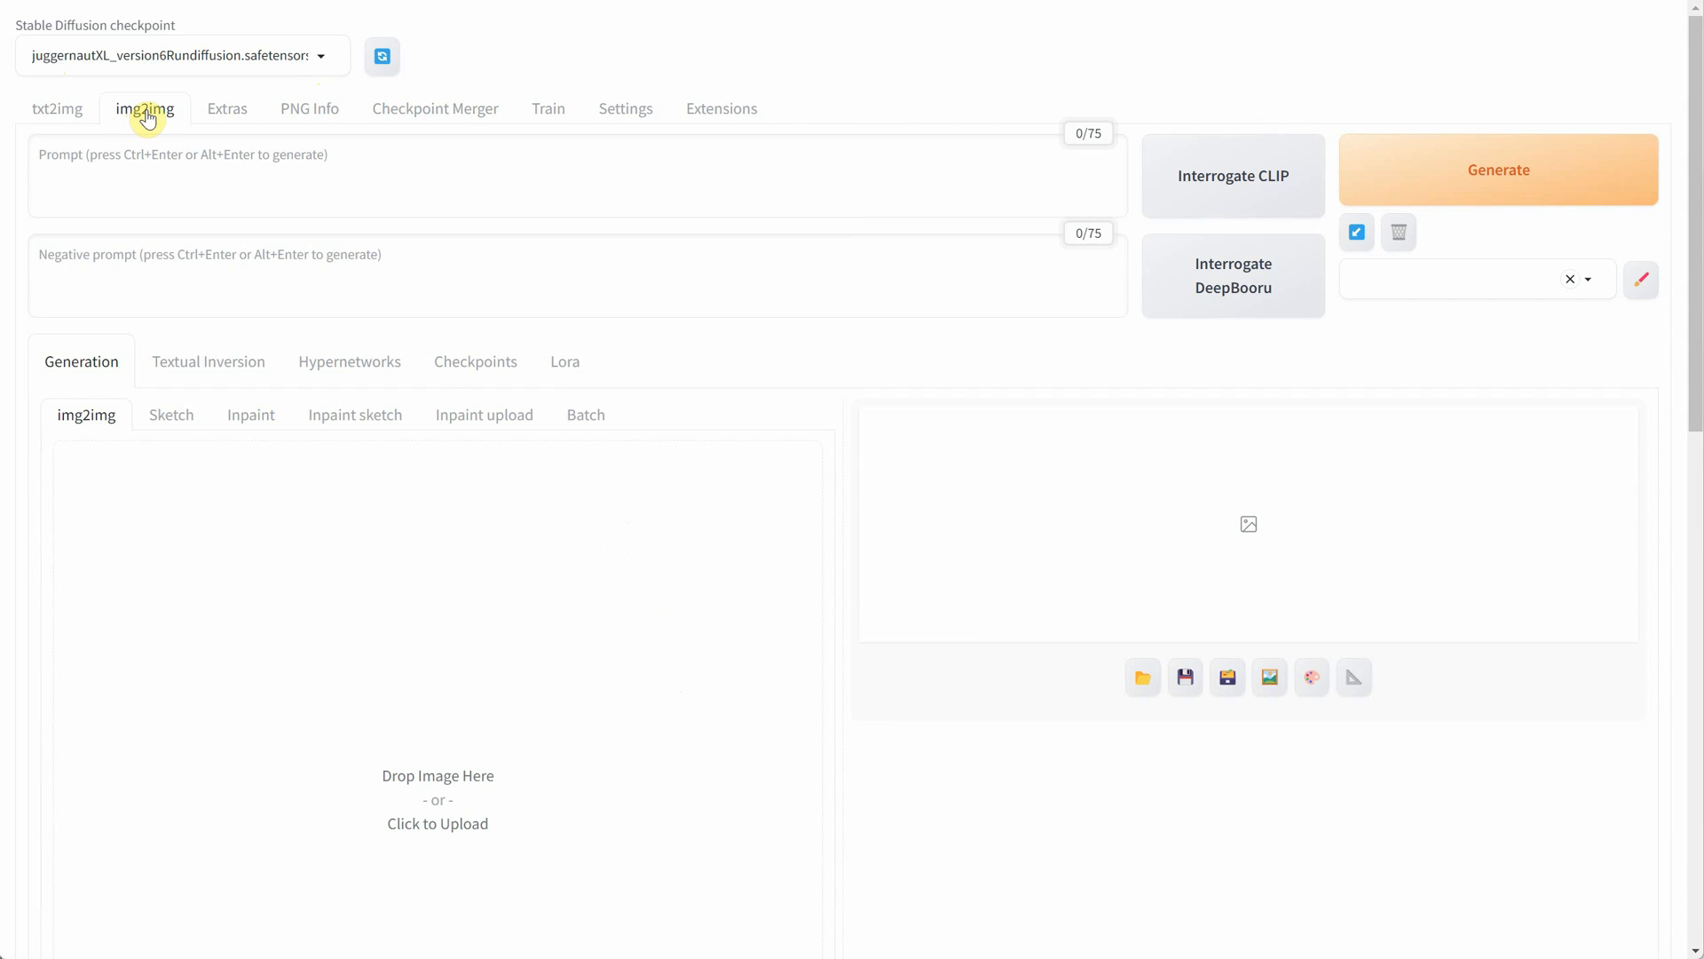
pyautogui.moveTo(410, 640)
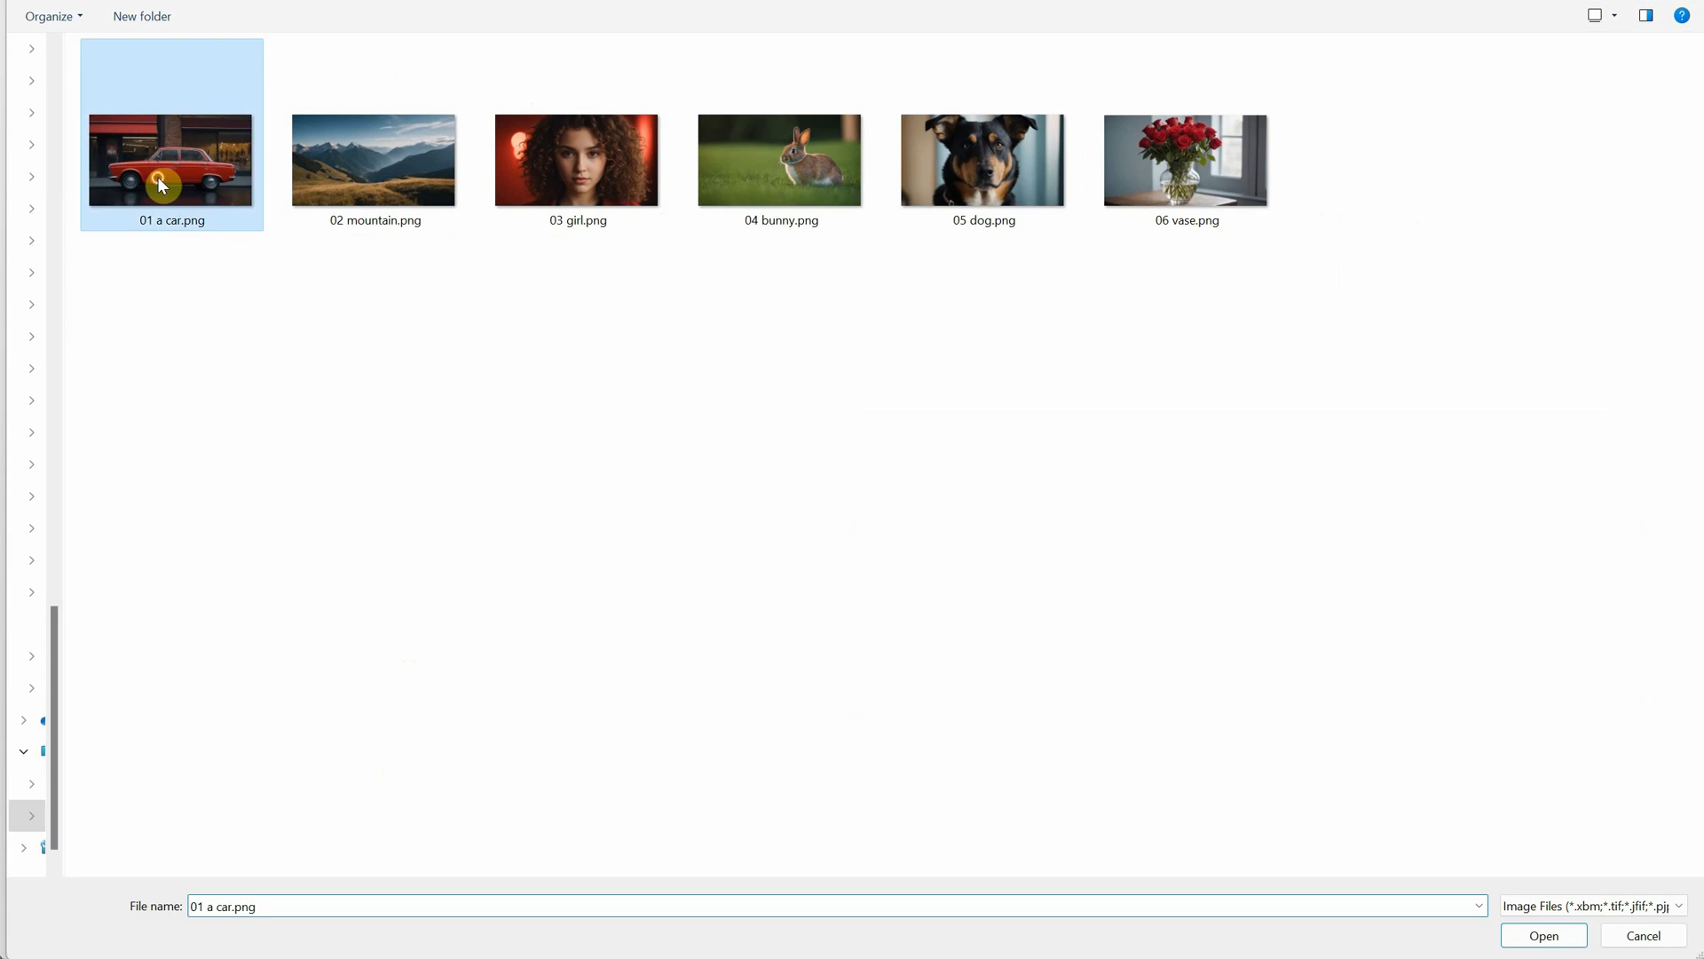
pyautogui.click(1543, 935)
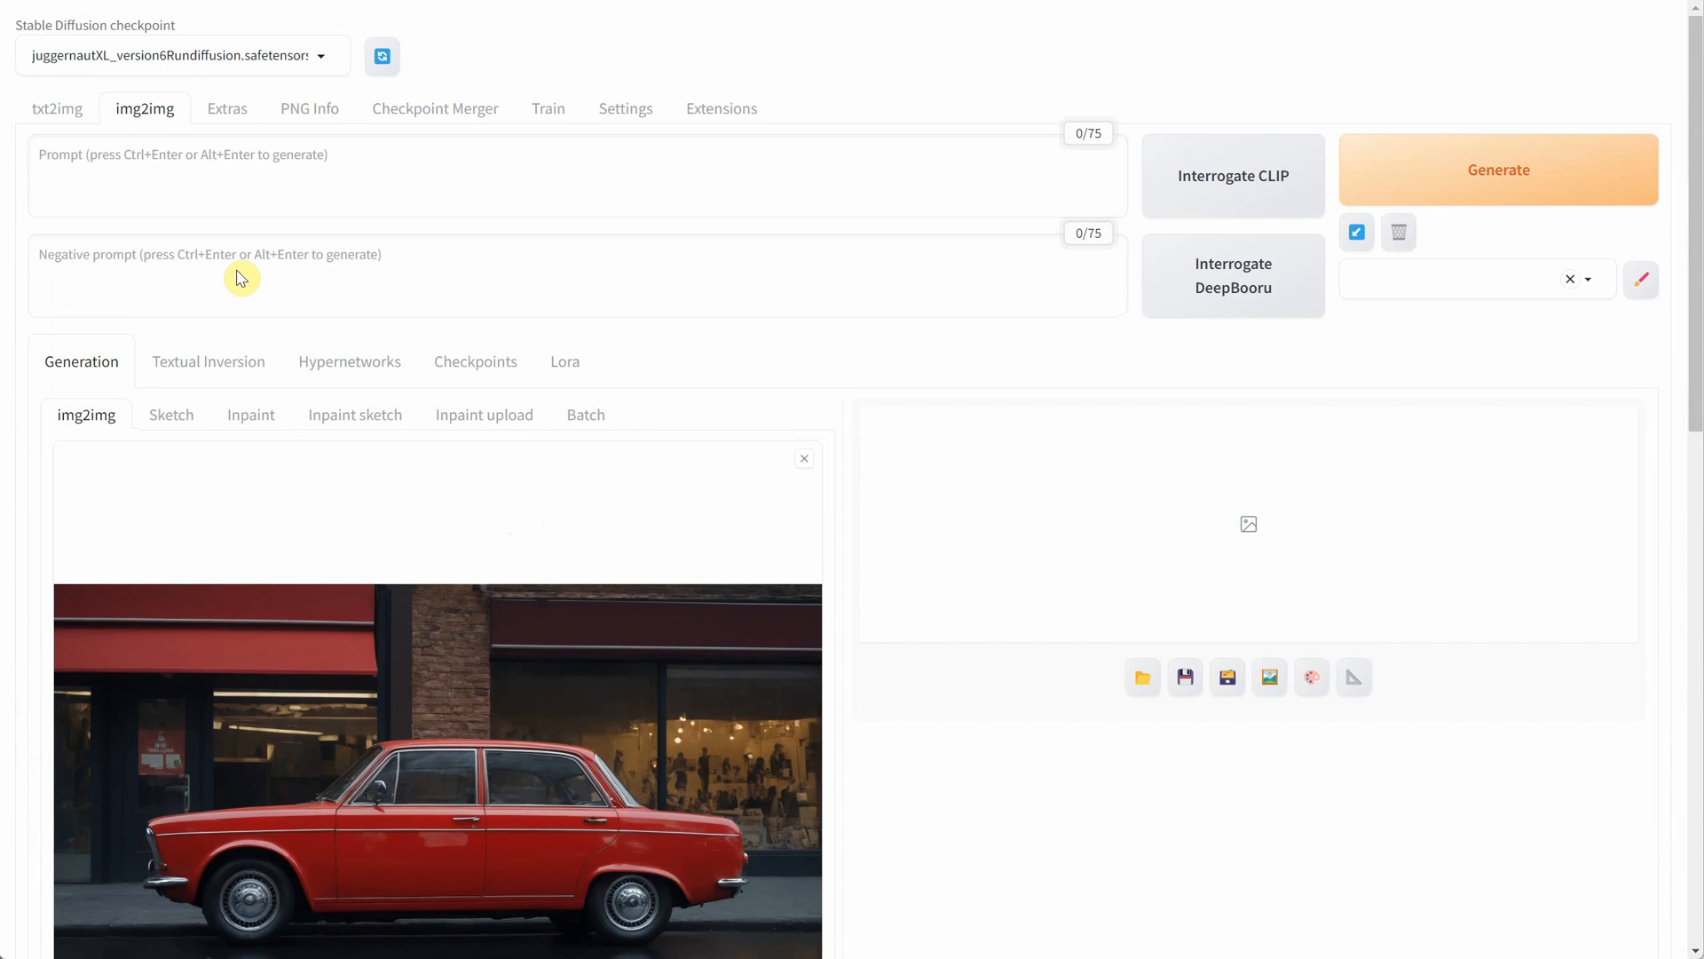
# - Enter a negative prompt against photo/photorealistic/anime looks and interrogate CLIP for a car caption
pyautogui.write('photo, photographic, anime, photorealistic, 35mm film, deformed, glitch, low contrast, noisy')
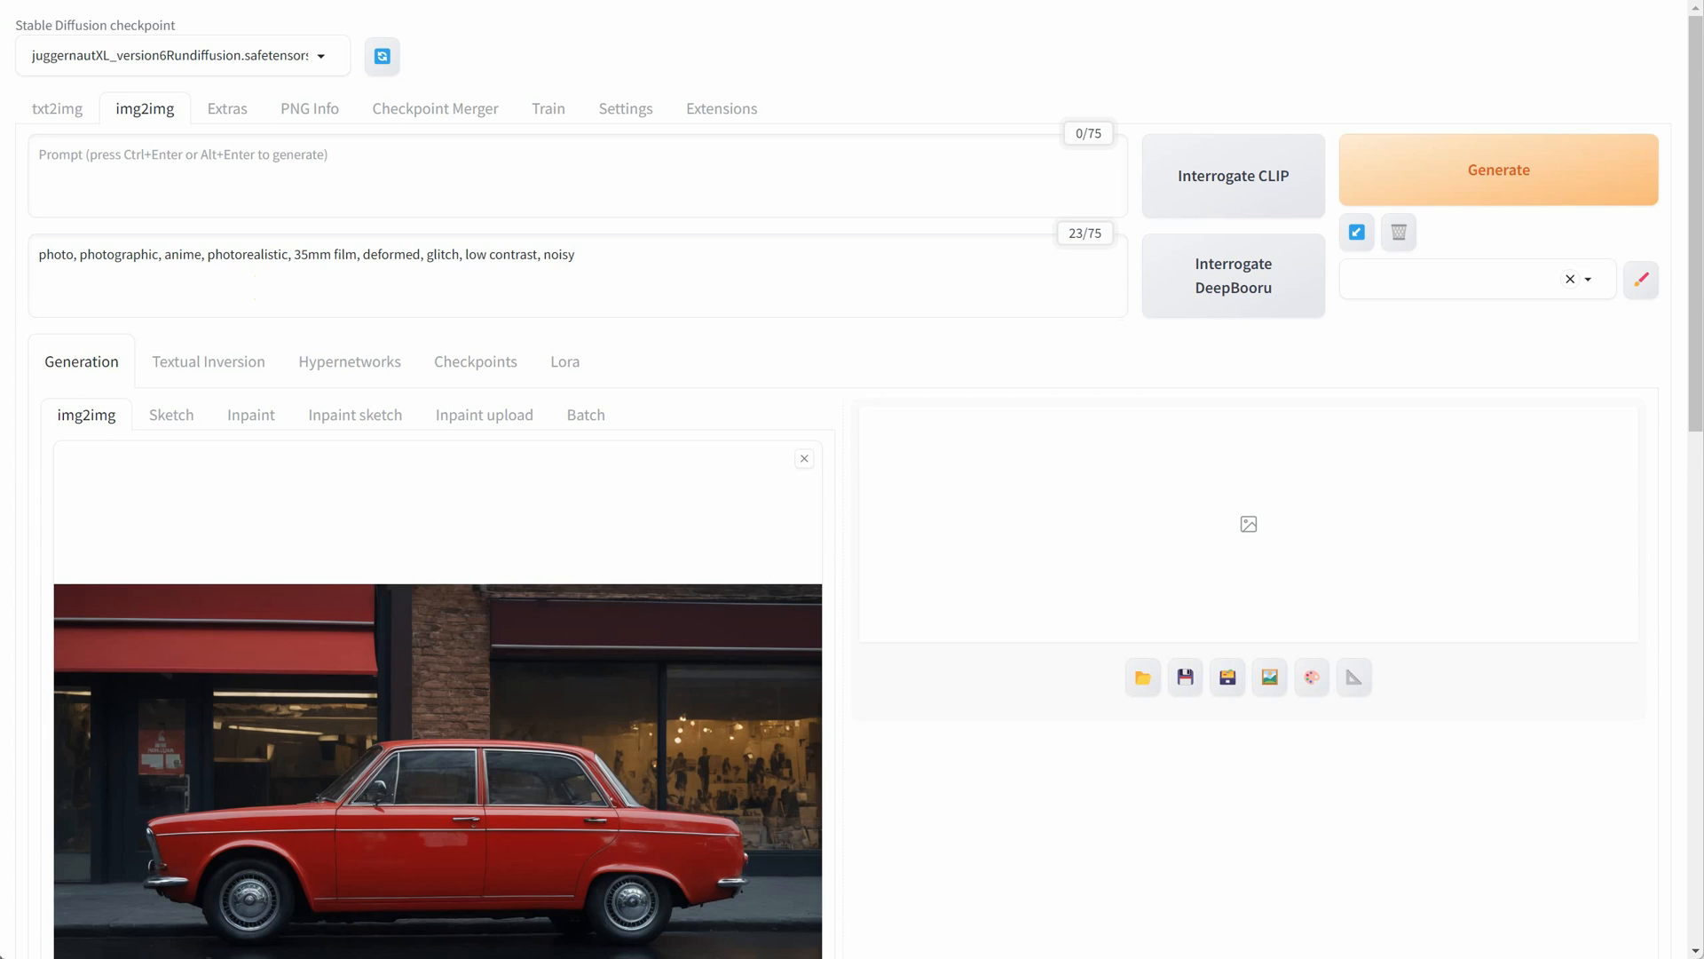
pyautogui.click(637, 183)
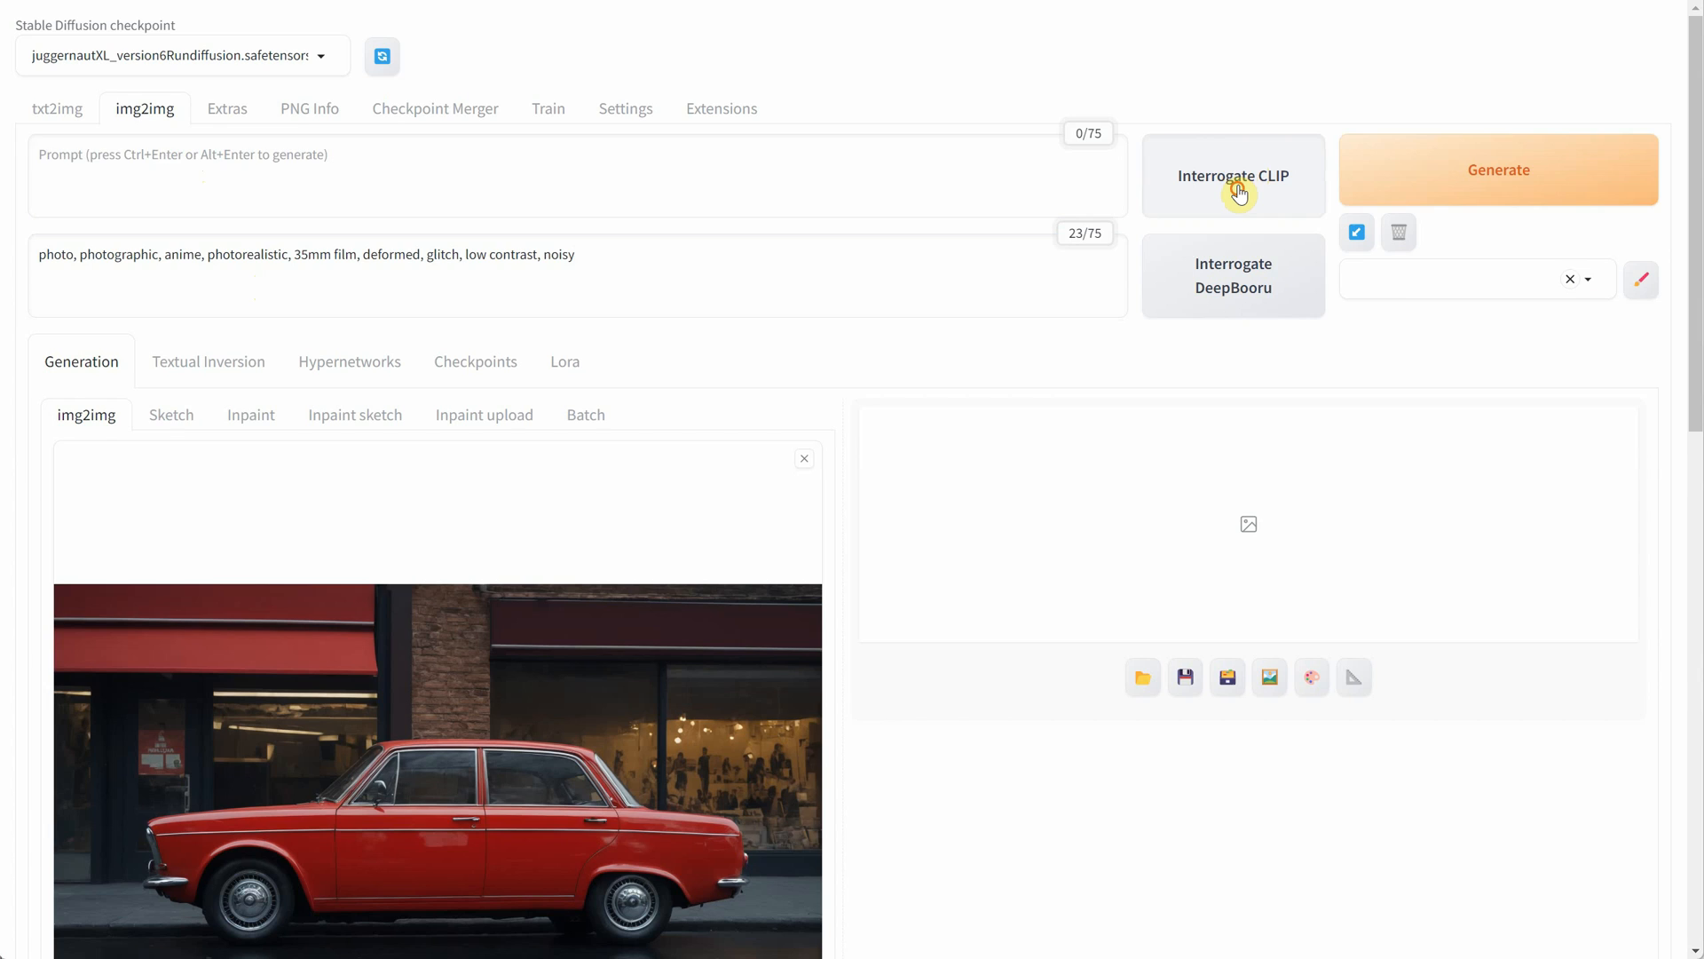
pyautogui.click(1232, 176)
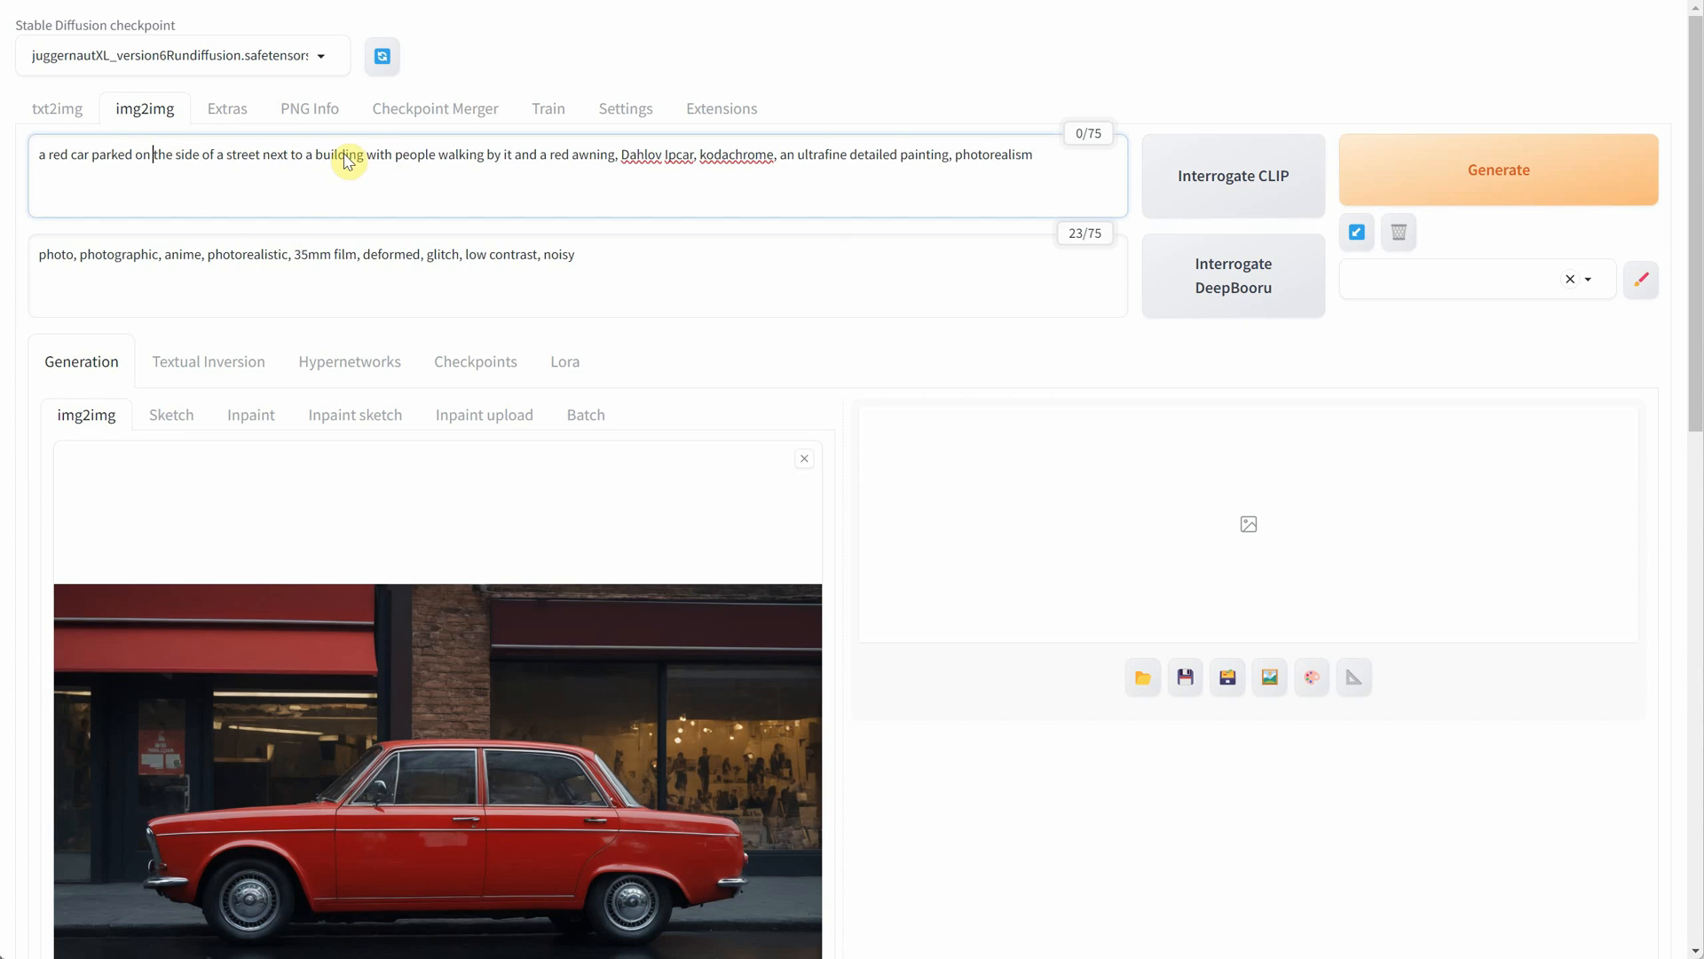
# - Trim the caption's end and append 'amazing vivid watercolor painting, fluid washes of color...' style terms
pyautogui.moveTo(364, 153); pyautogui.dragTo(838, 153)
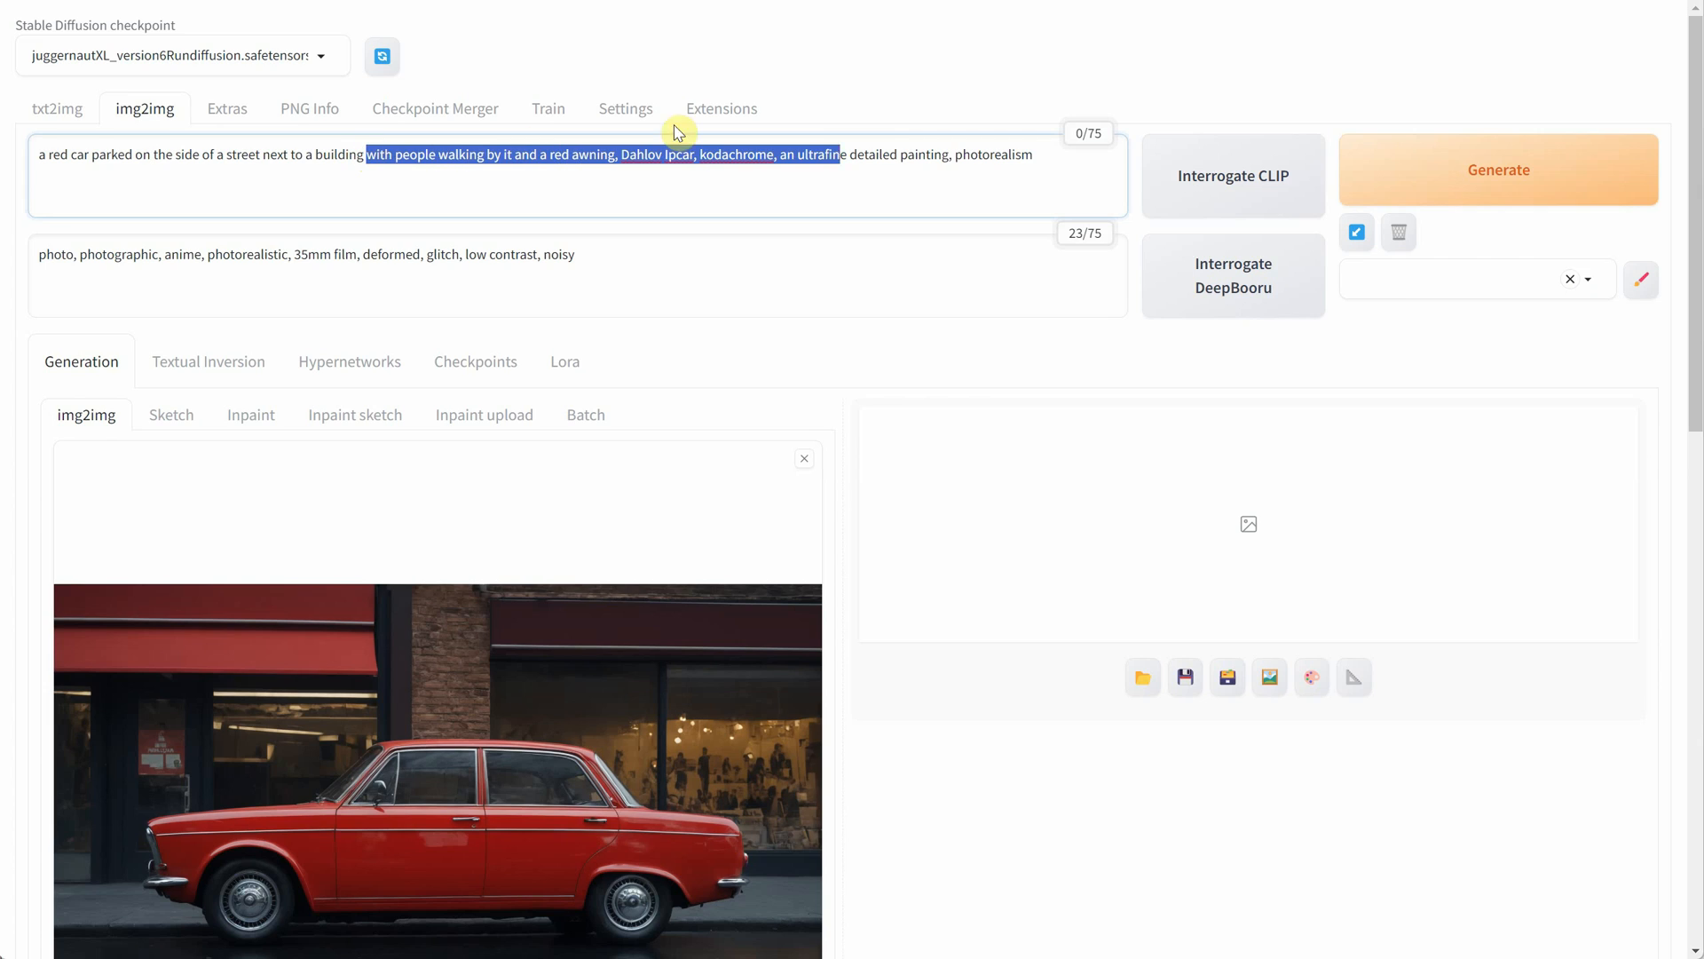
pyautogui.press('Delete')
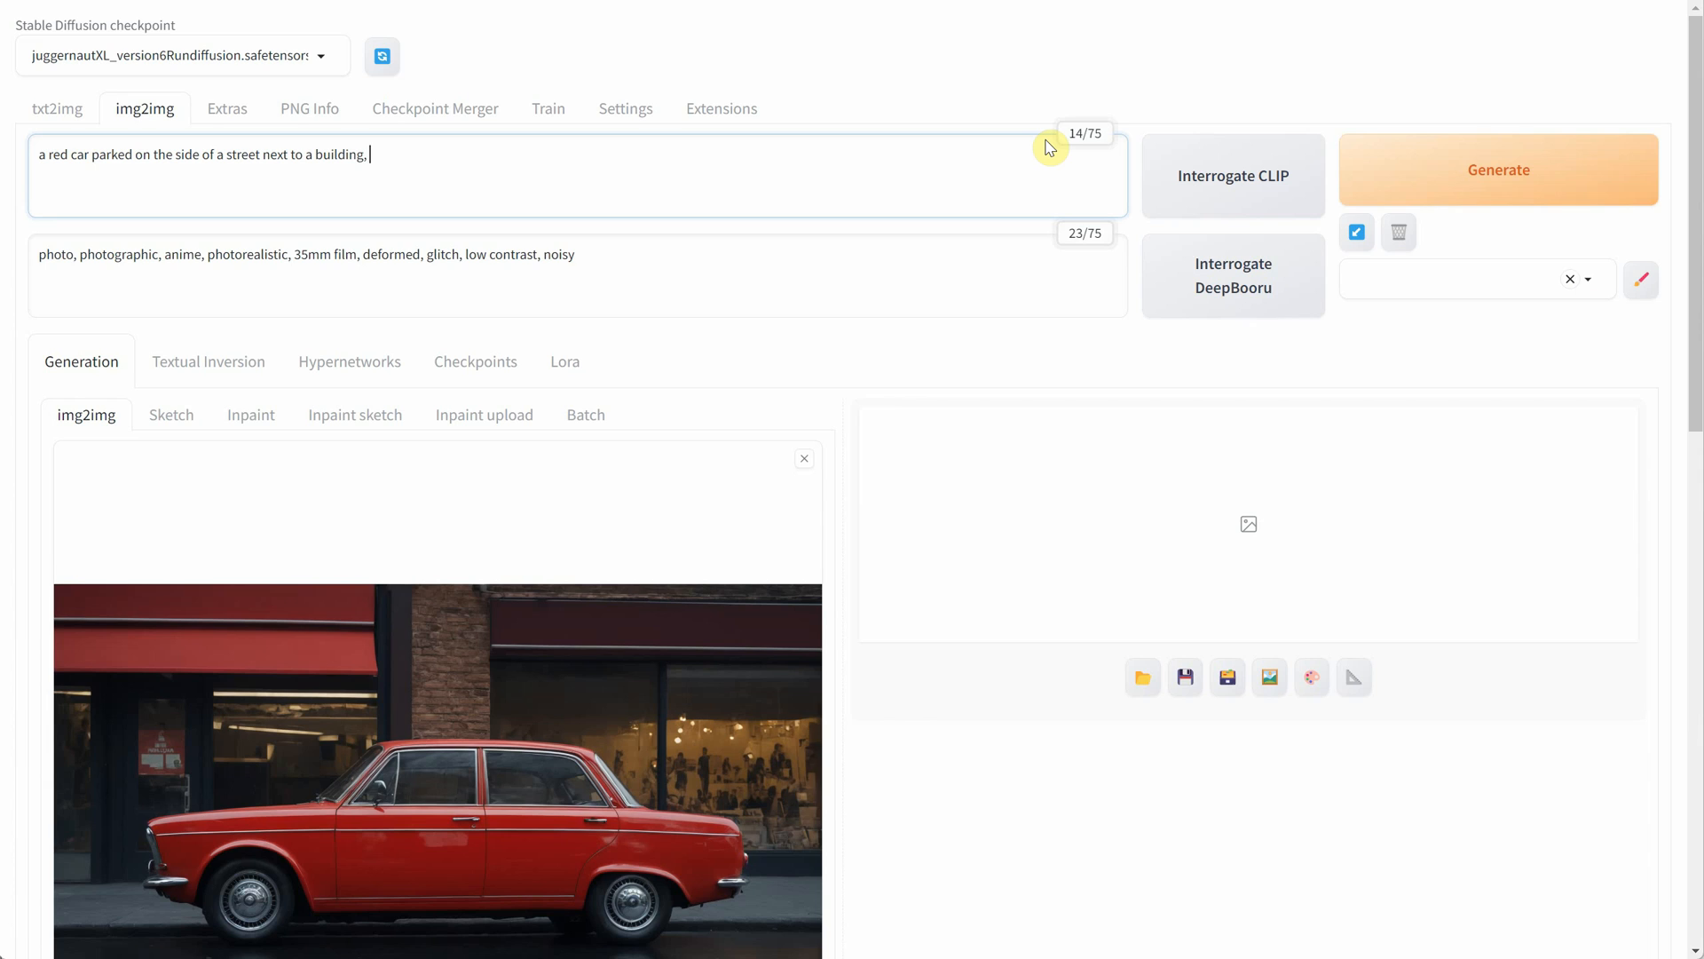
pyautogui.write('amazing vivid watercolor painting, fluid washes of color blend seamlessly, watercolor paper texture, drips, sharp, beautiful, painterly, detailed, textural, artistic')
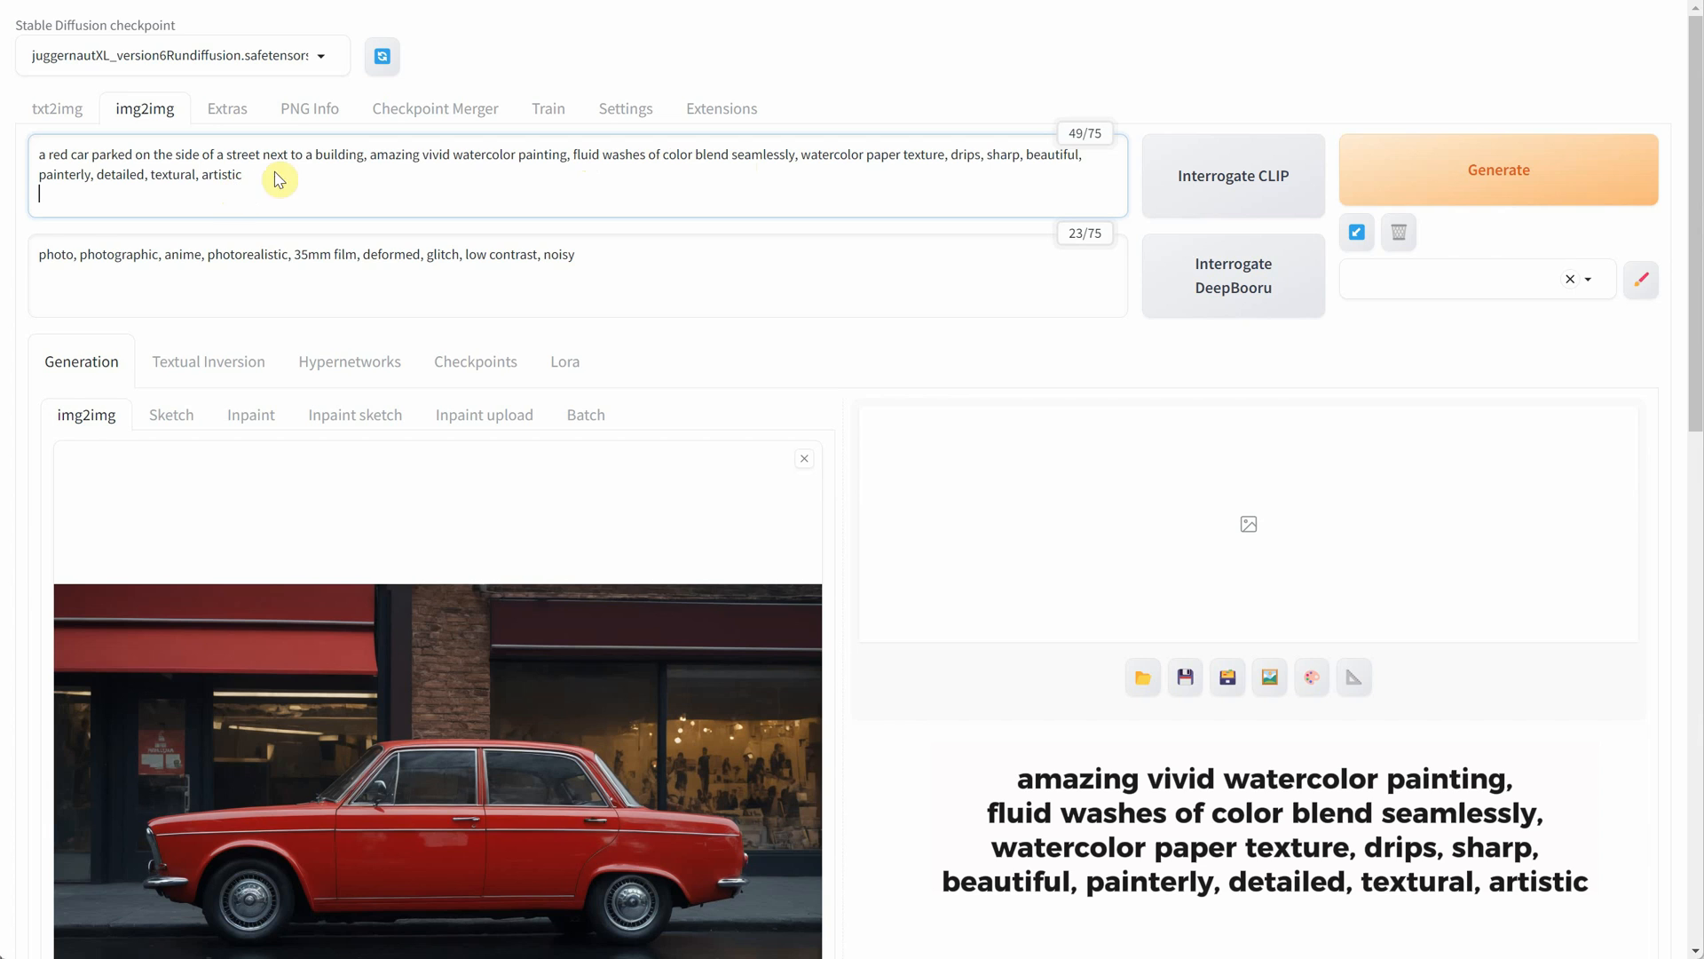
# - Lock the output size to a 16:9 frame of 1200 by 672 and adjust denoising strength
pyautogui.scroll(-3)
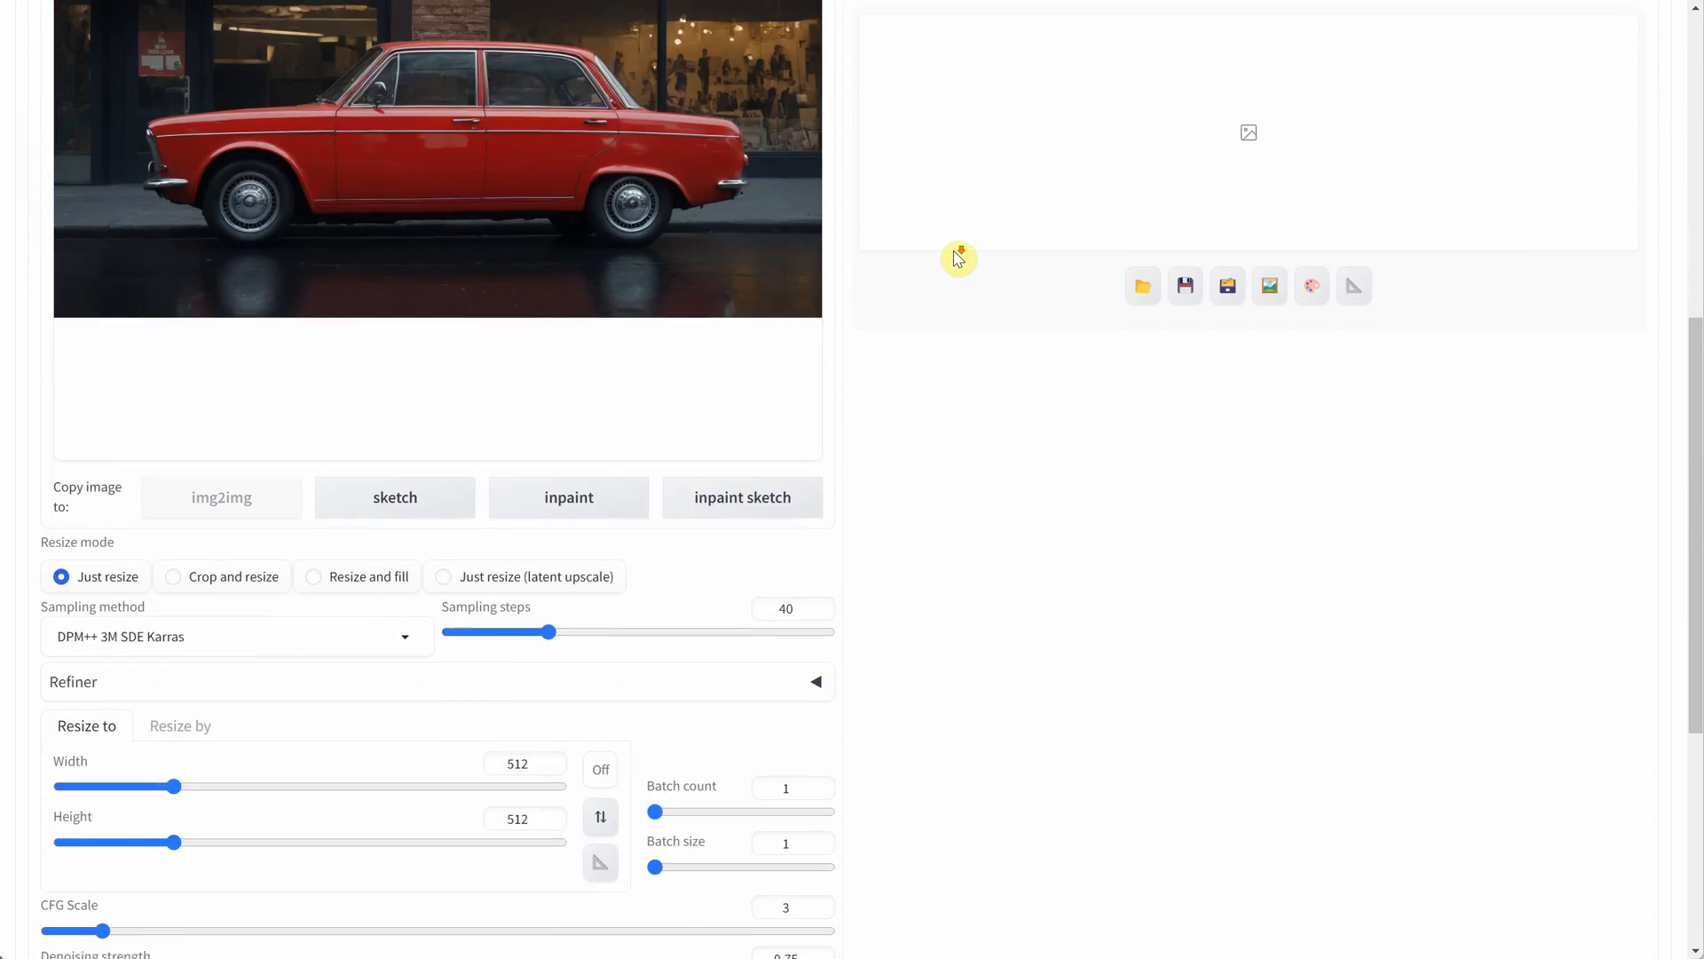
pyautogui.scroll(-3)
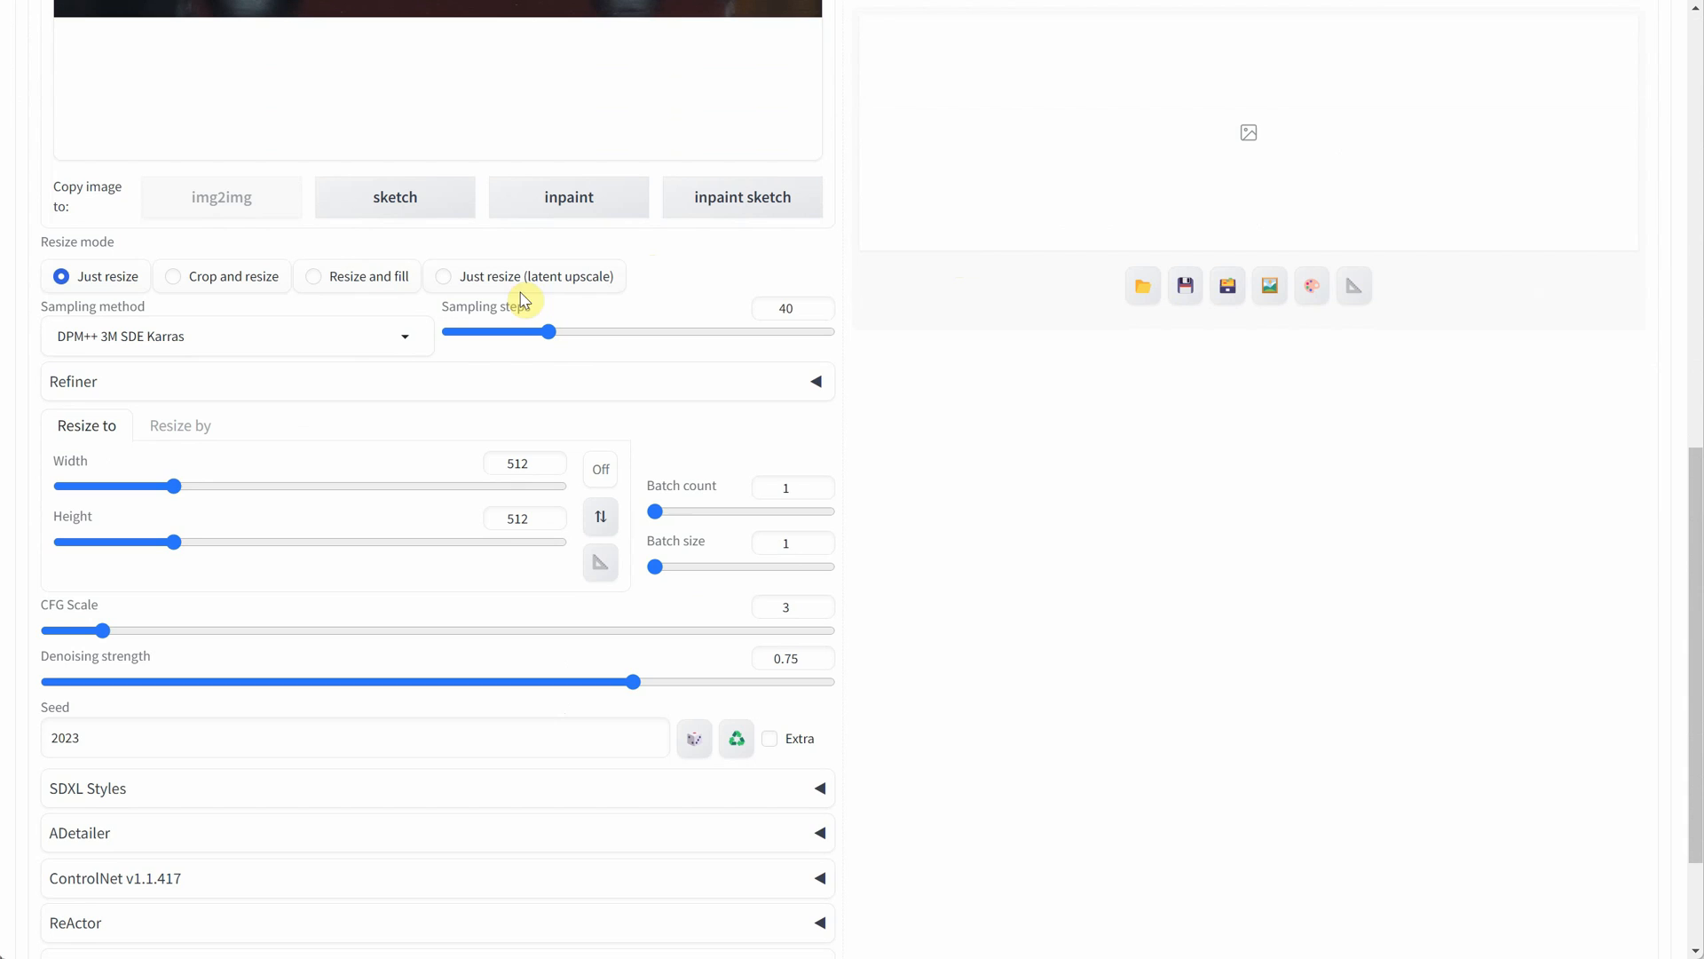
pyautogui.click(236, 335)
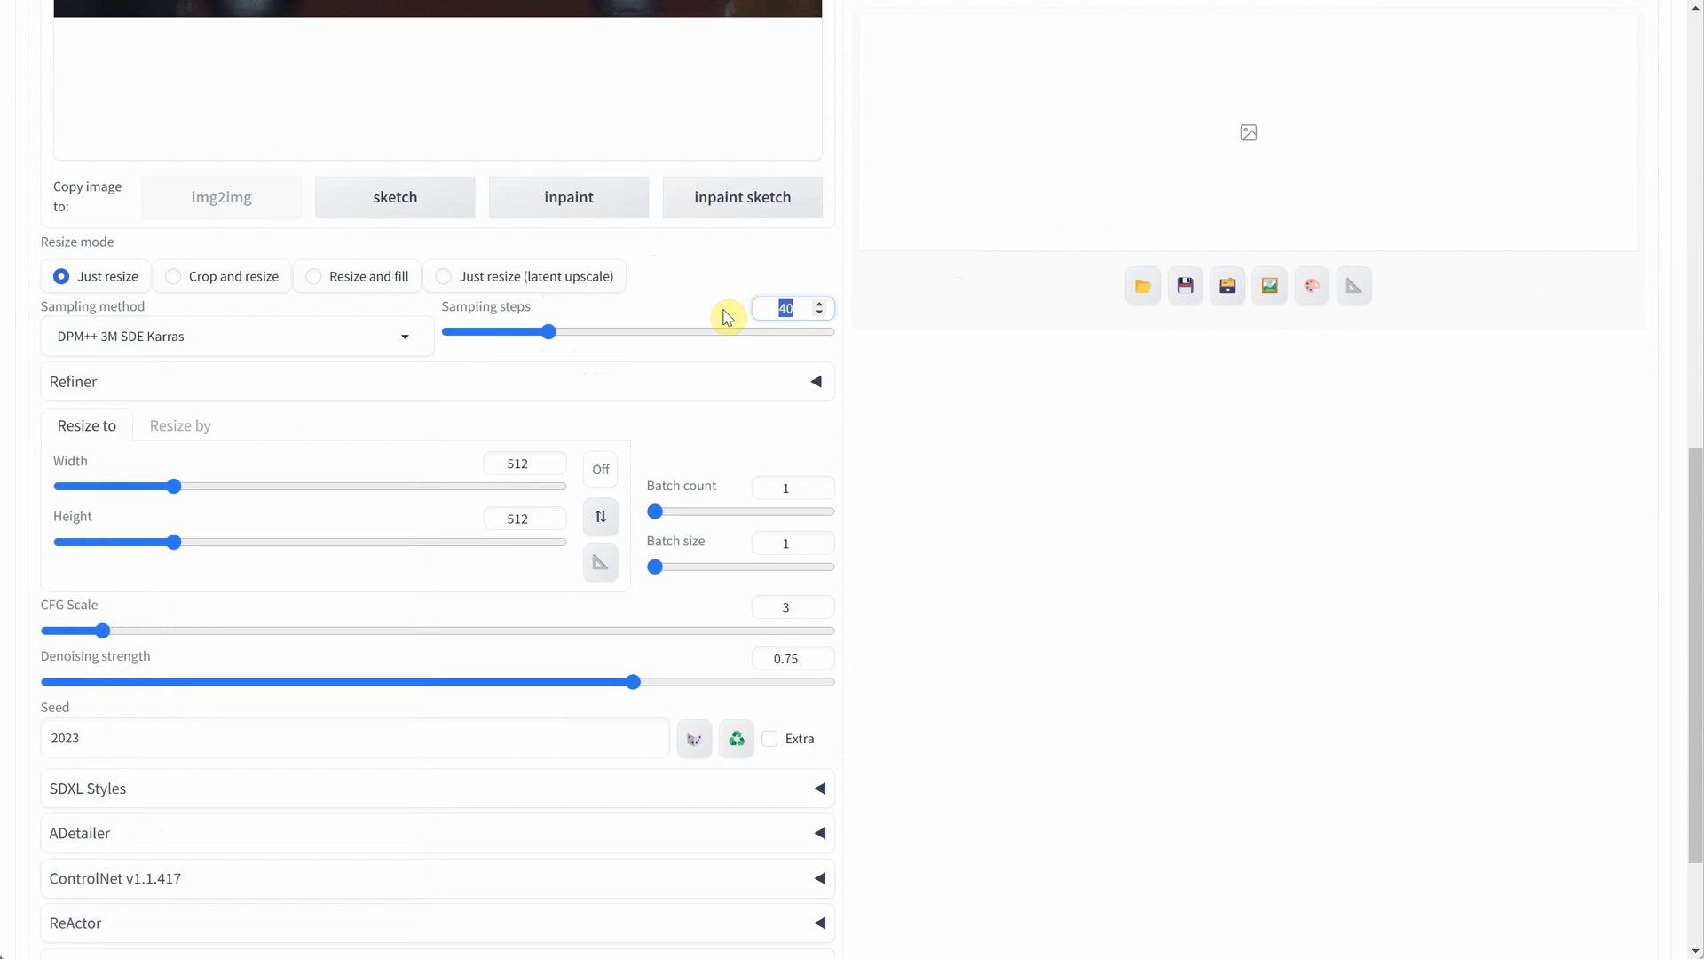
pyautogui.click(598, 370)
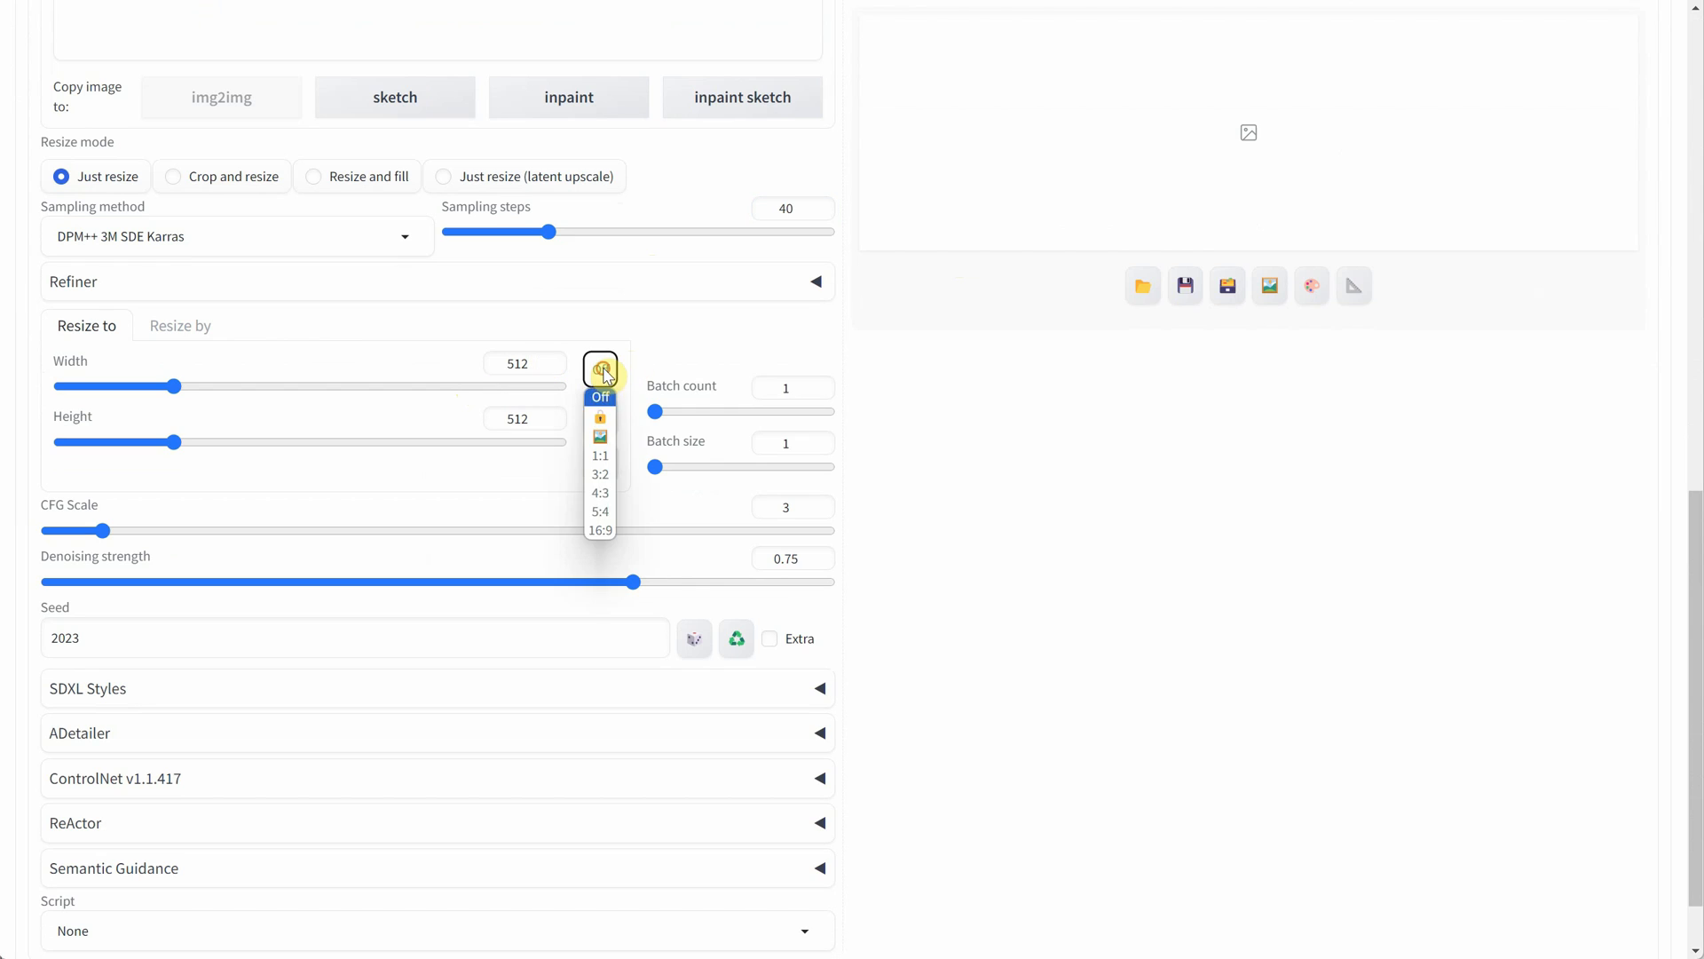
pyautogui.click(598, 531)
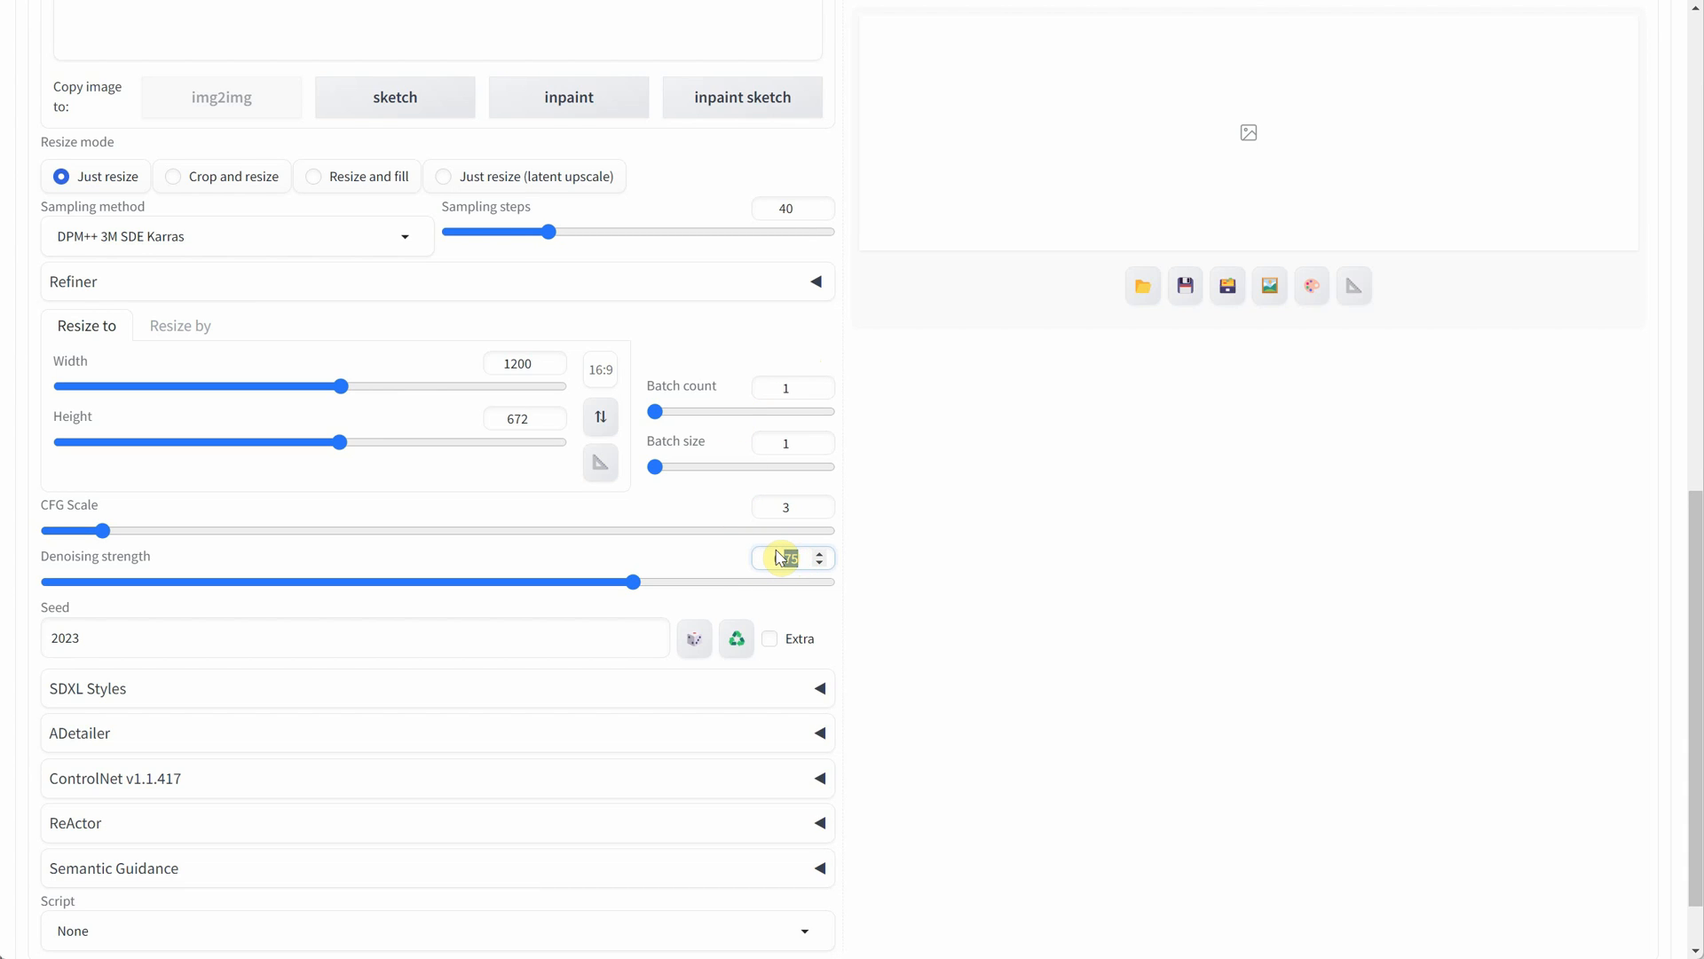
pyautogui.moveTo(636, 582); pyautogui.dragTo(554, 582)
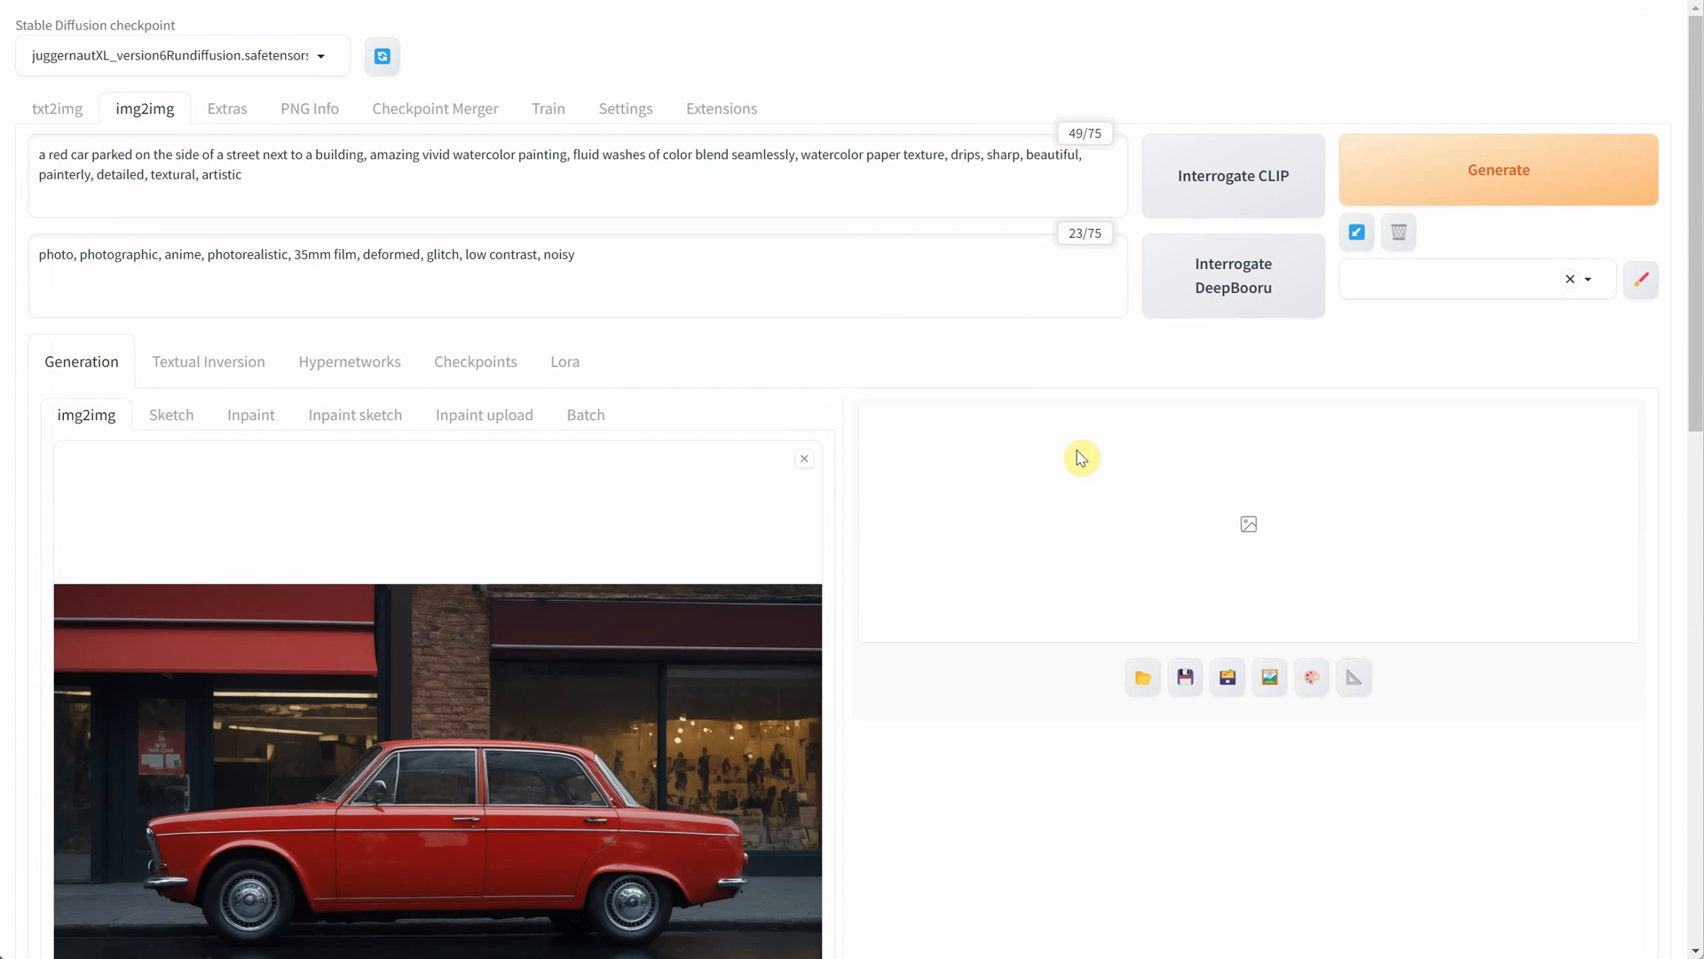
# - Generate the watercolor car painting and close its full-size view
pyautogui.click(1498, 171)
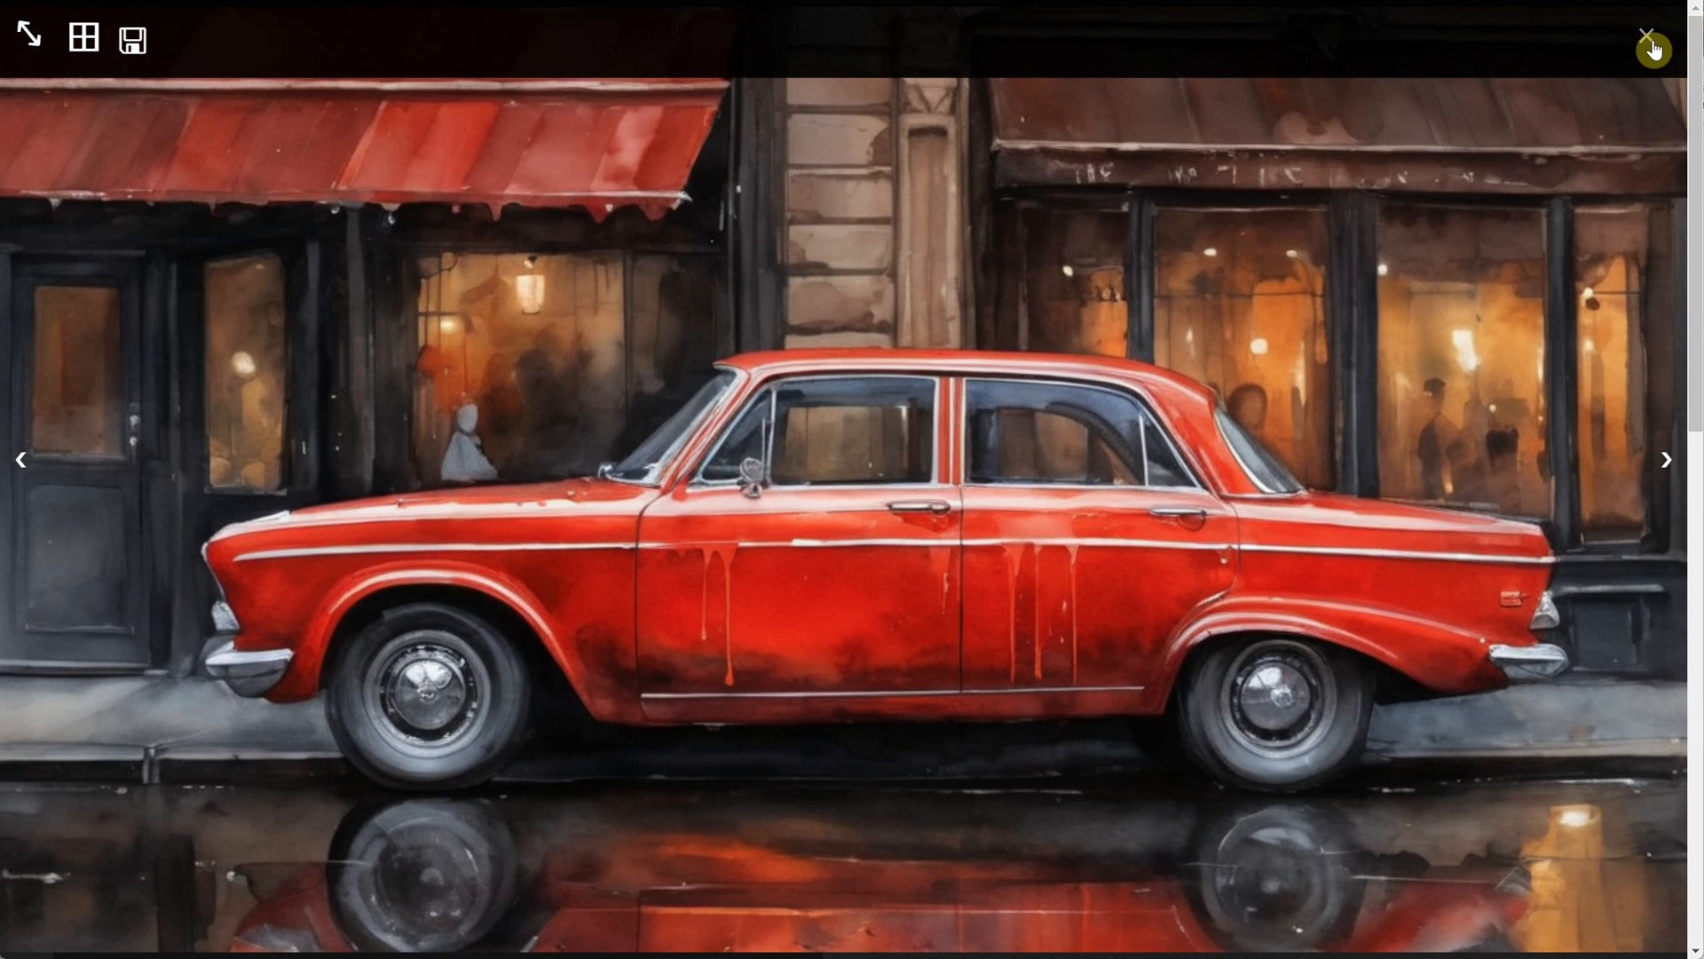
pyautogui.click(1649, 35)
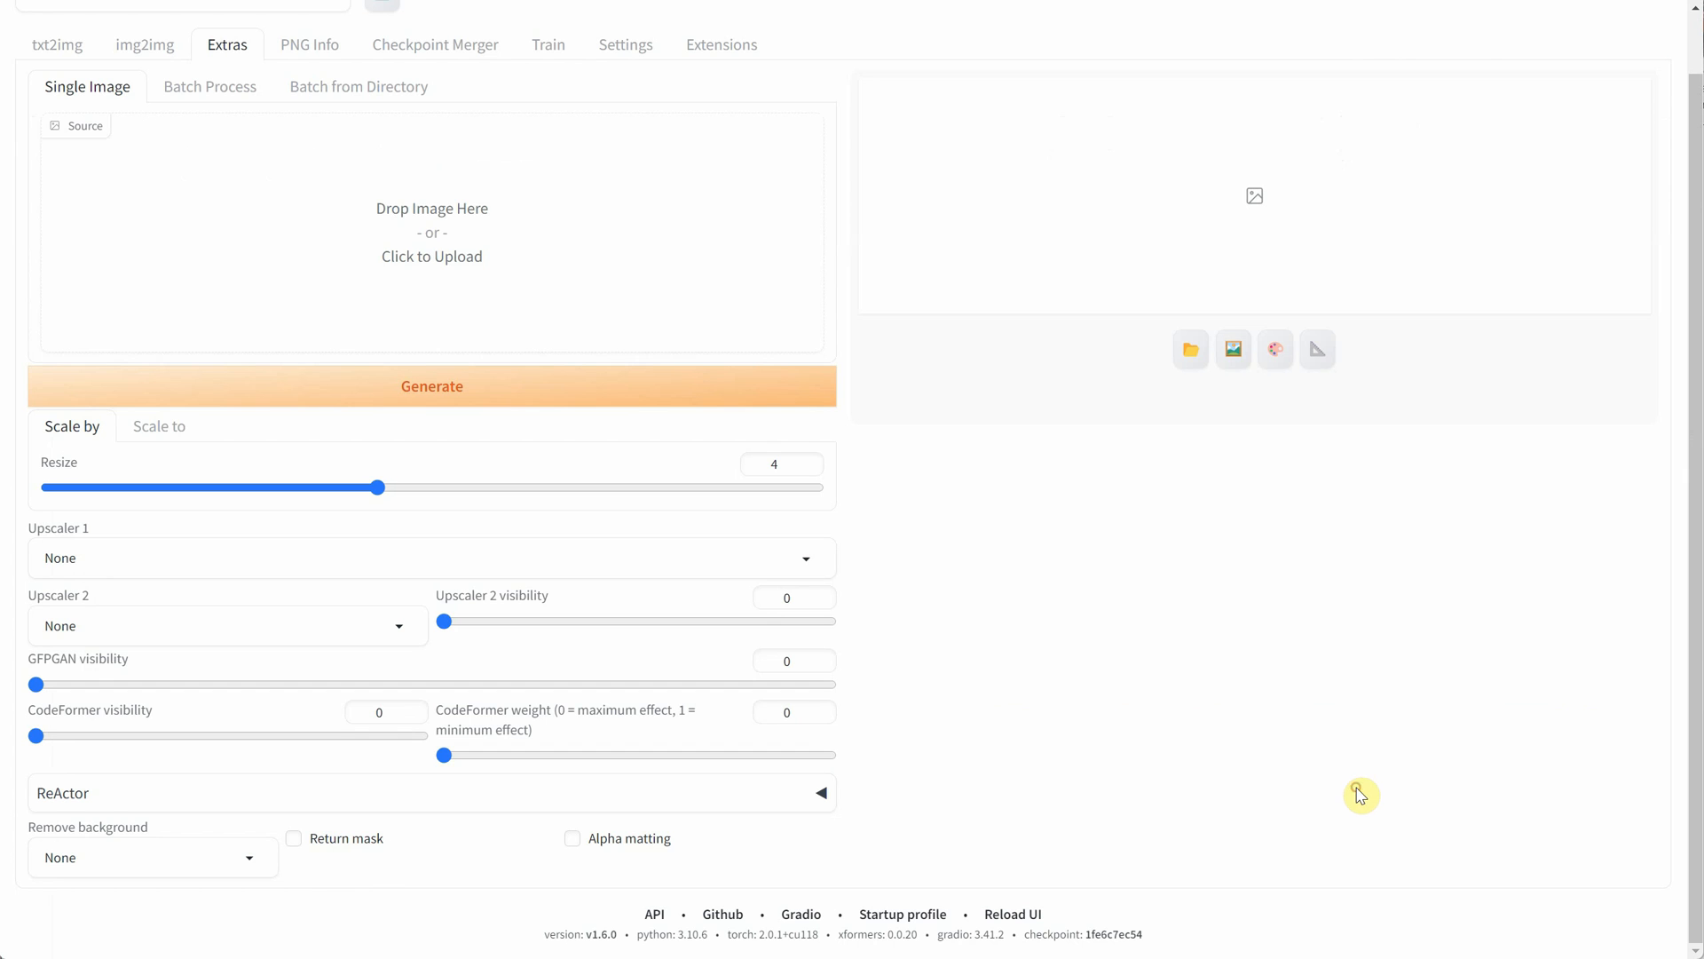
# - Upscale the car painting 2× in Extras with the 8x_NMKD-Superscale_150000_G upscaler
pyautogui.click(432, 231)
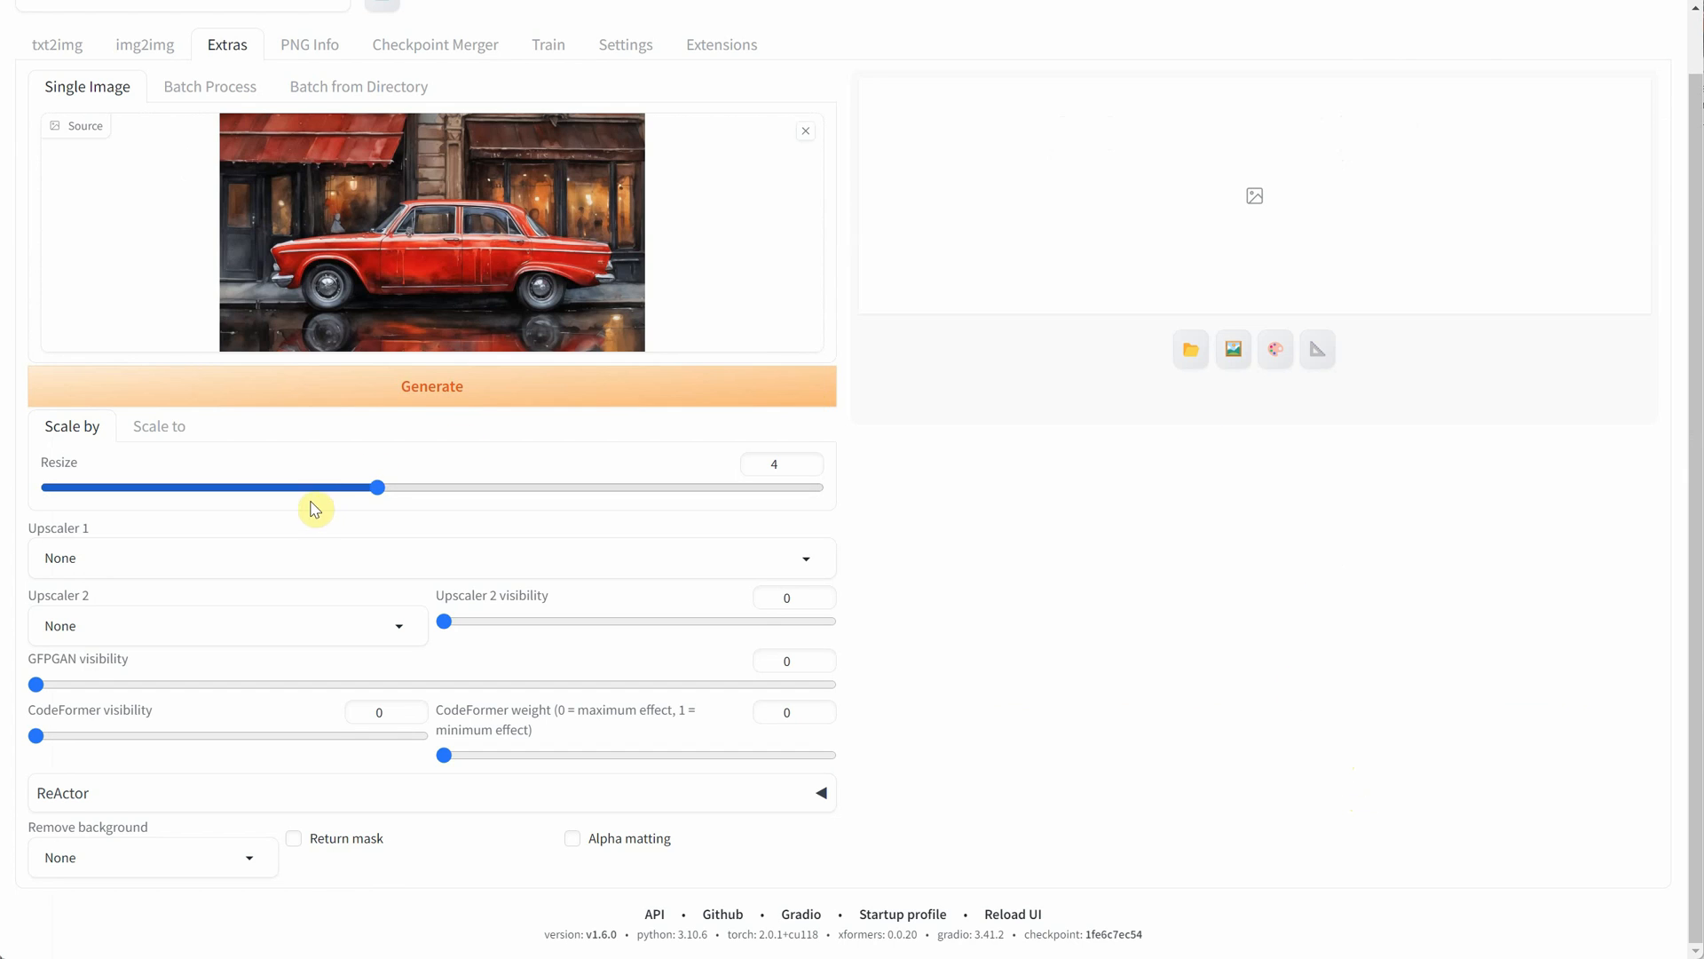
pyautogui.click(776, 463)
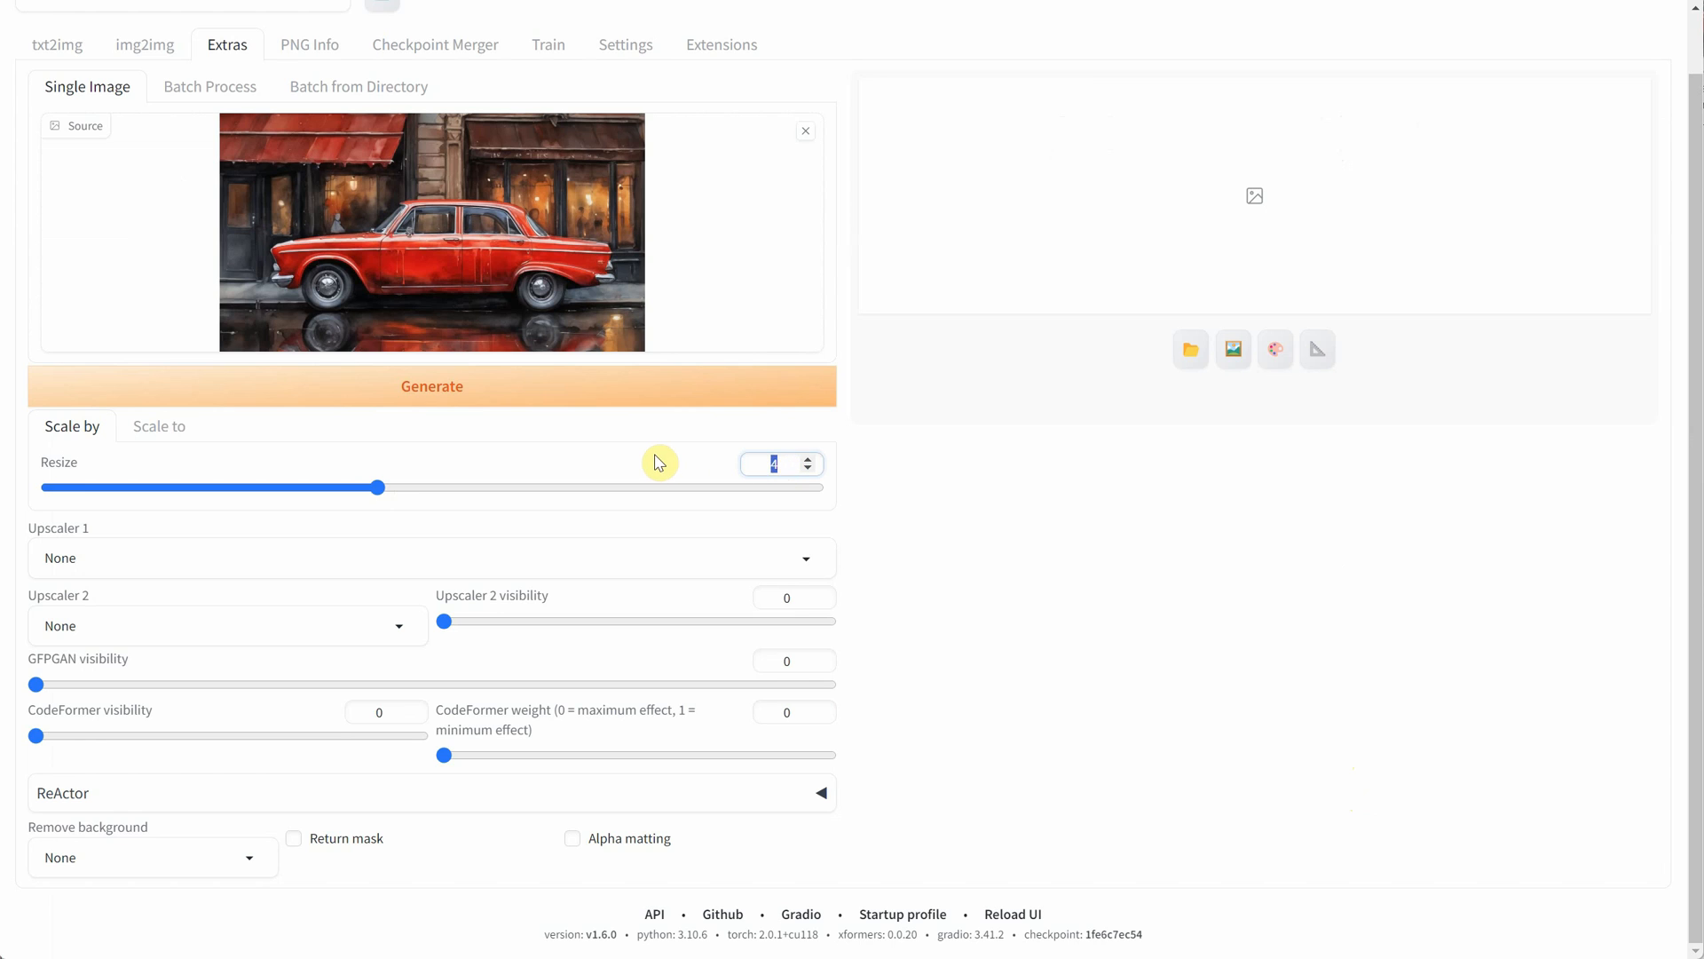
pyautogui.click(431, 557)
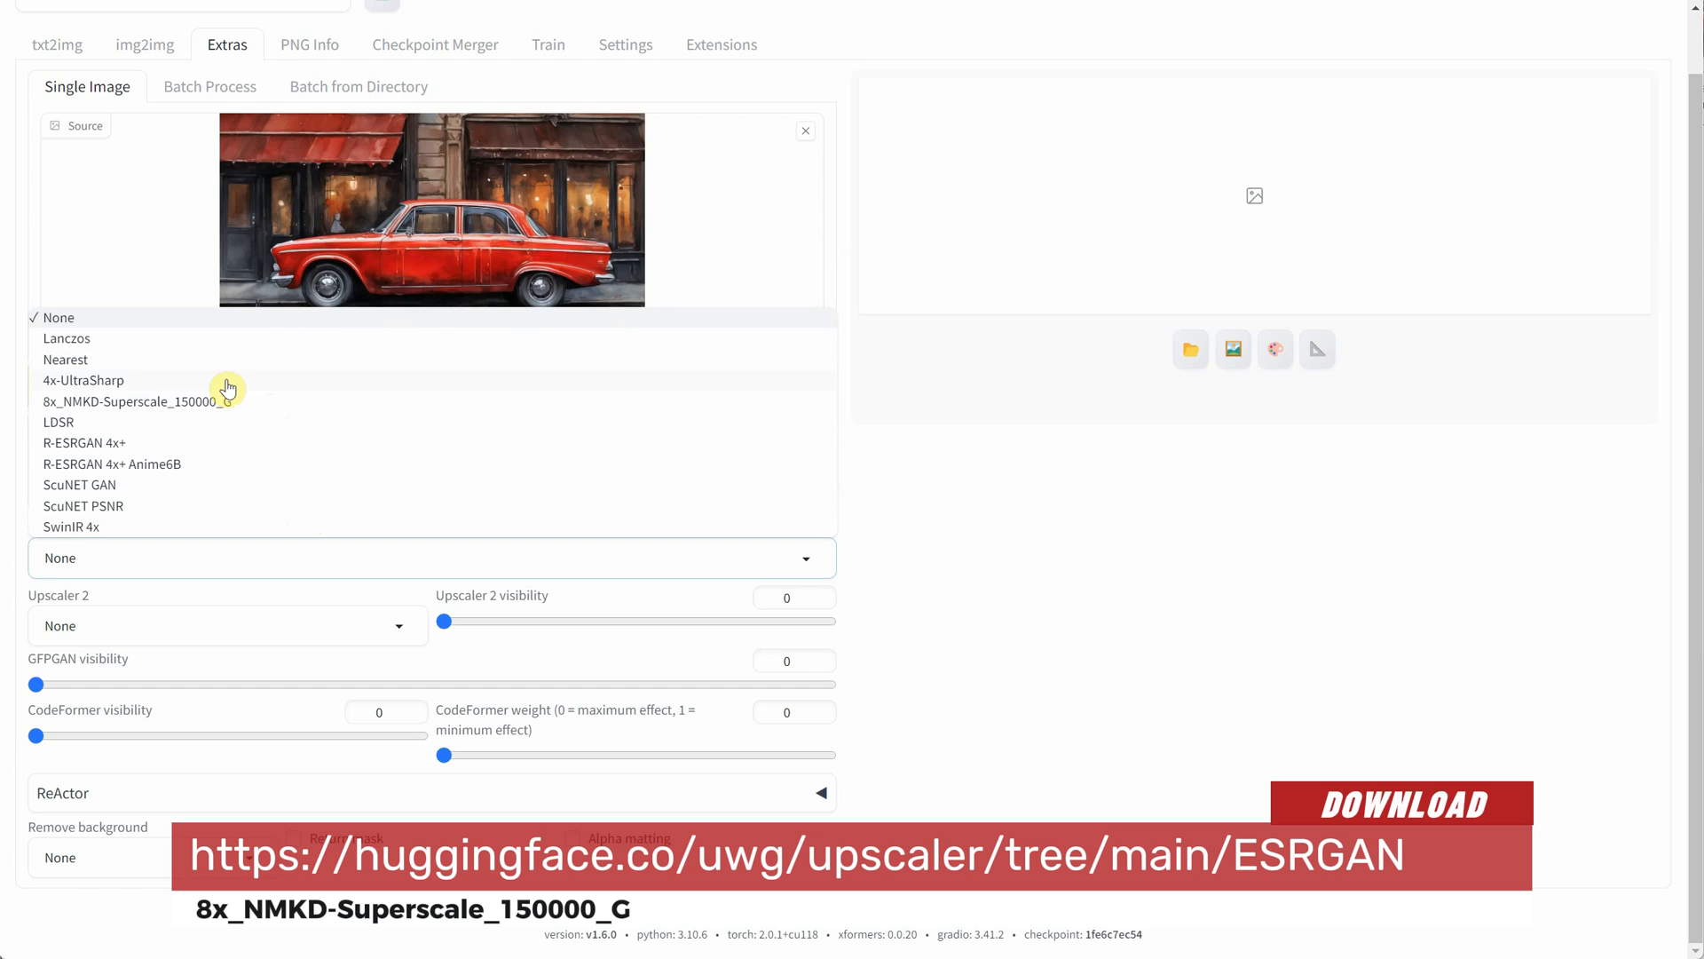
pyautogui.click(133, 401)
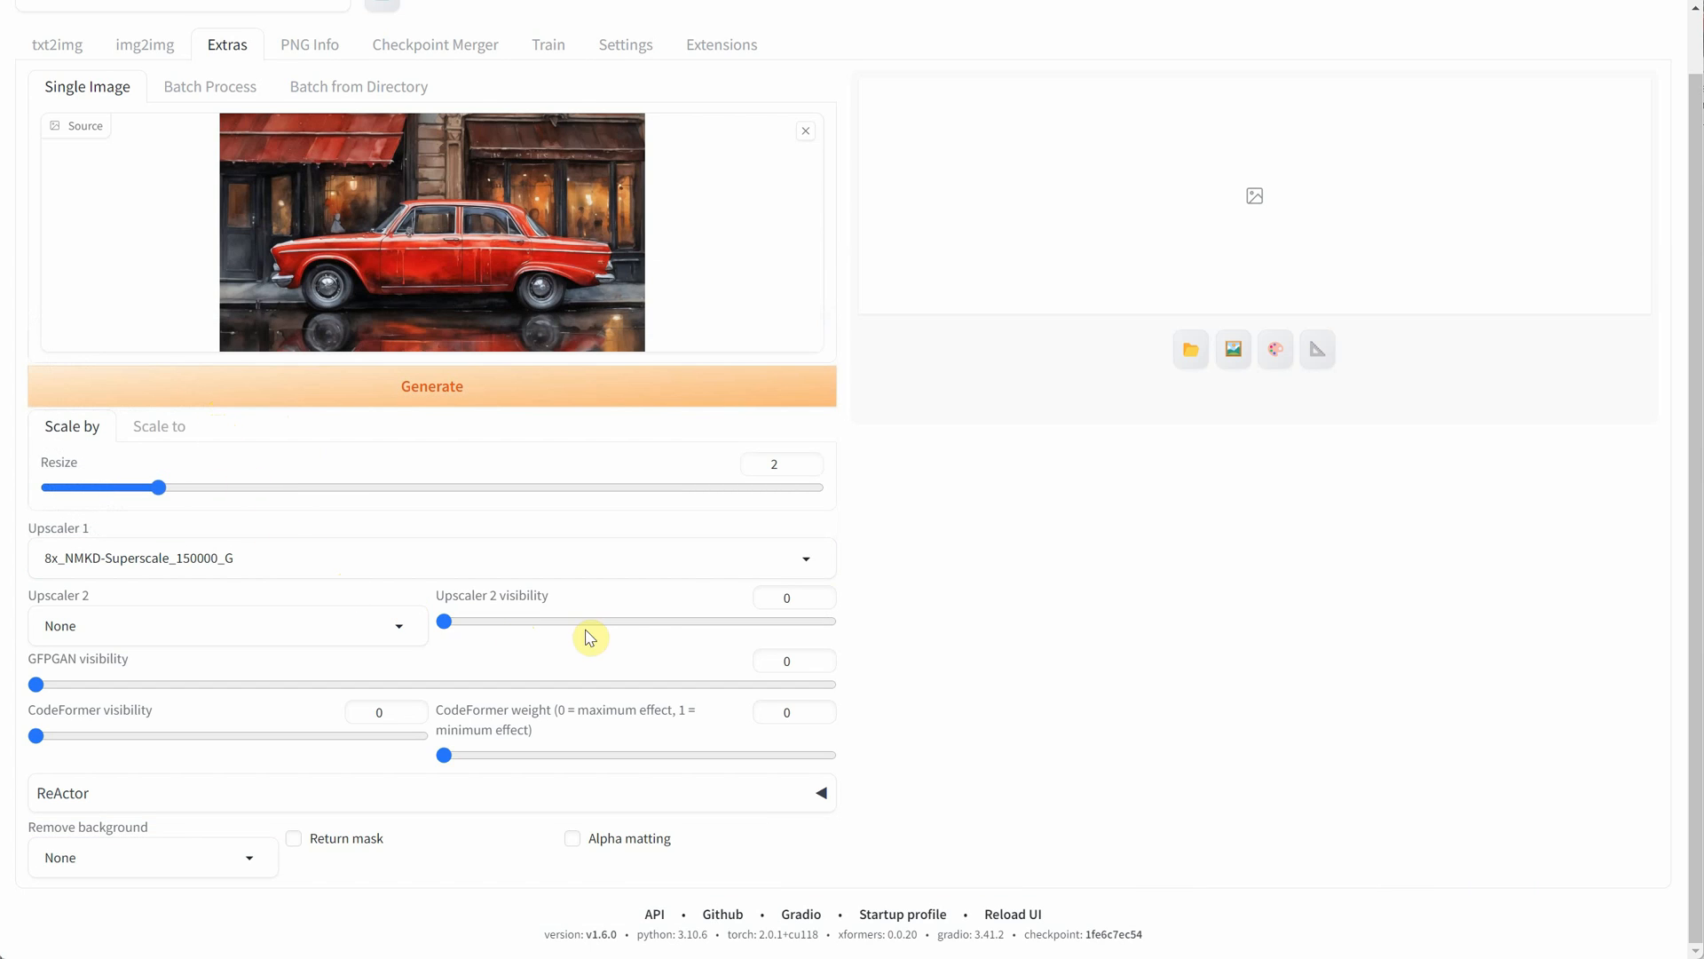
pyautogui.click(431, 385)
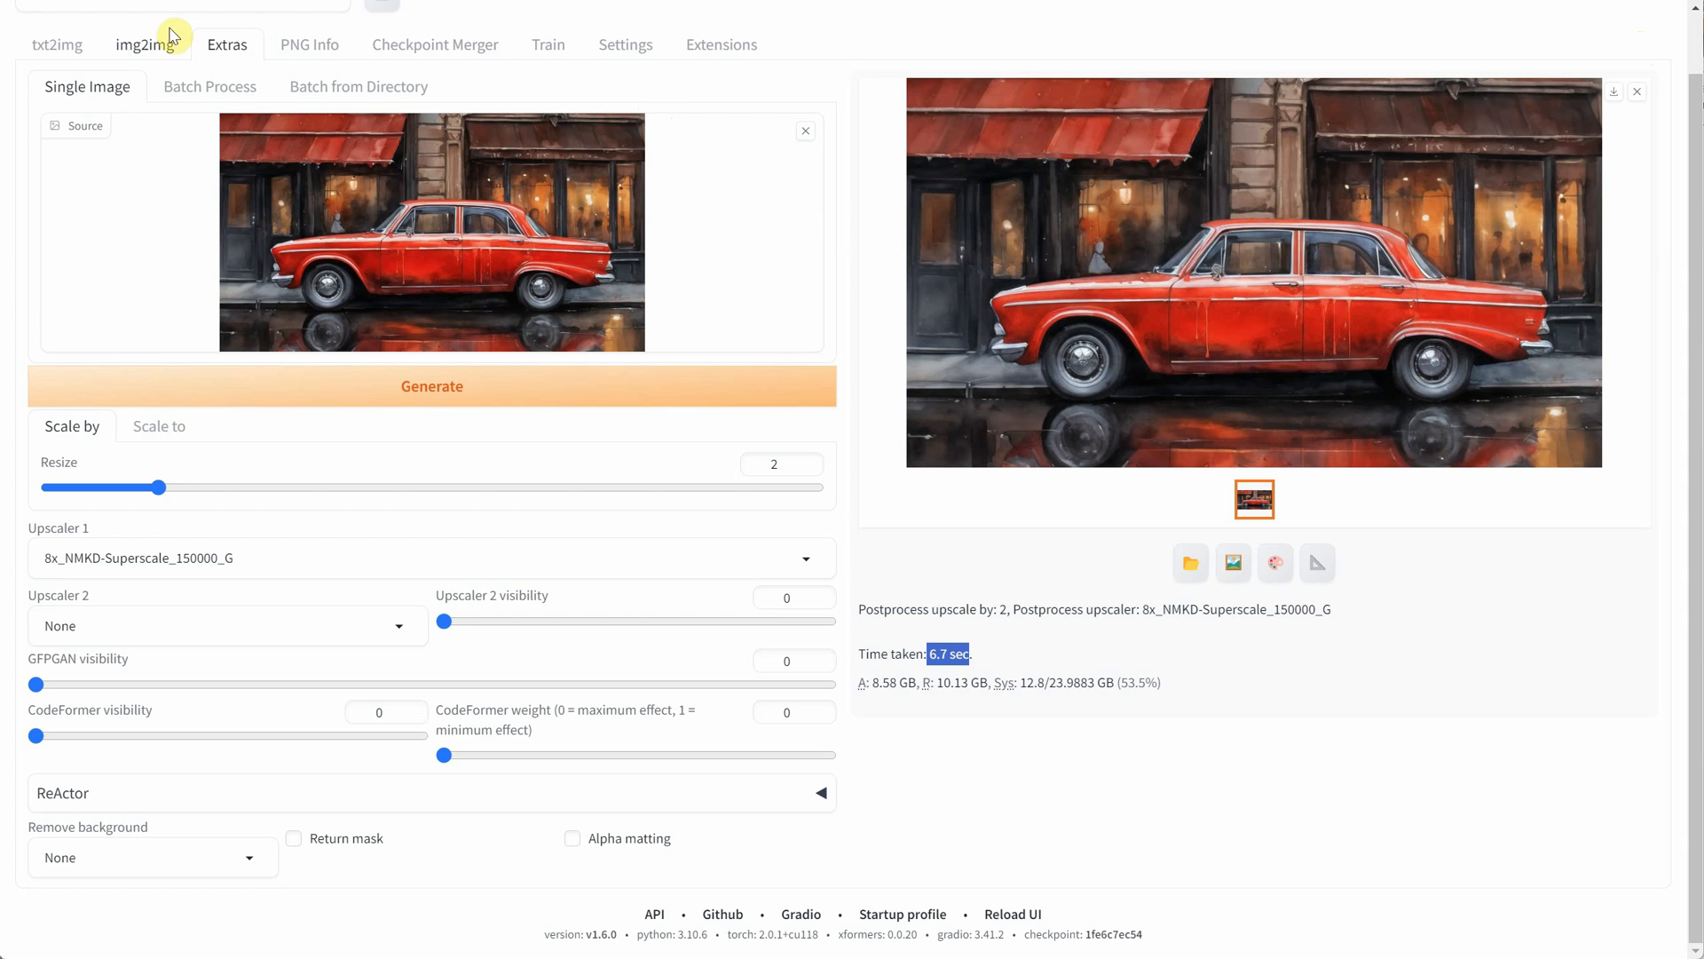
# - Back in img2img, swap the source to the mountain photo and interrogate CLIP for its caption
pyautogui.click(144, 45)
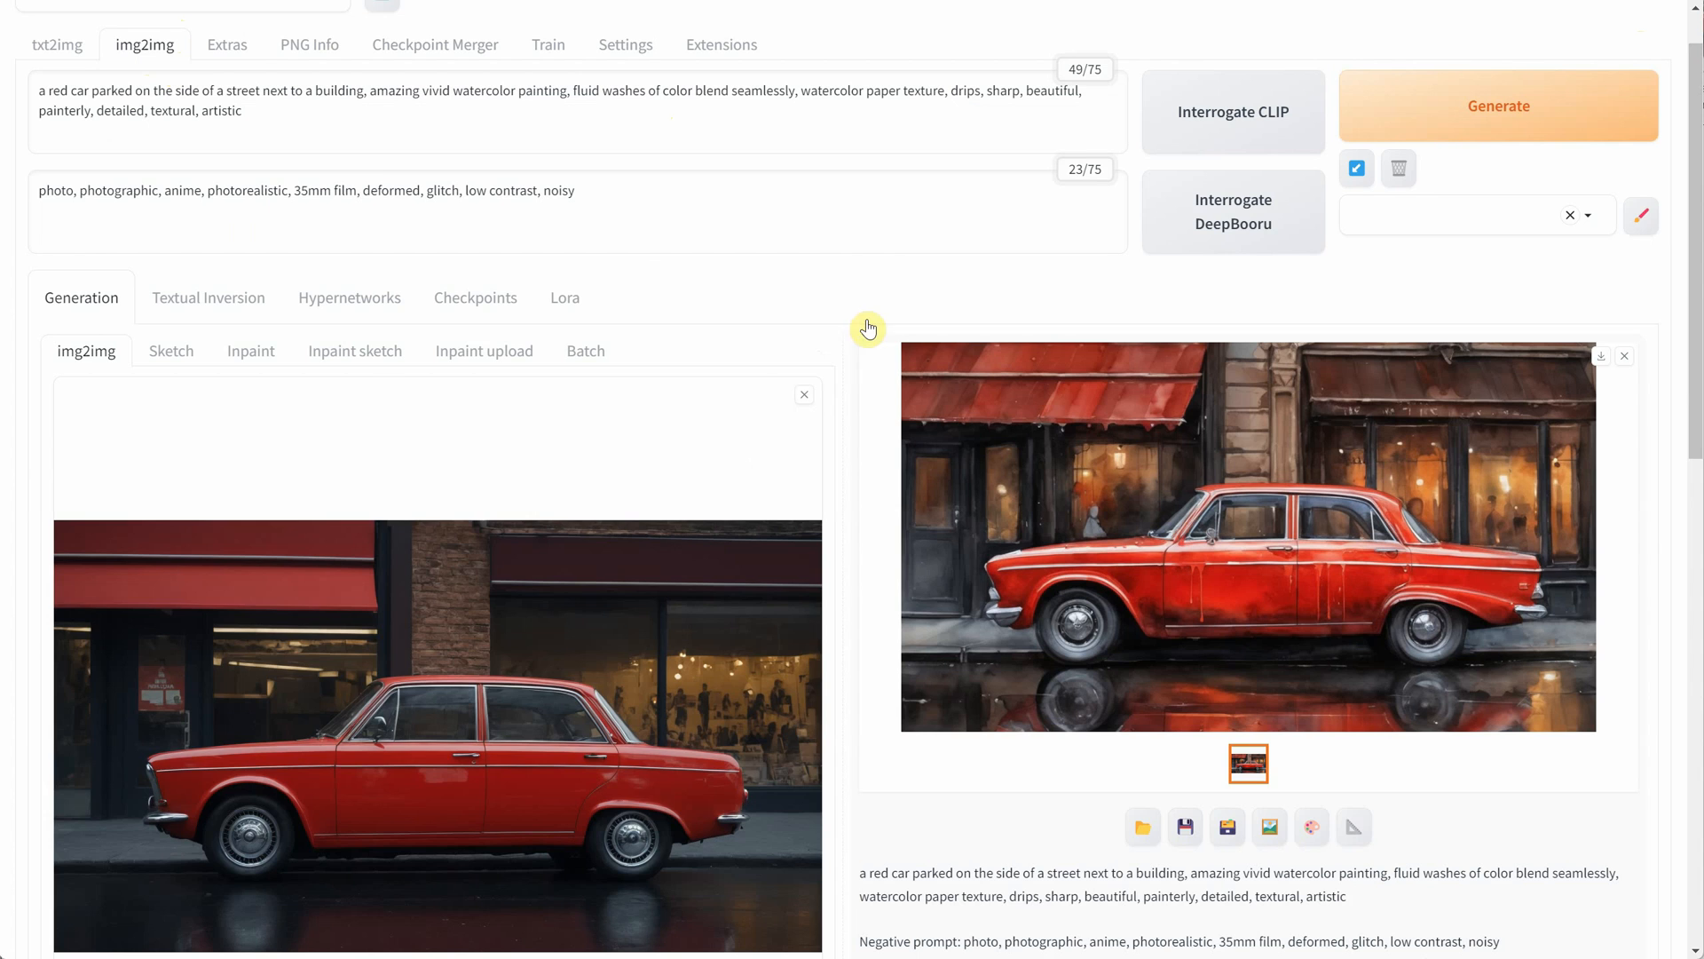
pyautogui.click(1141, 826)
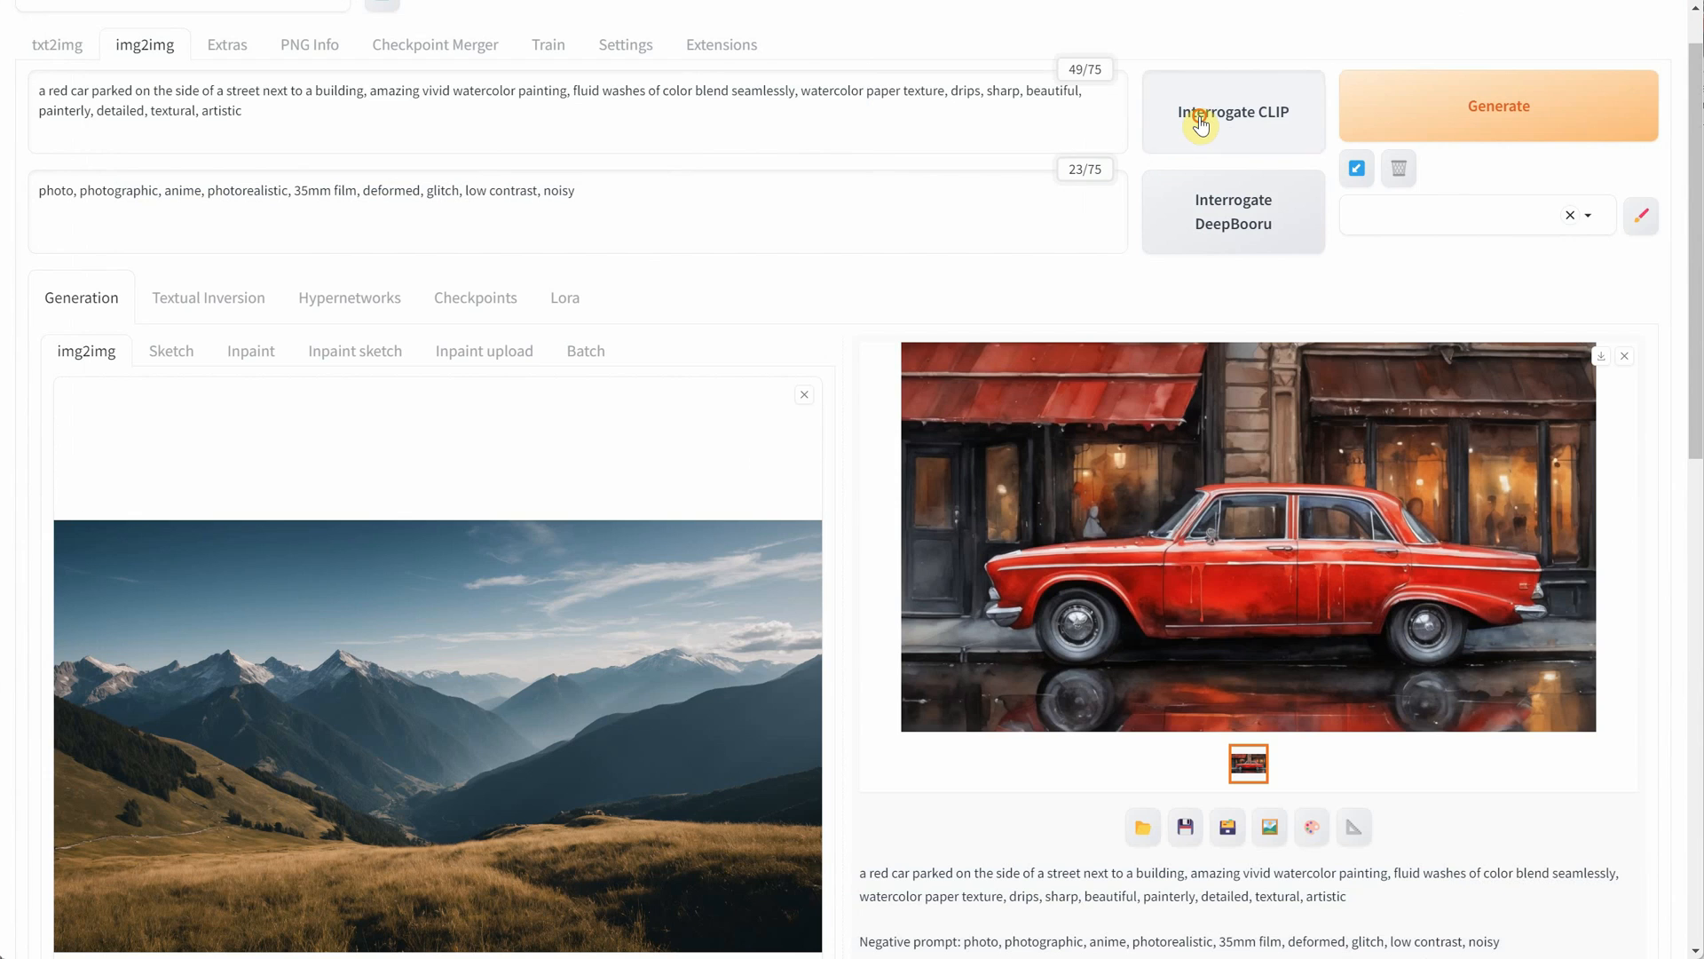
pyautogui.click(1232, 110)
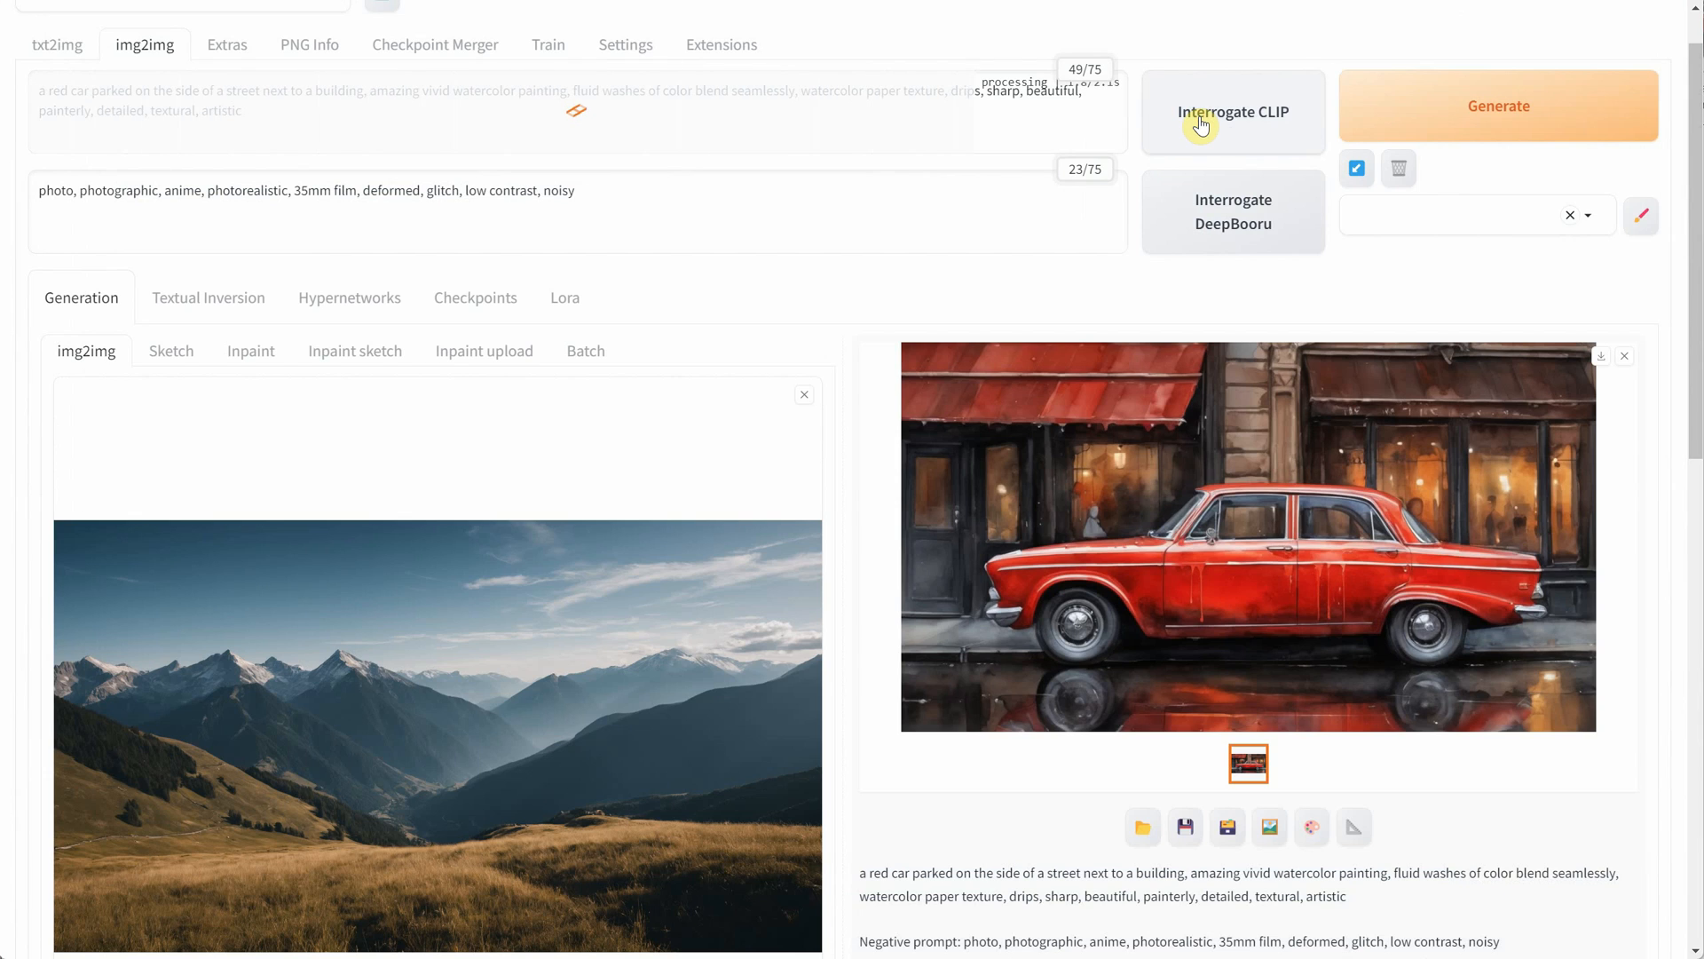
pyautogui.click(1232, 110)
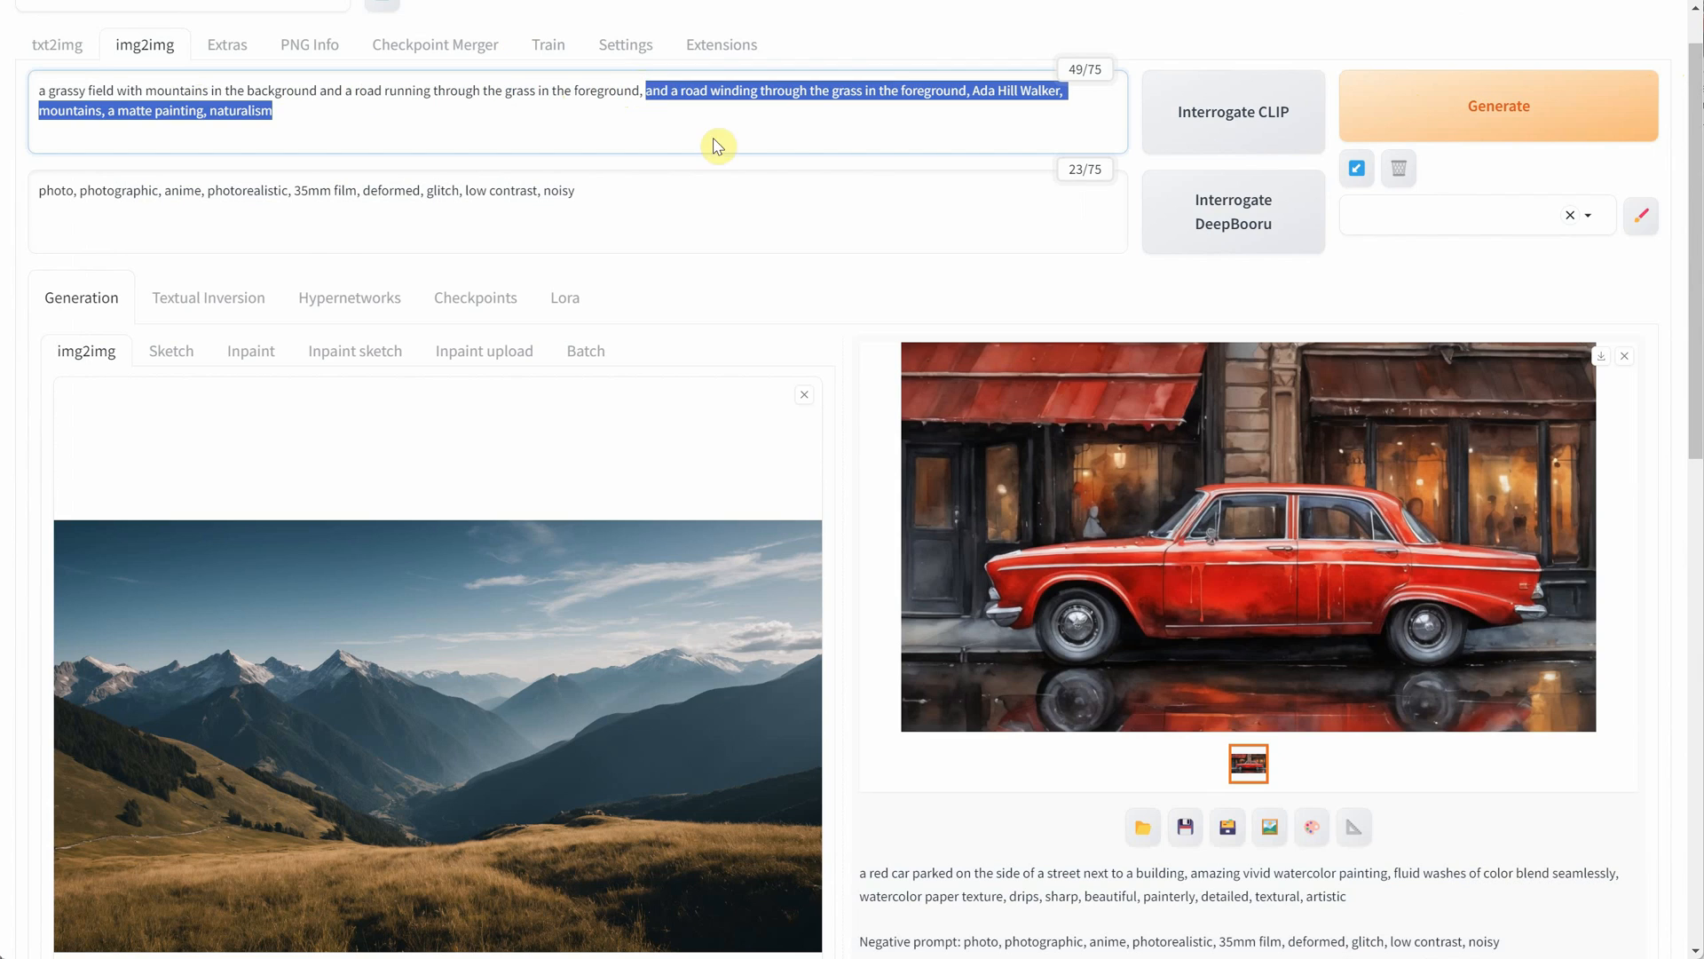
# - Trim the caption, generate the watercolor mountain landscape and close its full-size view
pyautogui.press('Delete')
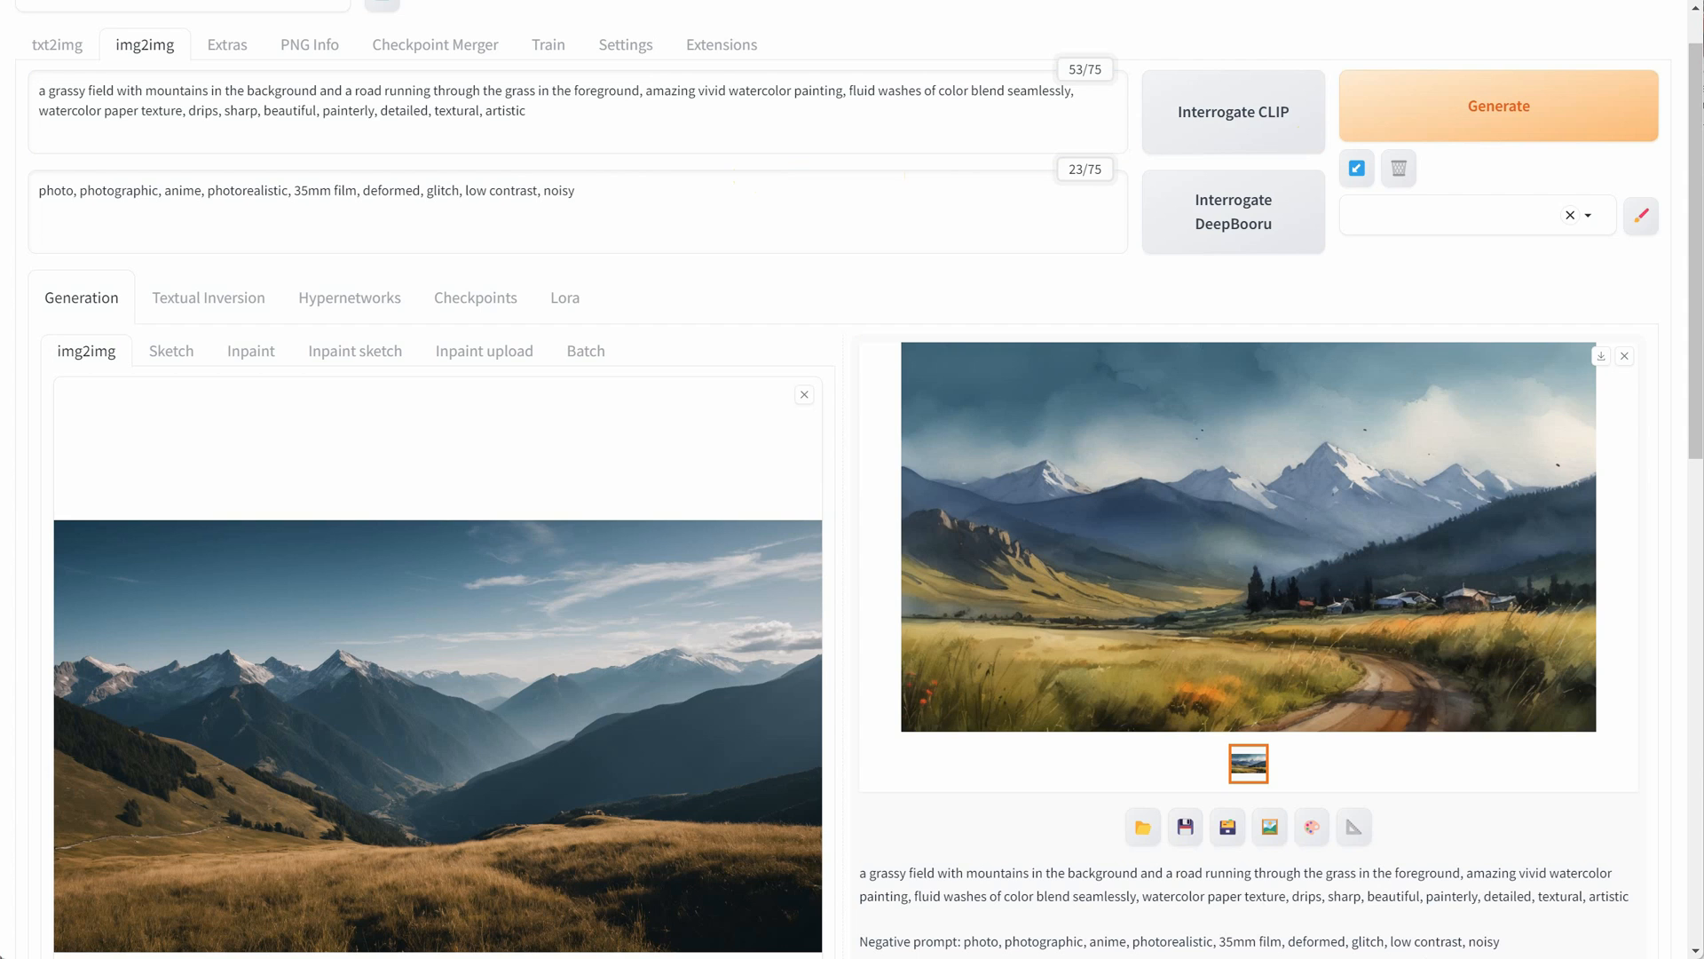
pyautogui.click(1248, 533)
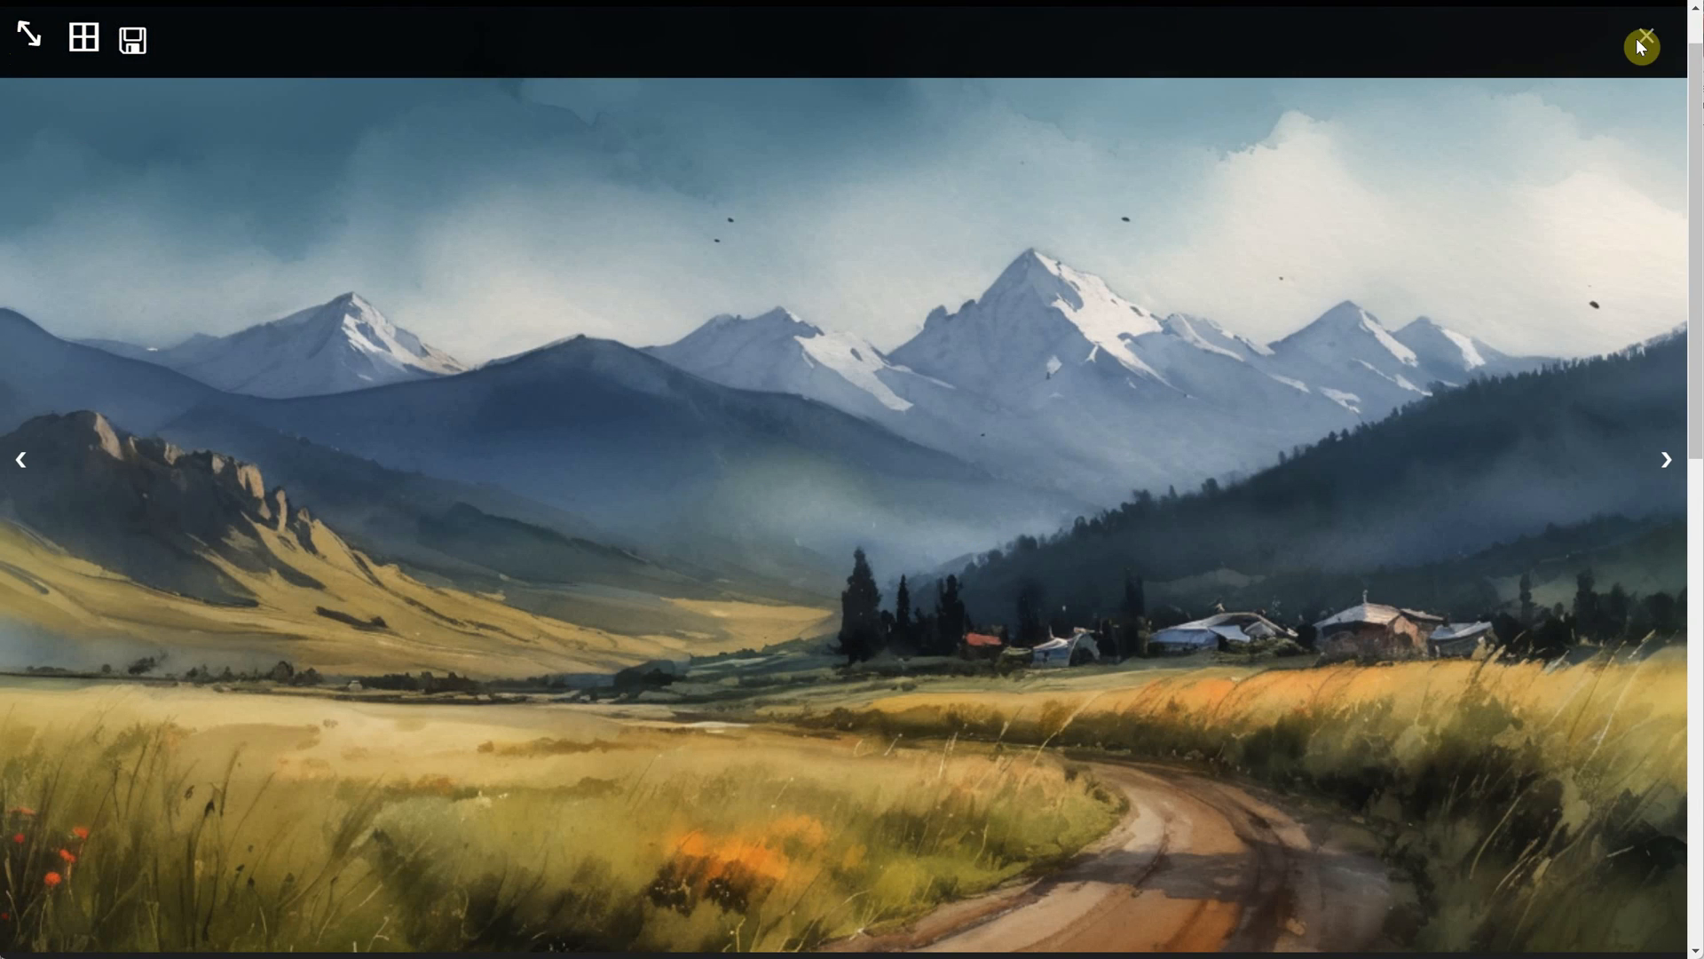
pyautogui.click(1648, 46)
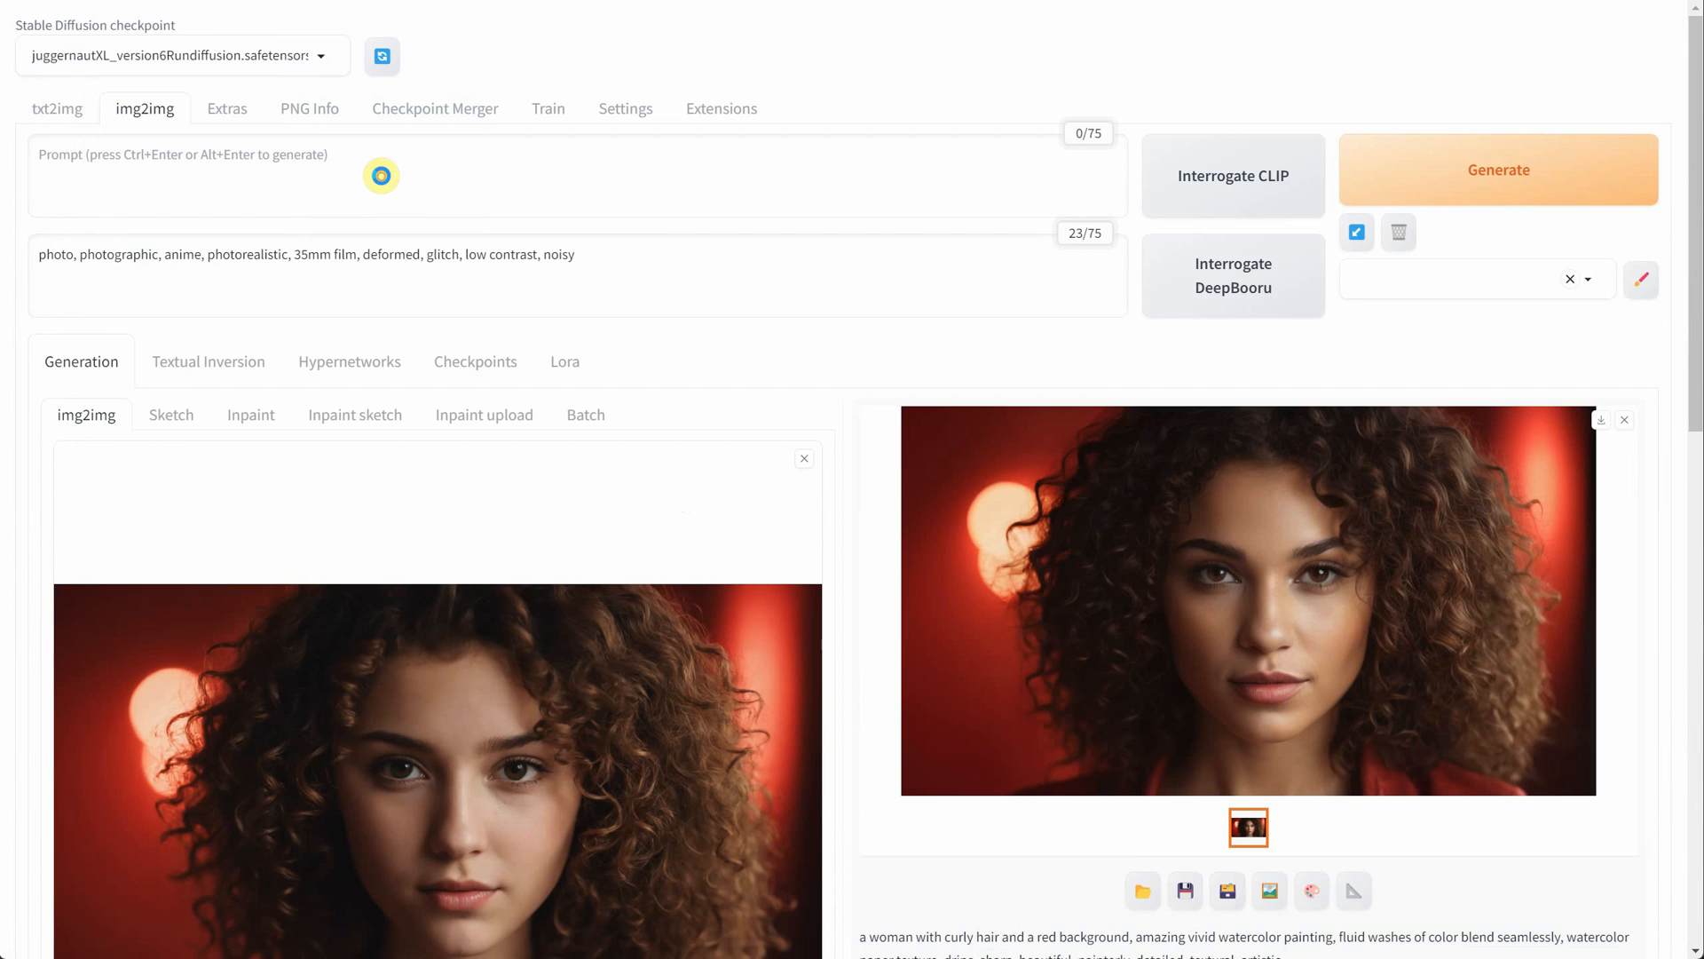
# - Caption the woman photo, trim it to curly hair on a red background and add the watercolor terms
pyautogui.click(1498, 170)
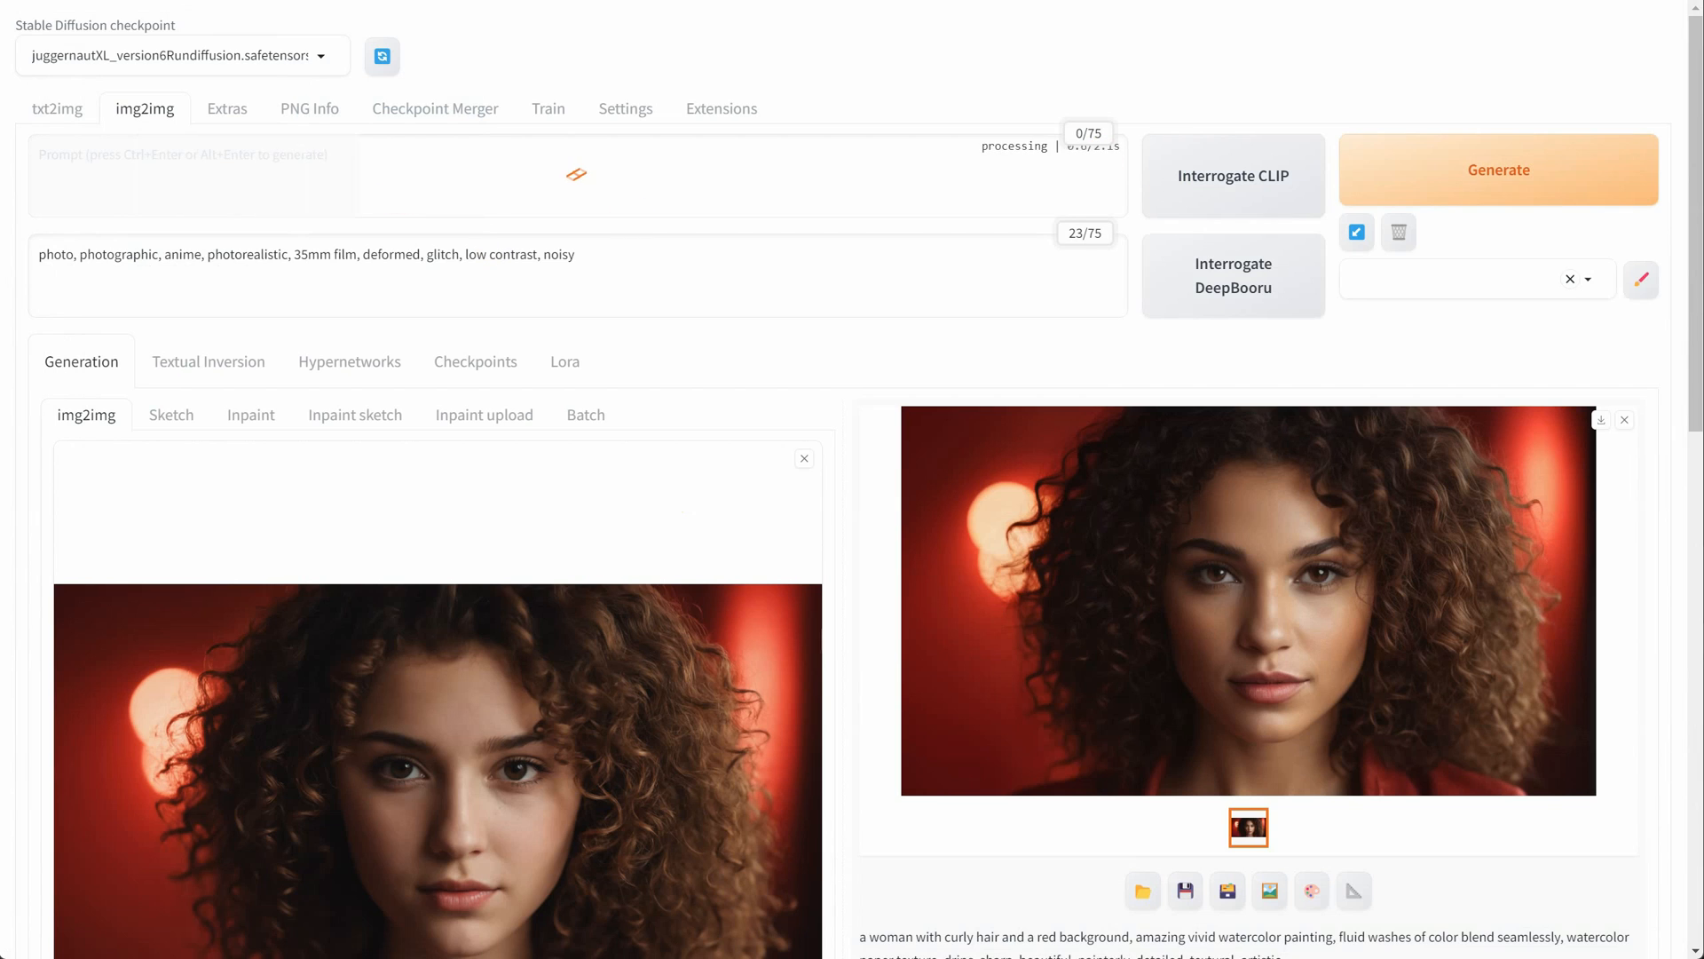
pyautogui.doubleClick(216, 154)
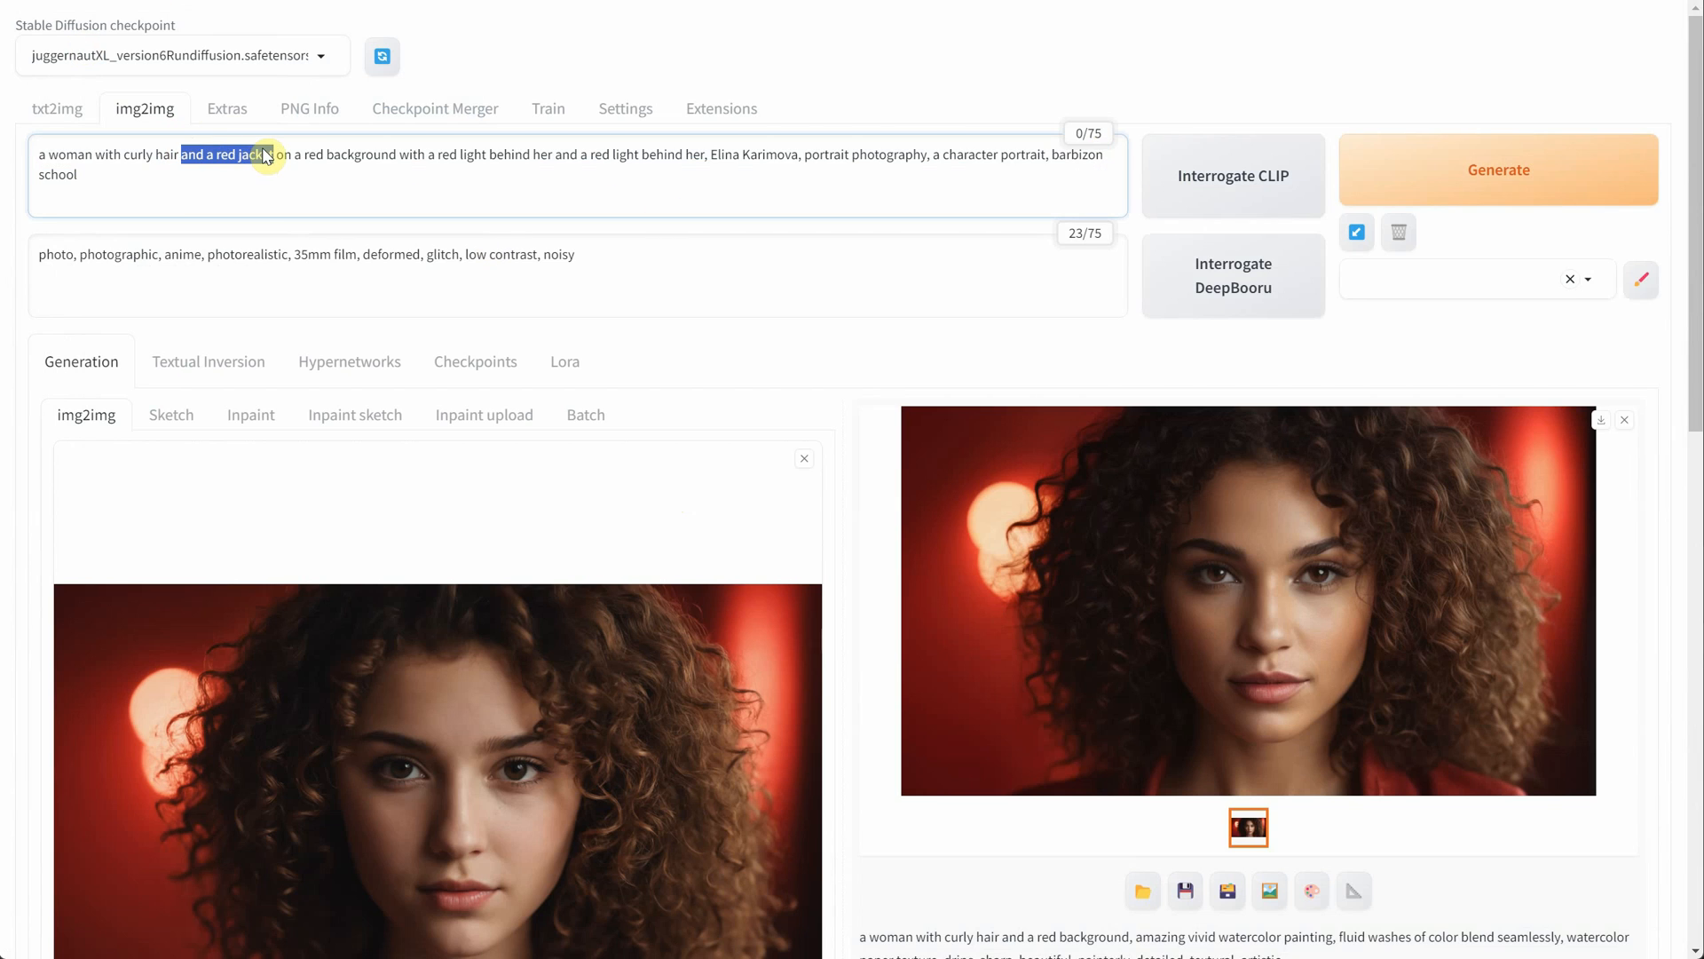
pyautogui.press('Delete')
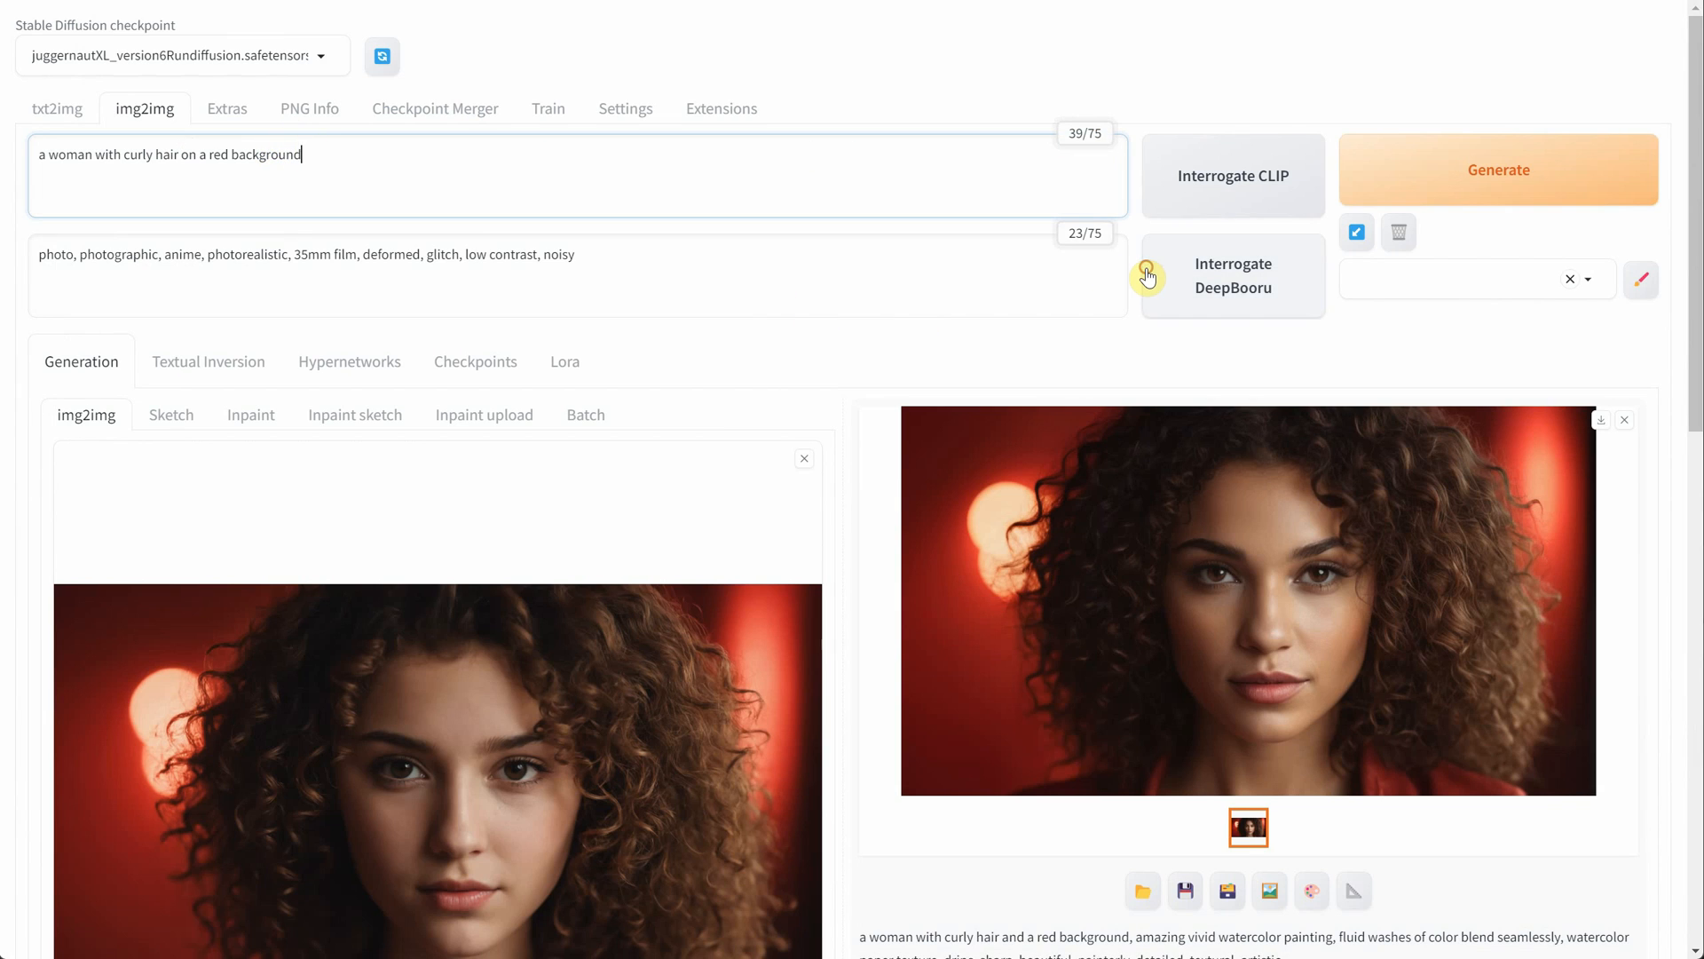
pyautogui.write('amazing vivid watercolor painting, fluid washes of color blend seamlessly, watercolor paper texture, drips, sharp, beautiful, painterly, detailed, textural, artistic')
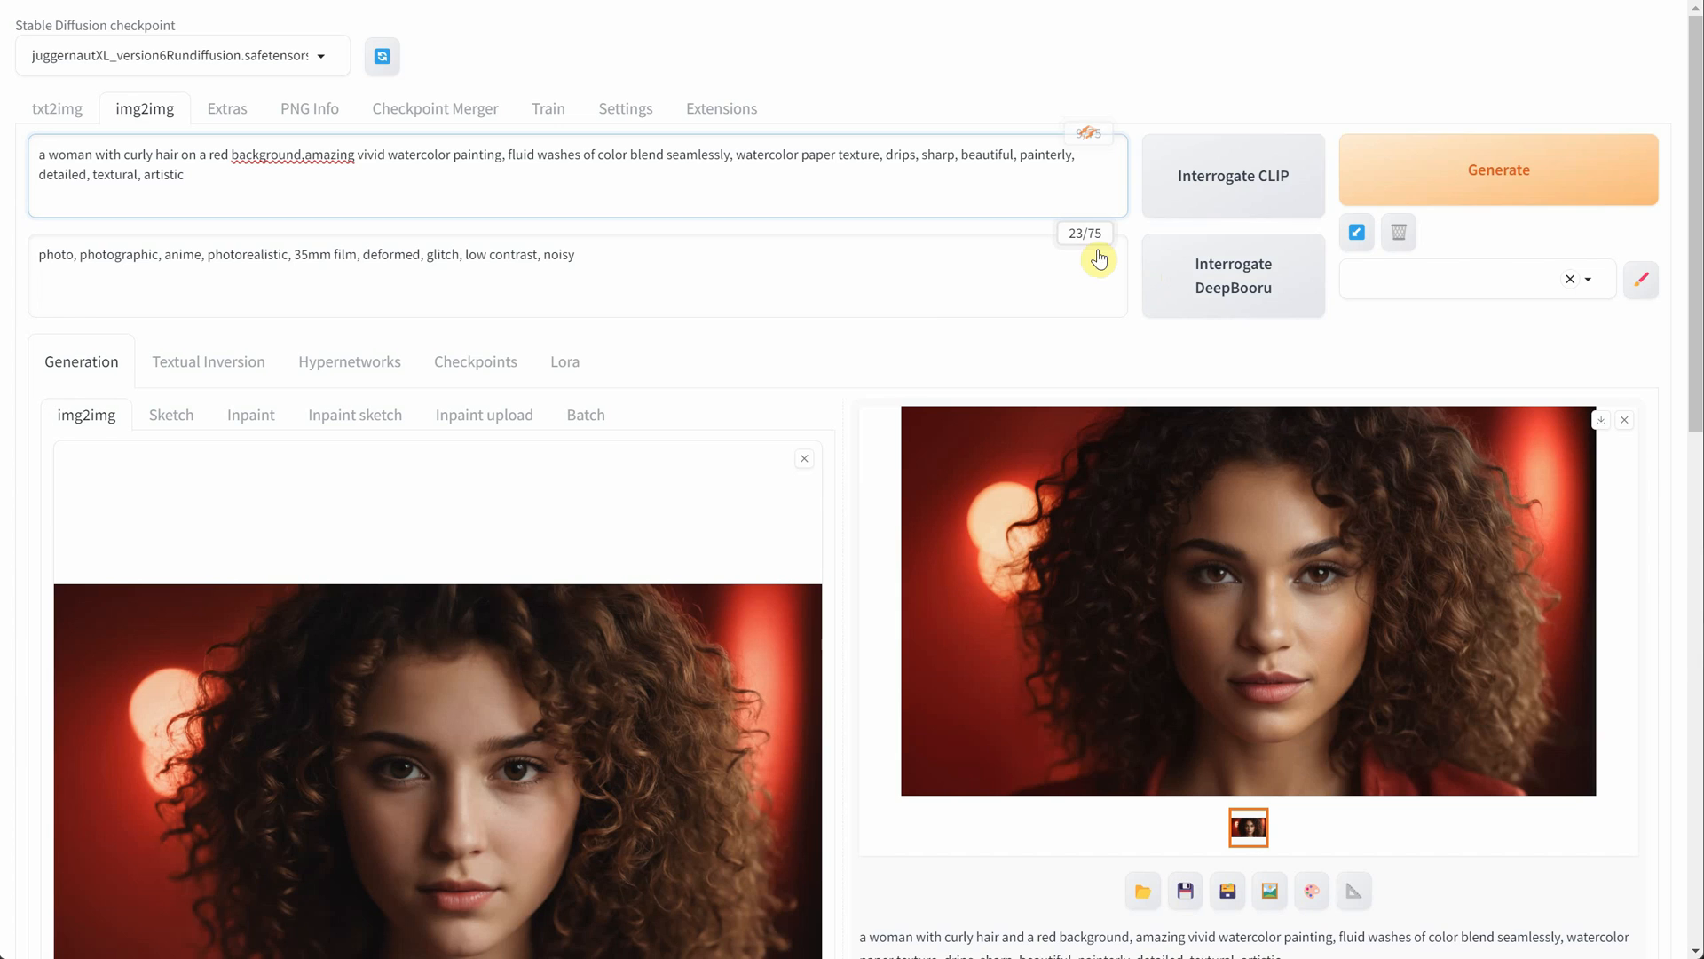
# - Generate the watercolor woman portrait and view the result full size
pyautogui.click(1499, 171)
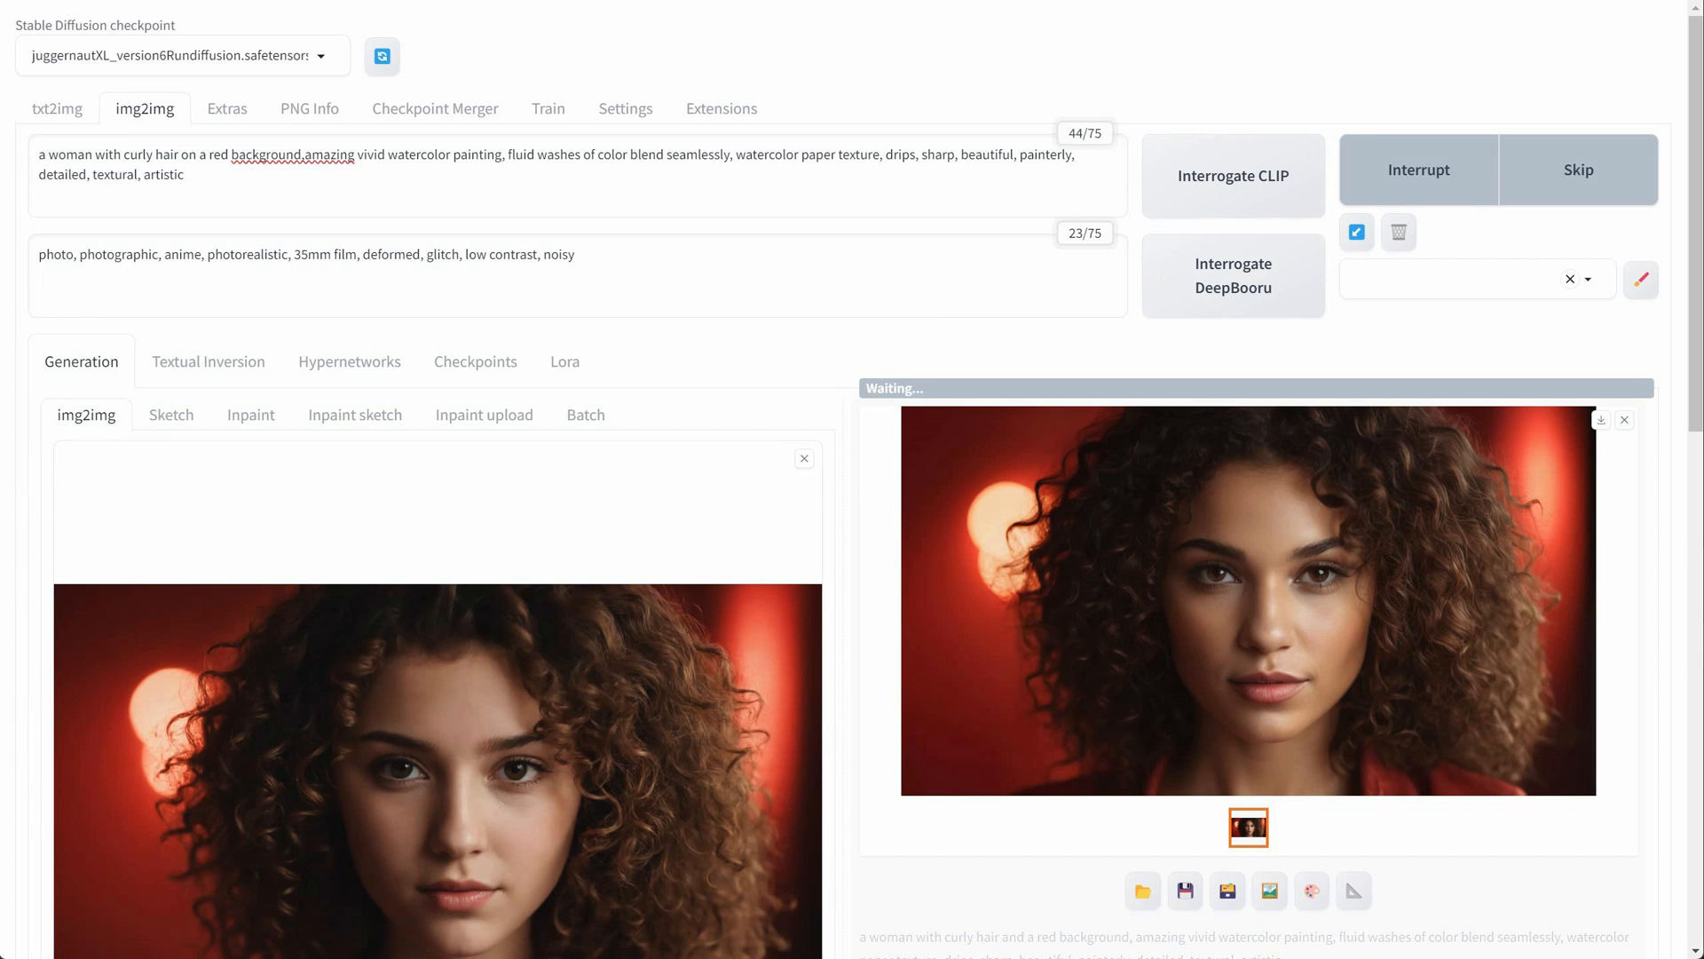
pyautogui.click(1248, 598)
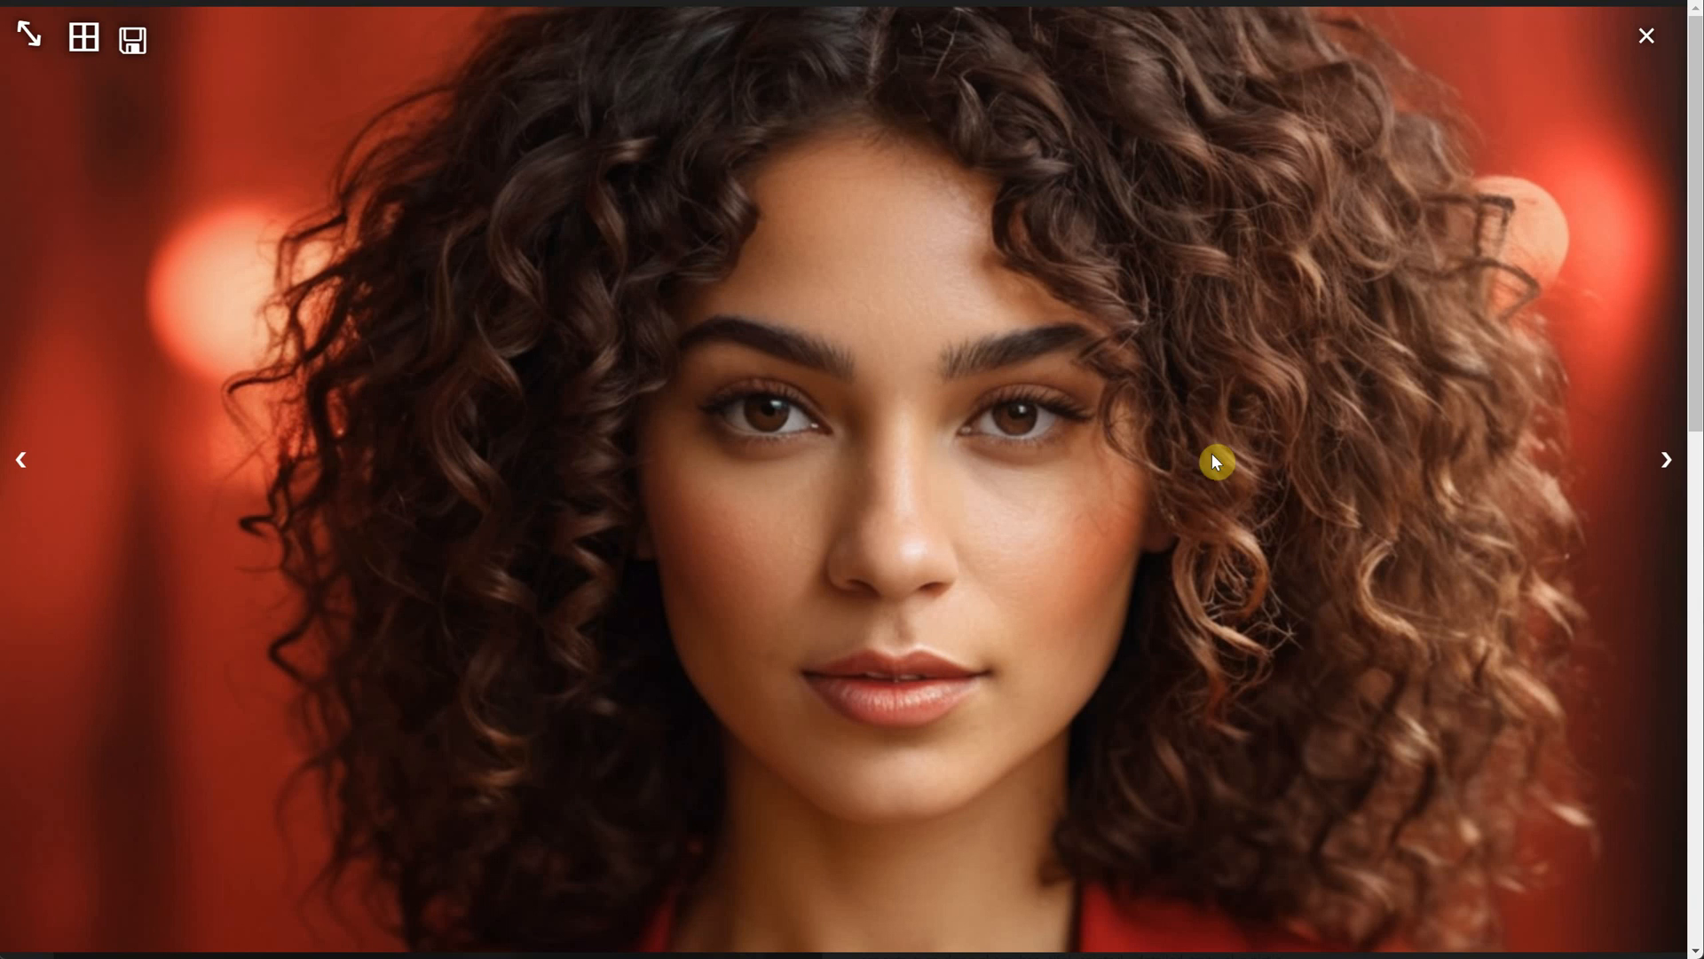
pyautogui.click(1646, 35)
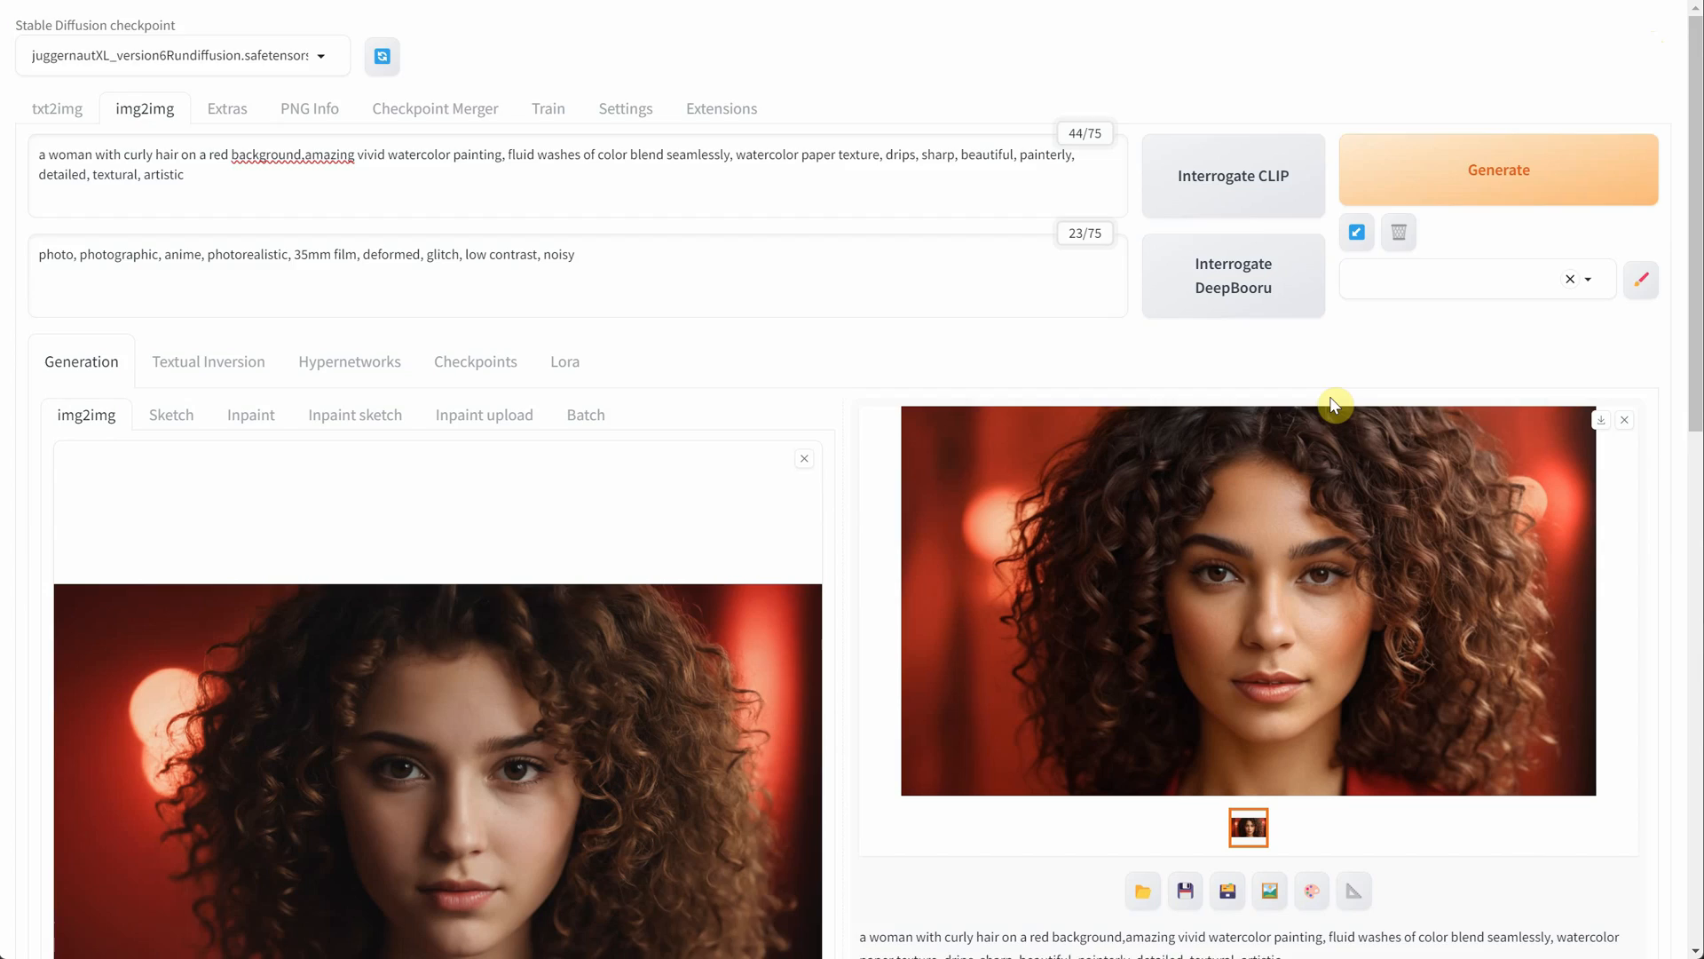
# - Increase denoising strength and regenerate for a red-washed watercolor portrait
pyautogui.scroll(-3)
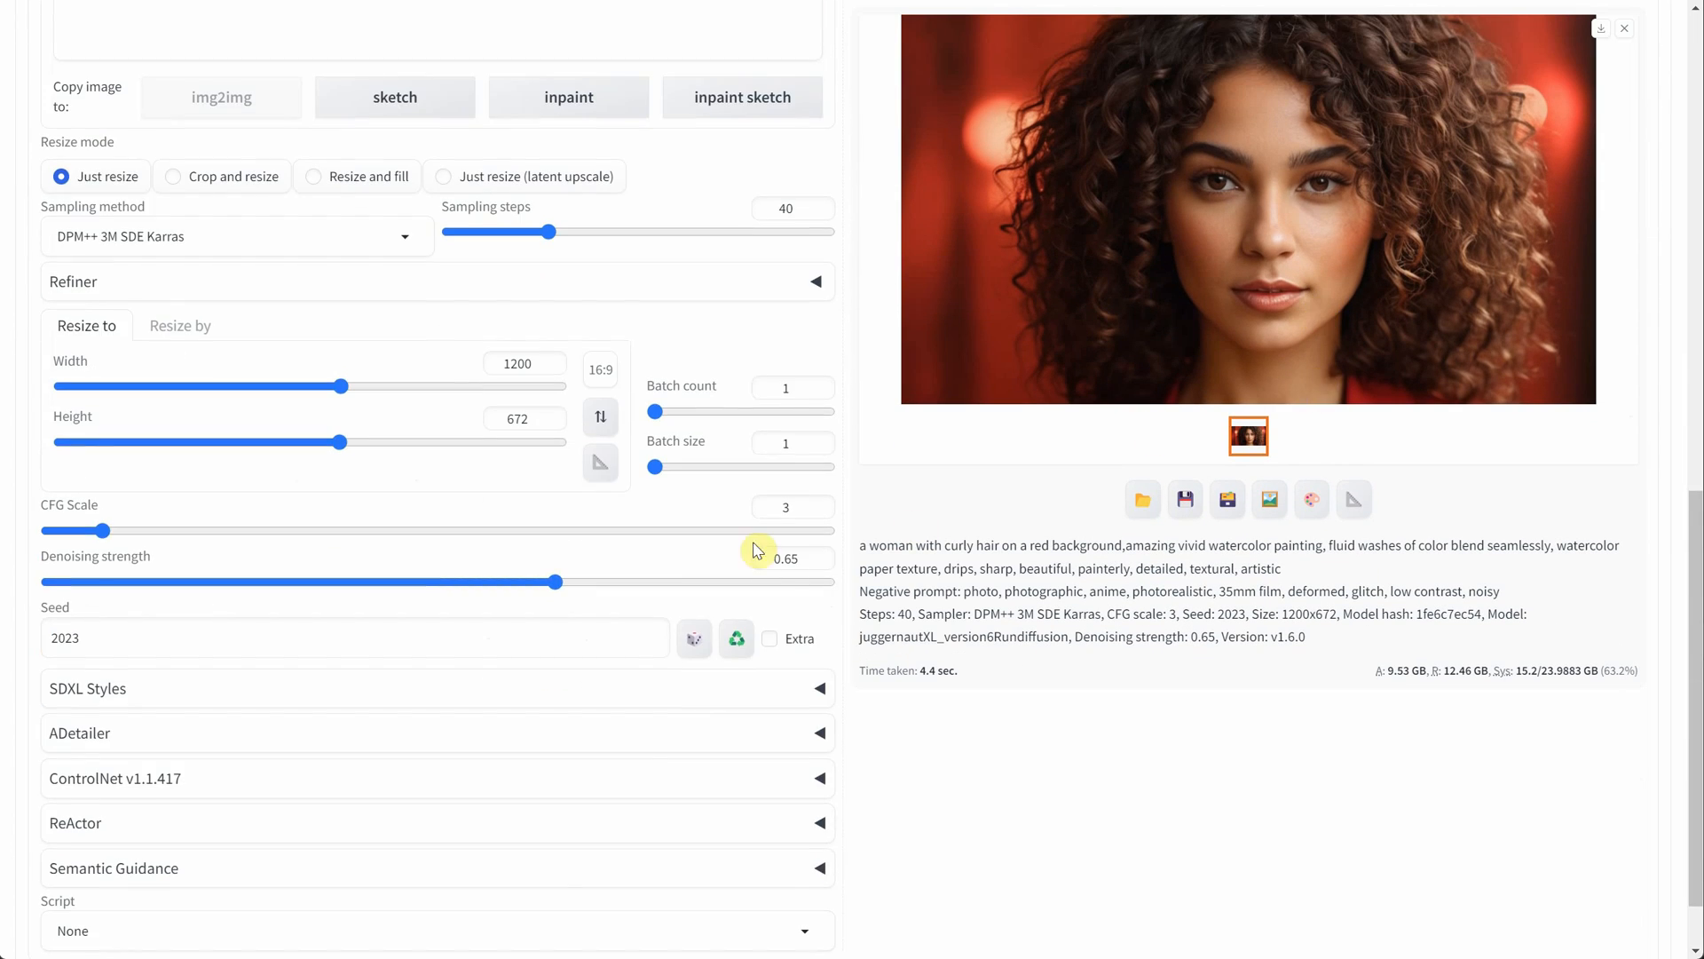
pyautogui.click(783, 558)
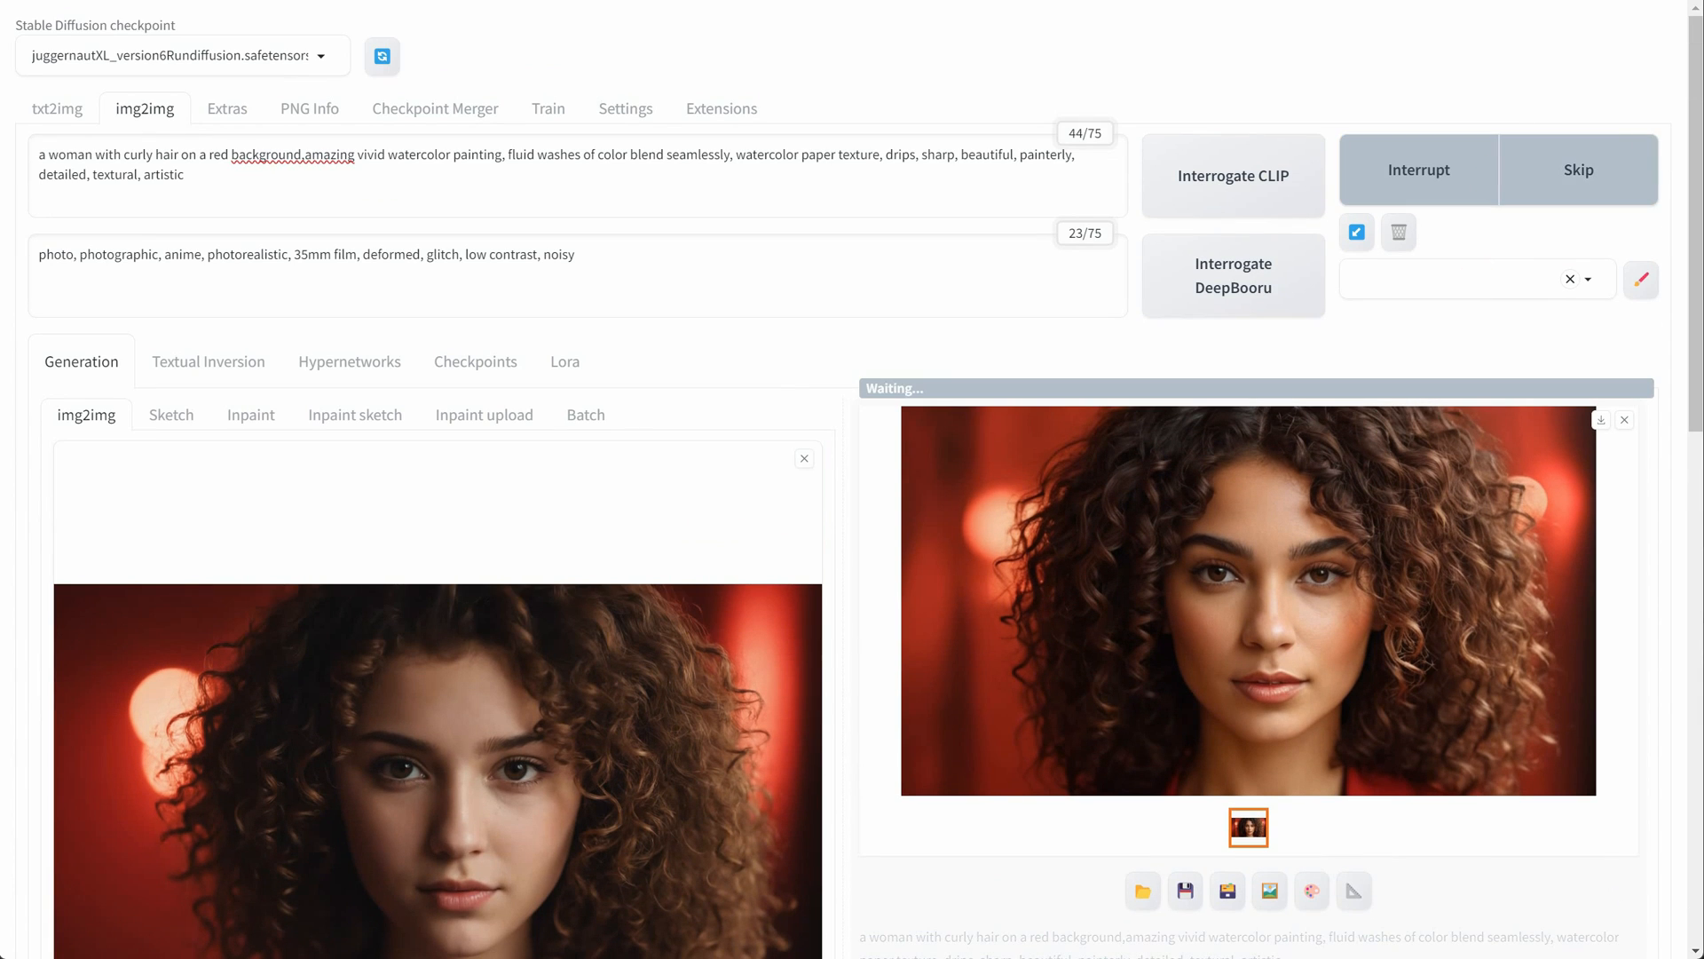
pyautogui.click(1249, 601)
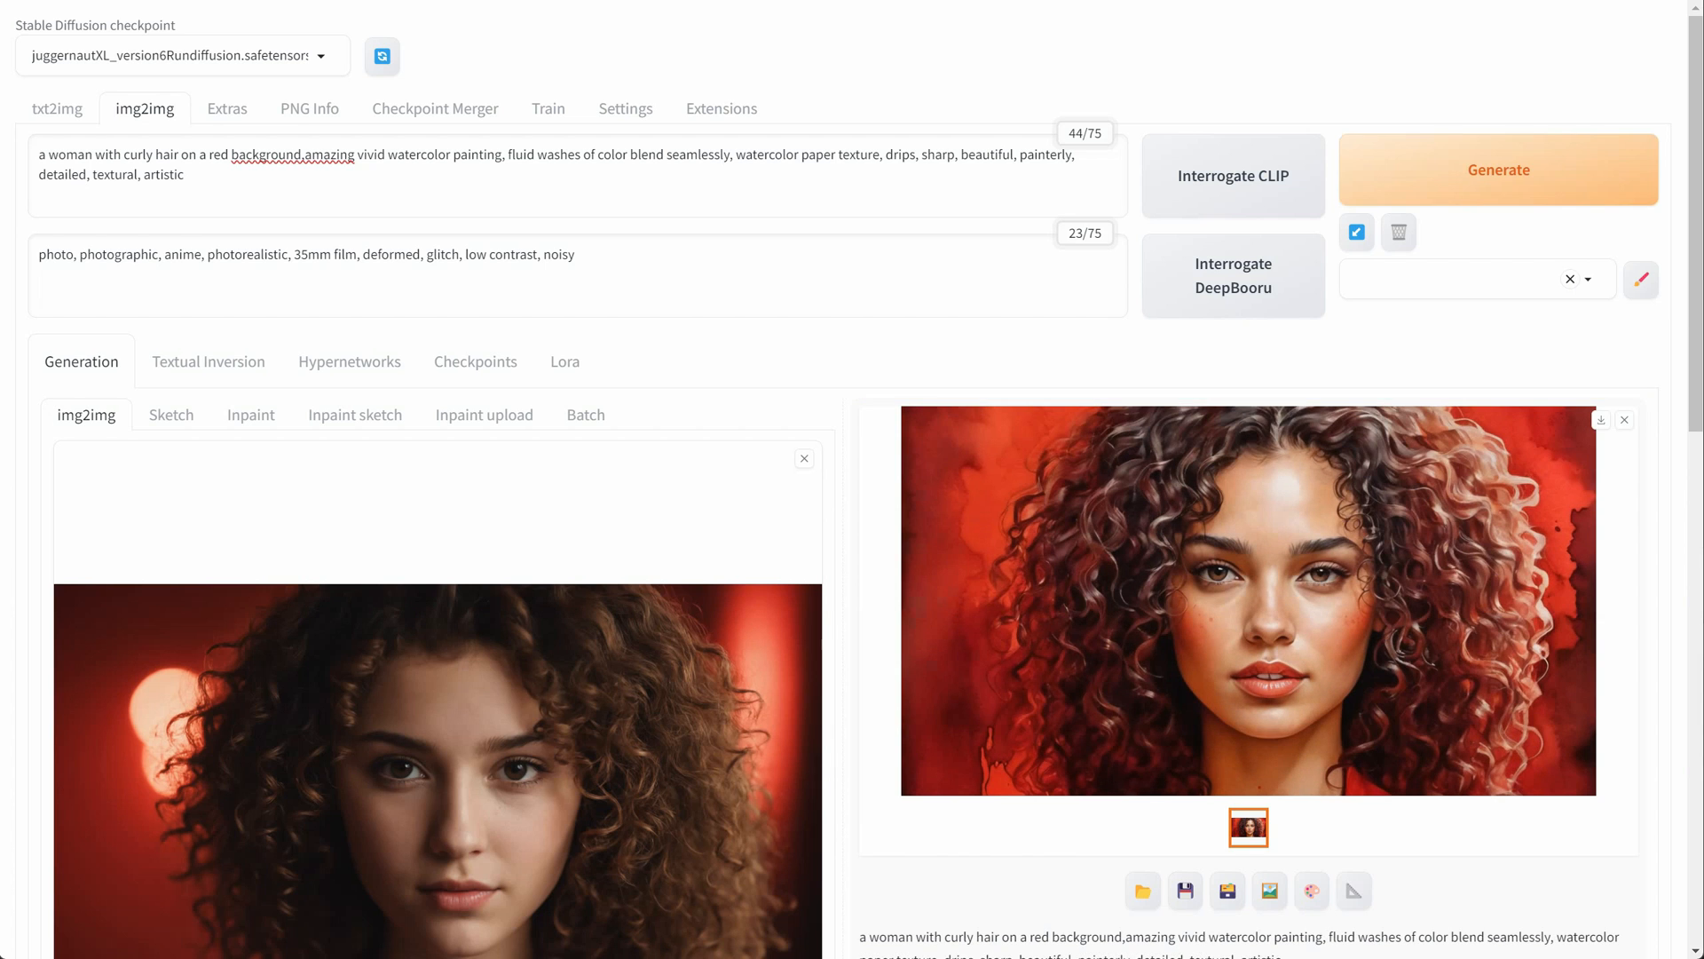
# - Enable ControlNet unit 0 with Canny control type and the kohya_controllllite_xl_canny model
pyautogui.scroll(-3)
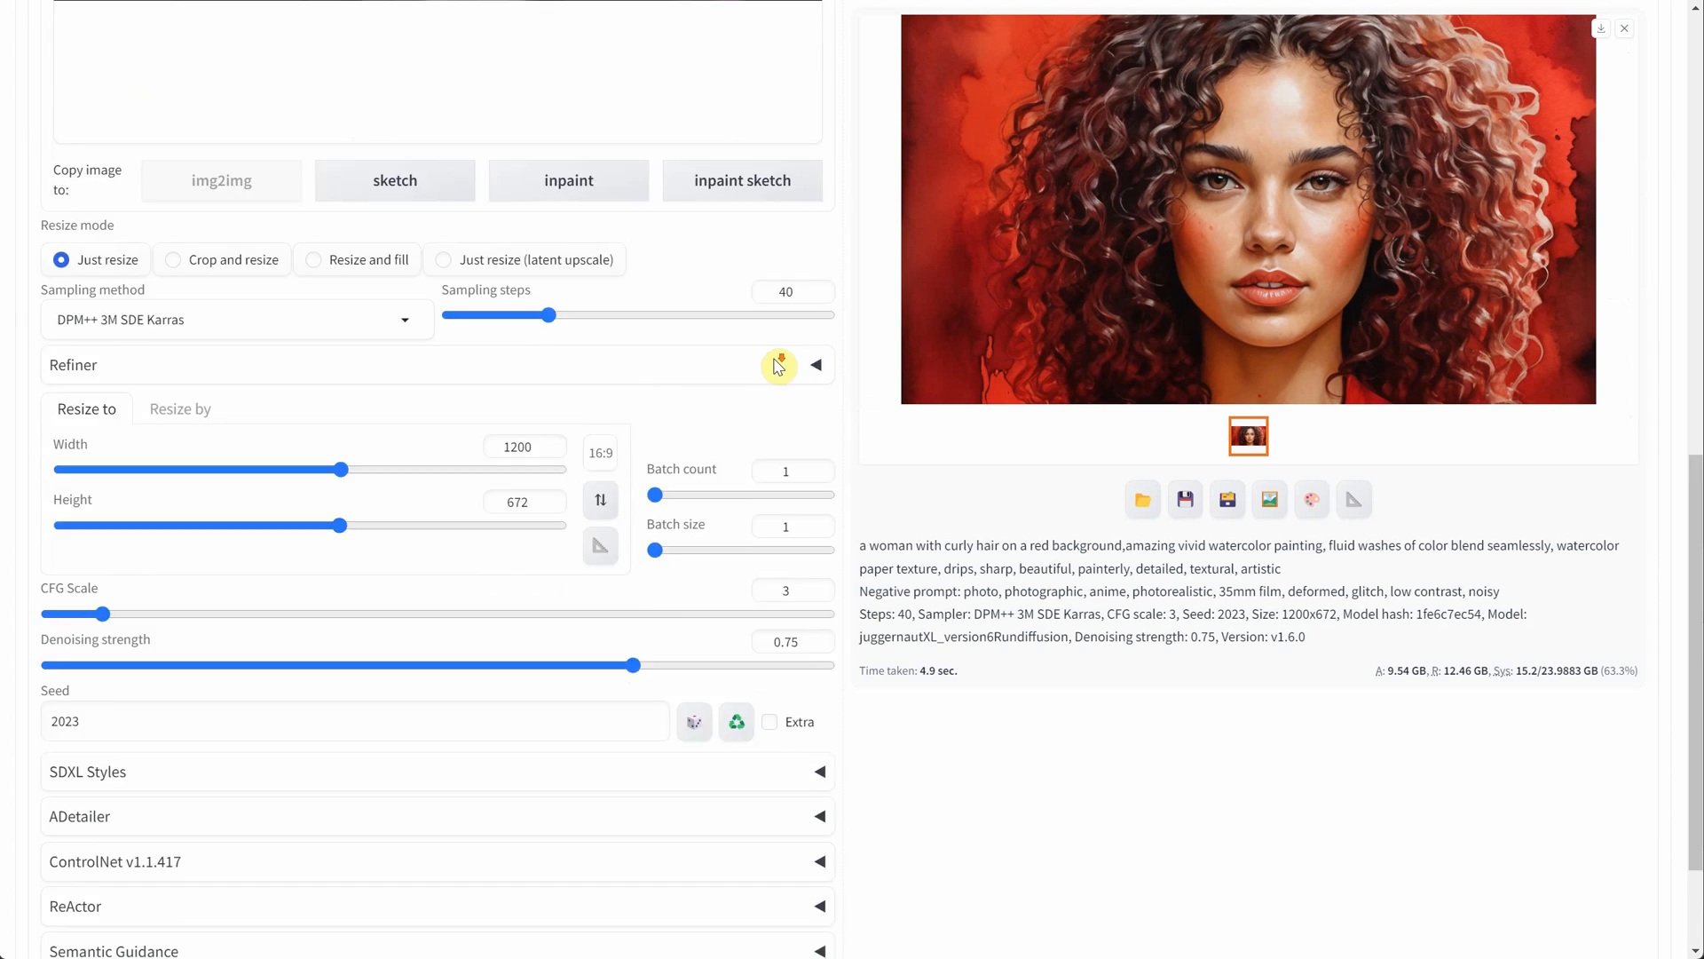
pyautogui.click(114, 861)
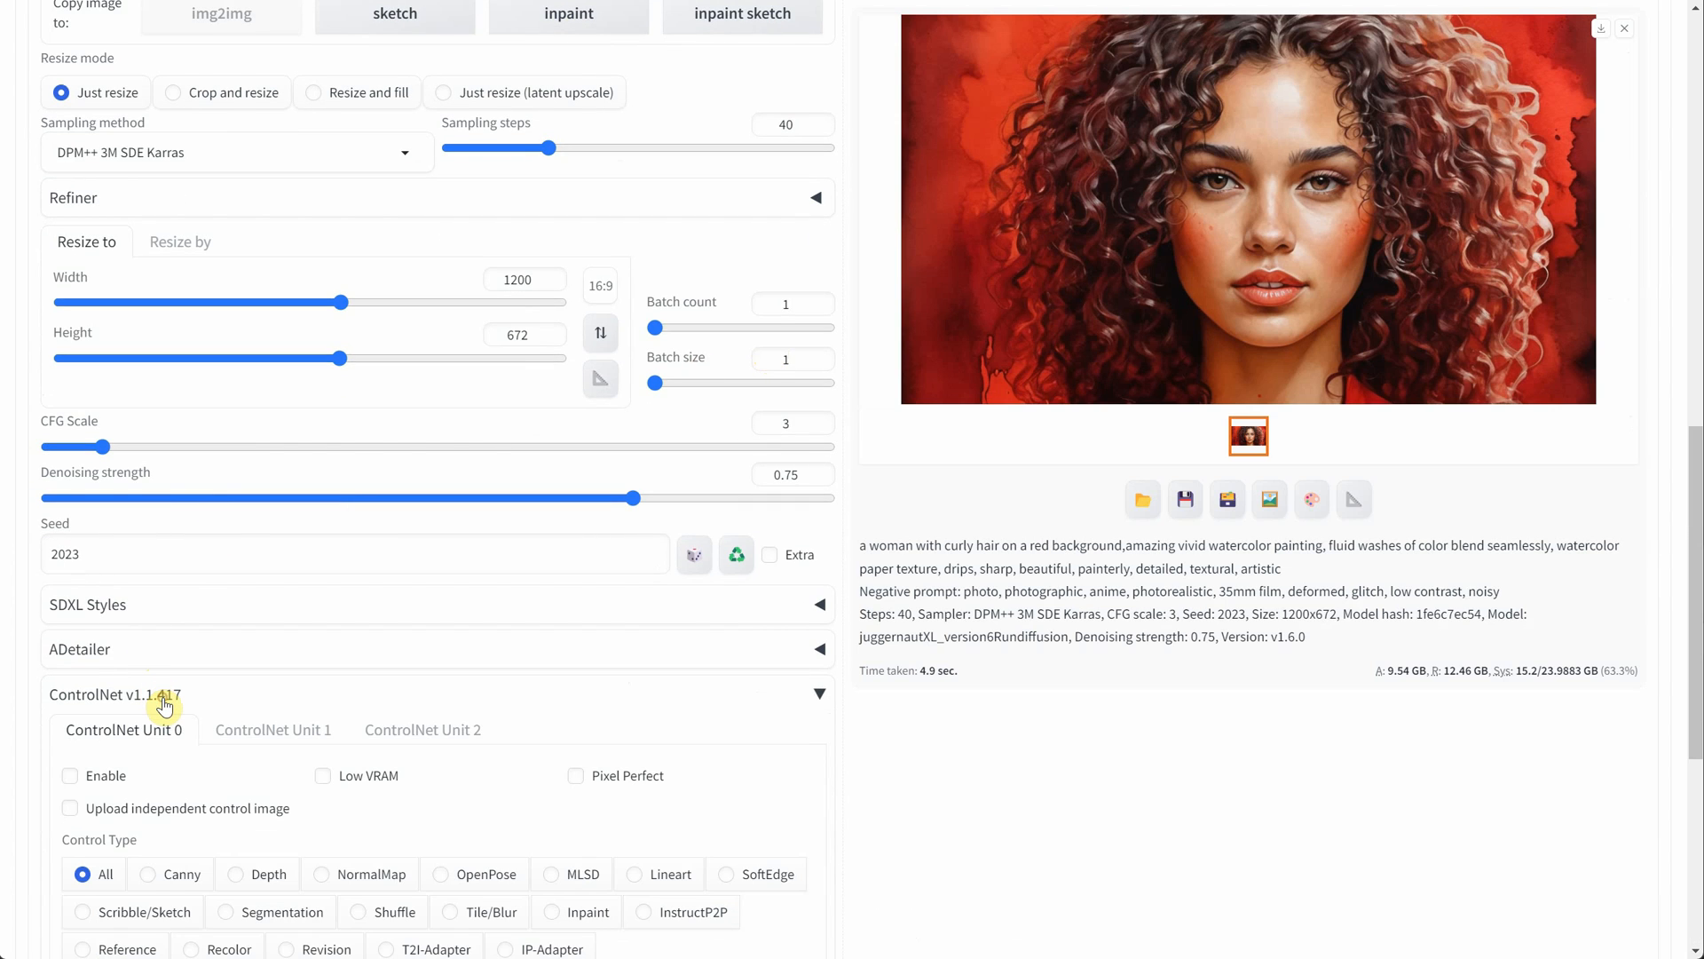
pyautogui.click(69, 478)
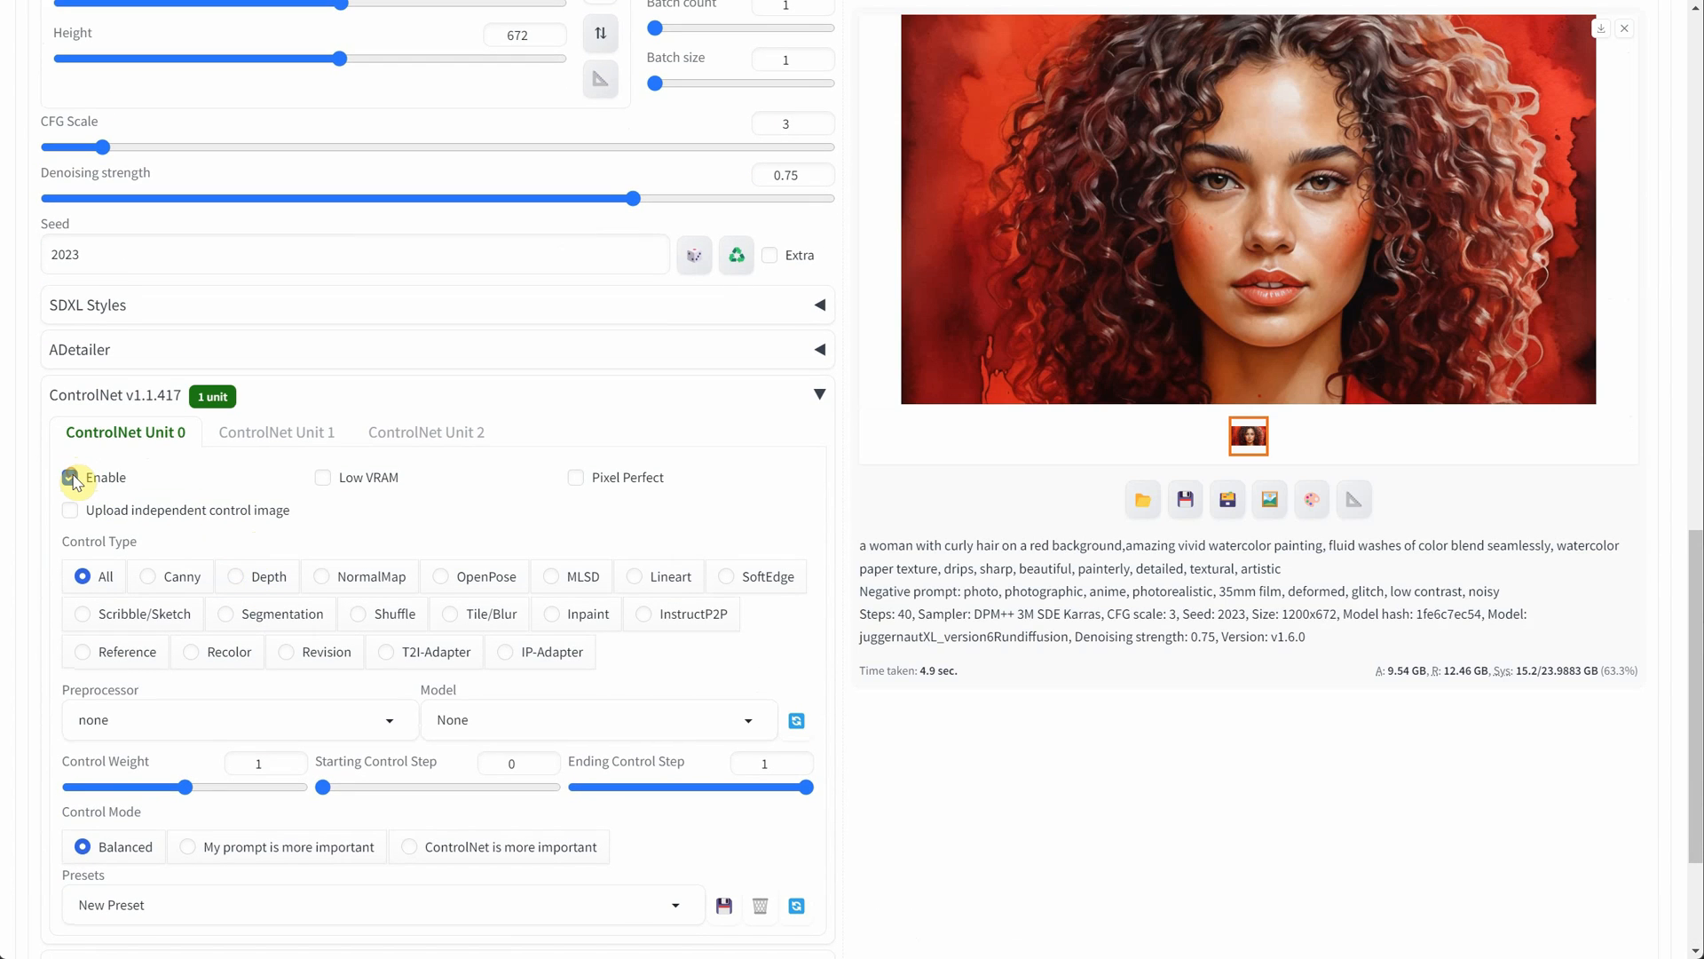
pyautogui.click(147, 575)
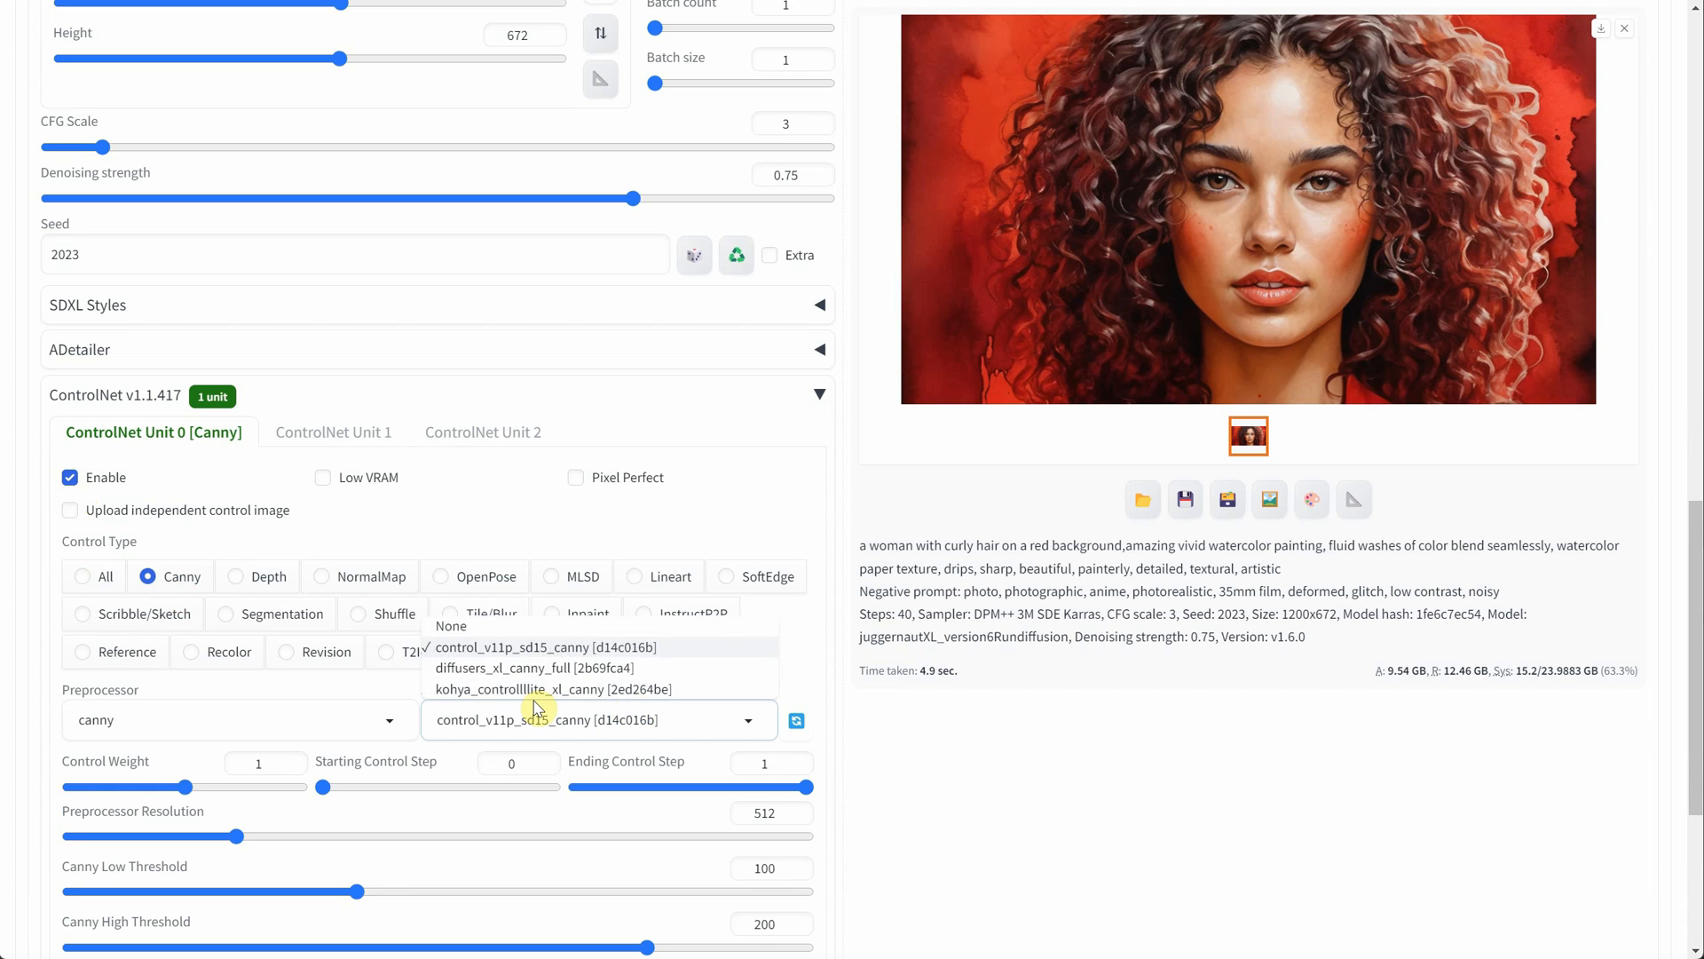
pyautogui.click(552, 689)
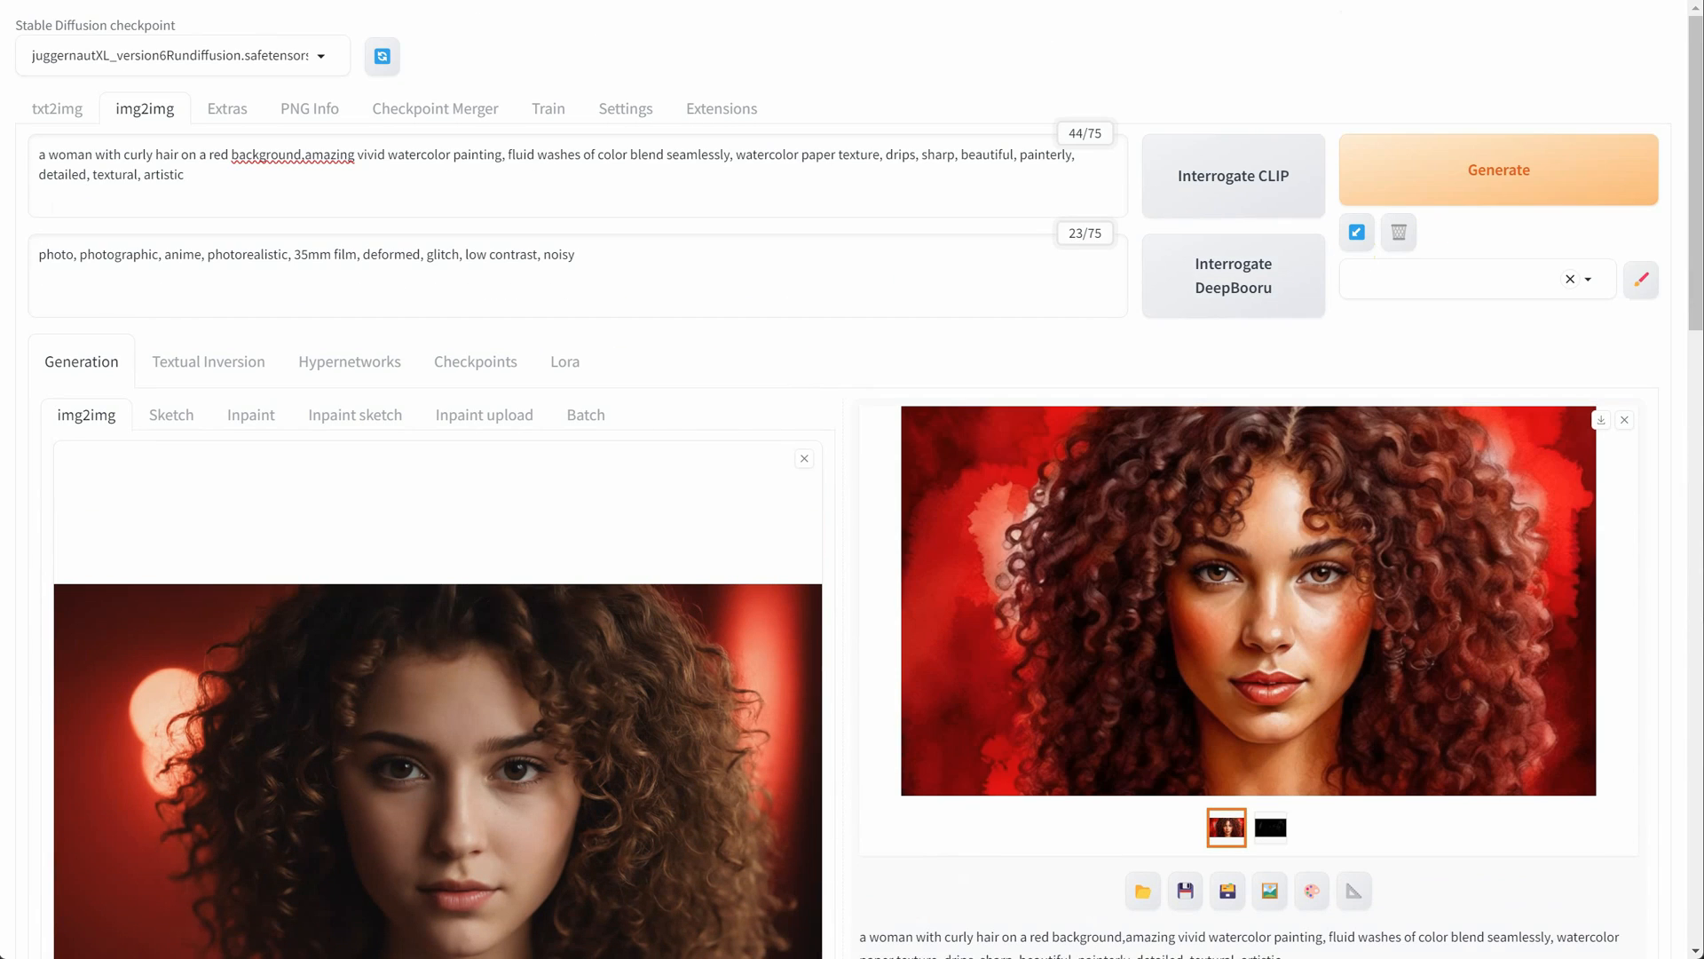
# - Review the ControlNet result, raise denoising strength to 0.85 and generate again
pyautogui.click(1248, 600)
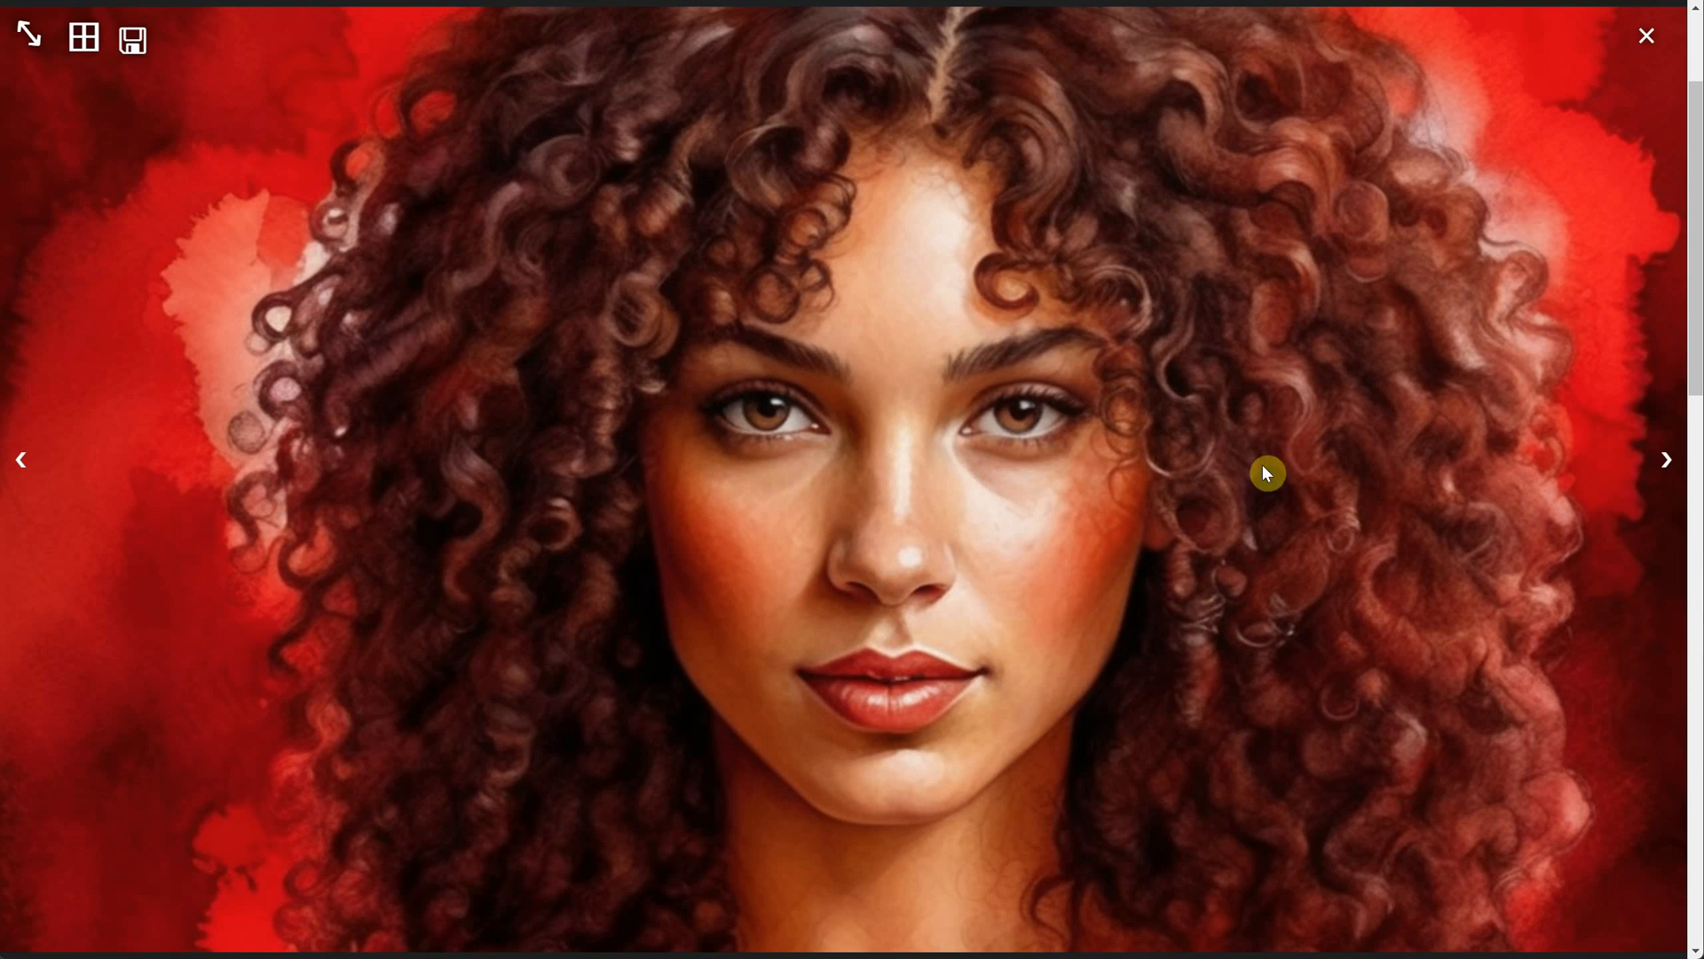
pyautogui.click(1646, 35)
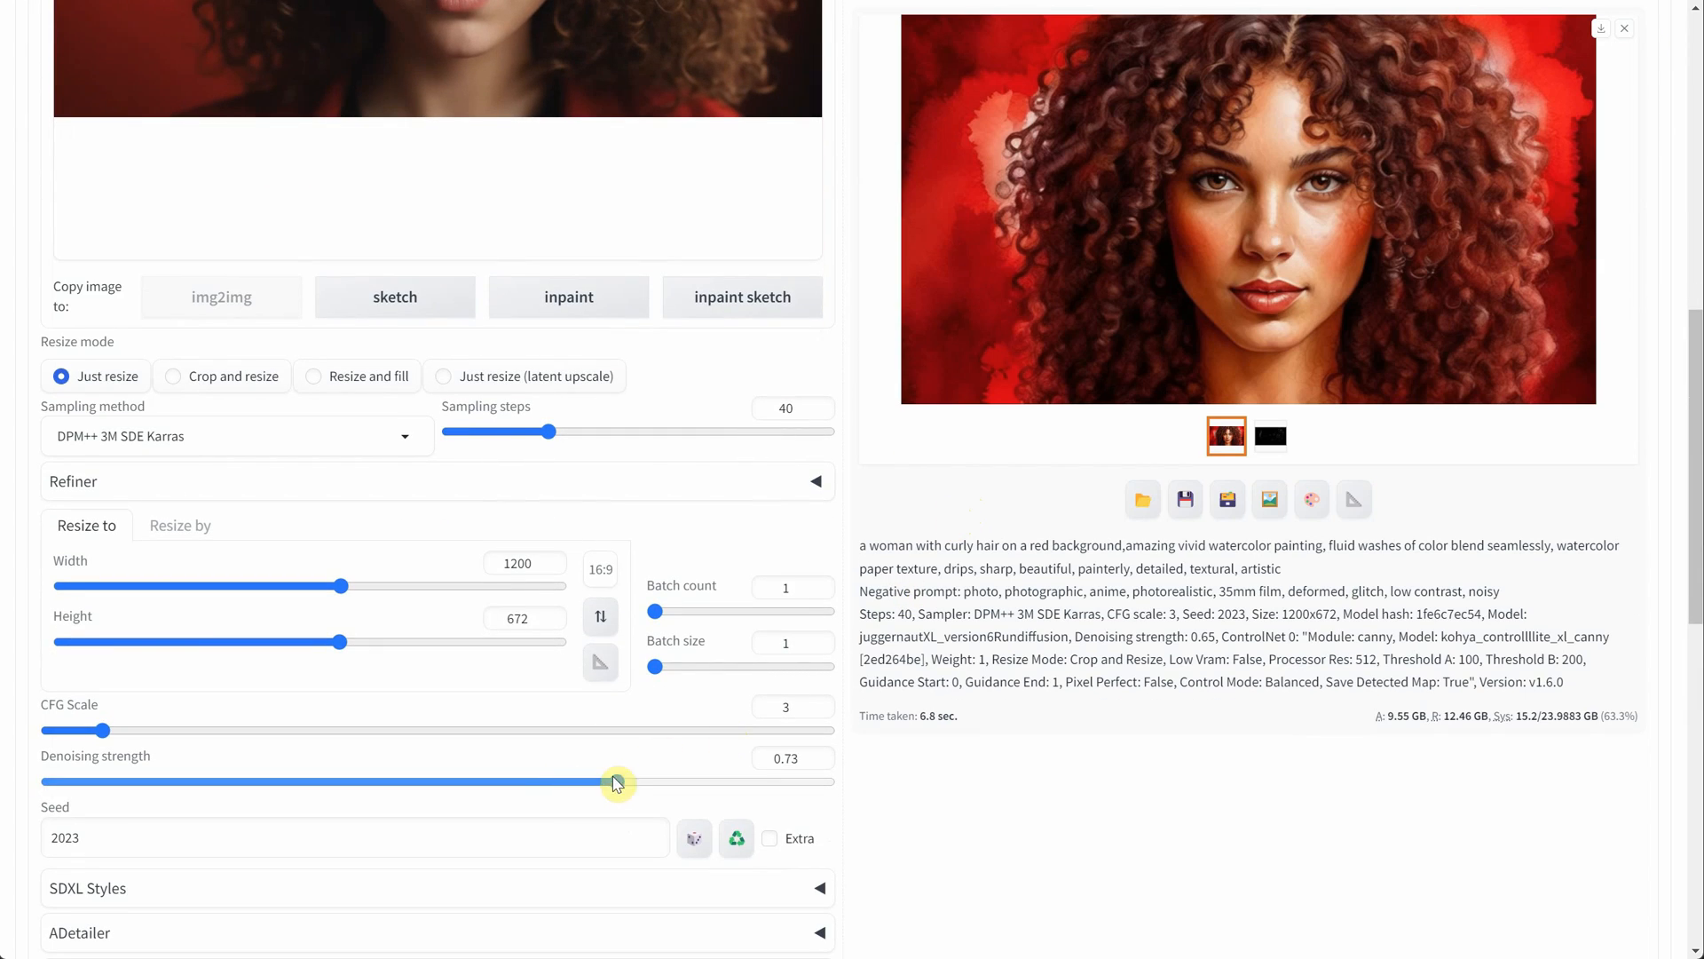
pyautogui.moveTo(617, 781); pyautogui.dragTo(696, 781)
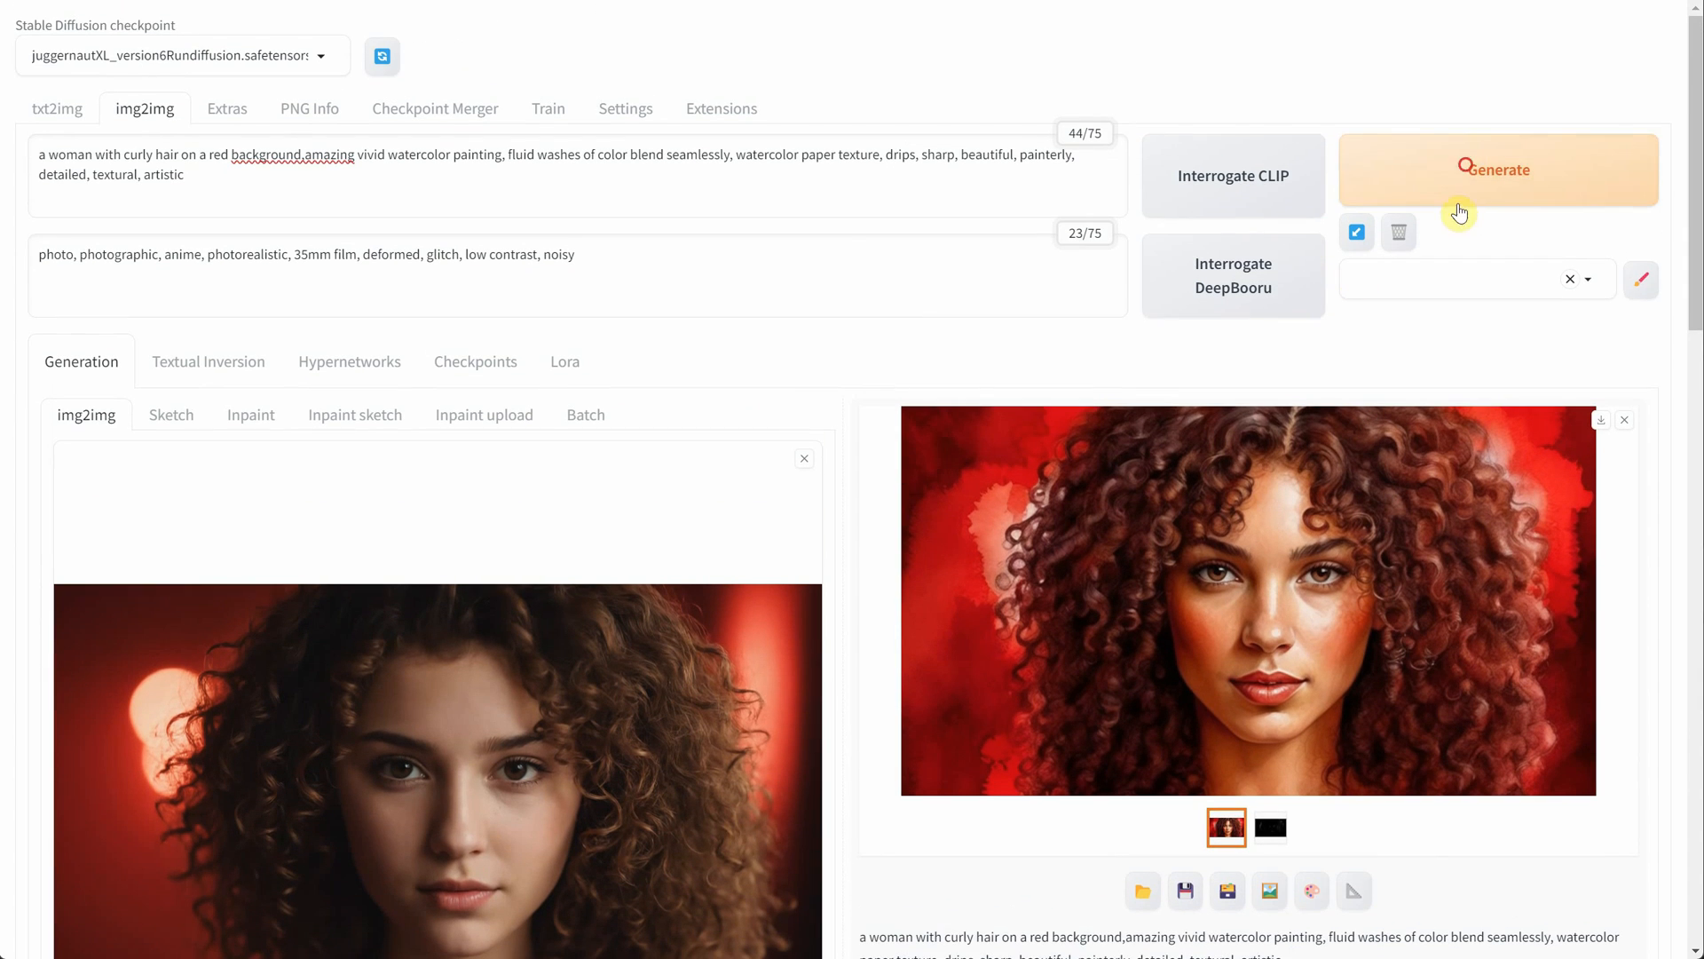
pyautogui.click(1498, 169)
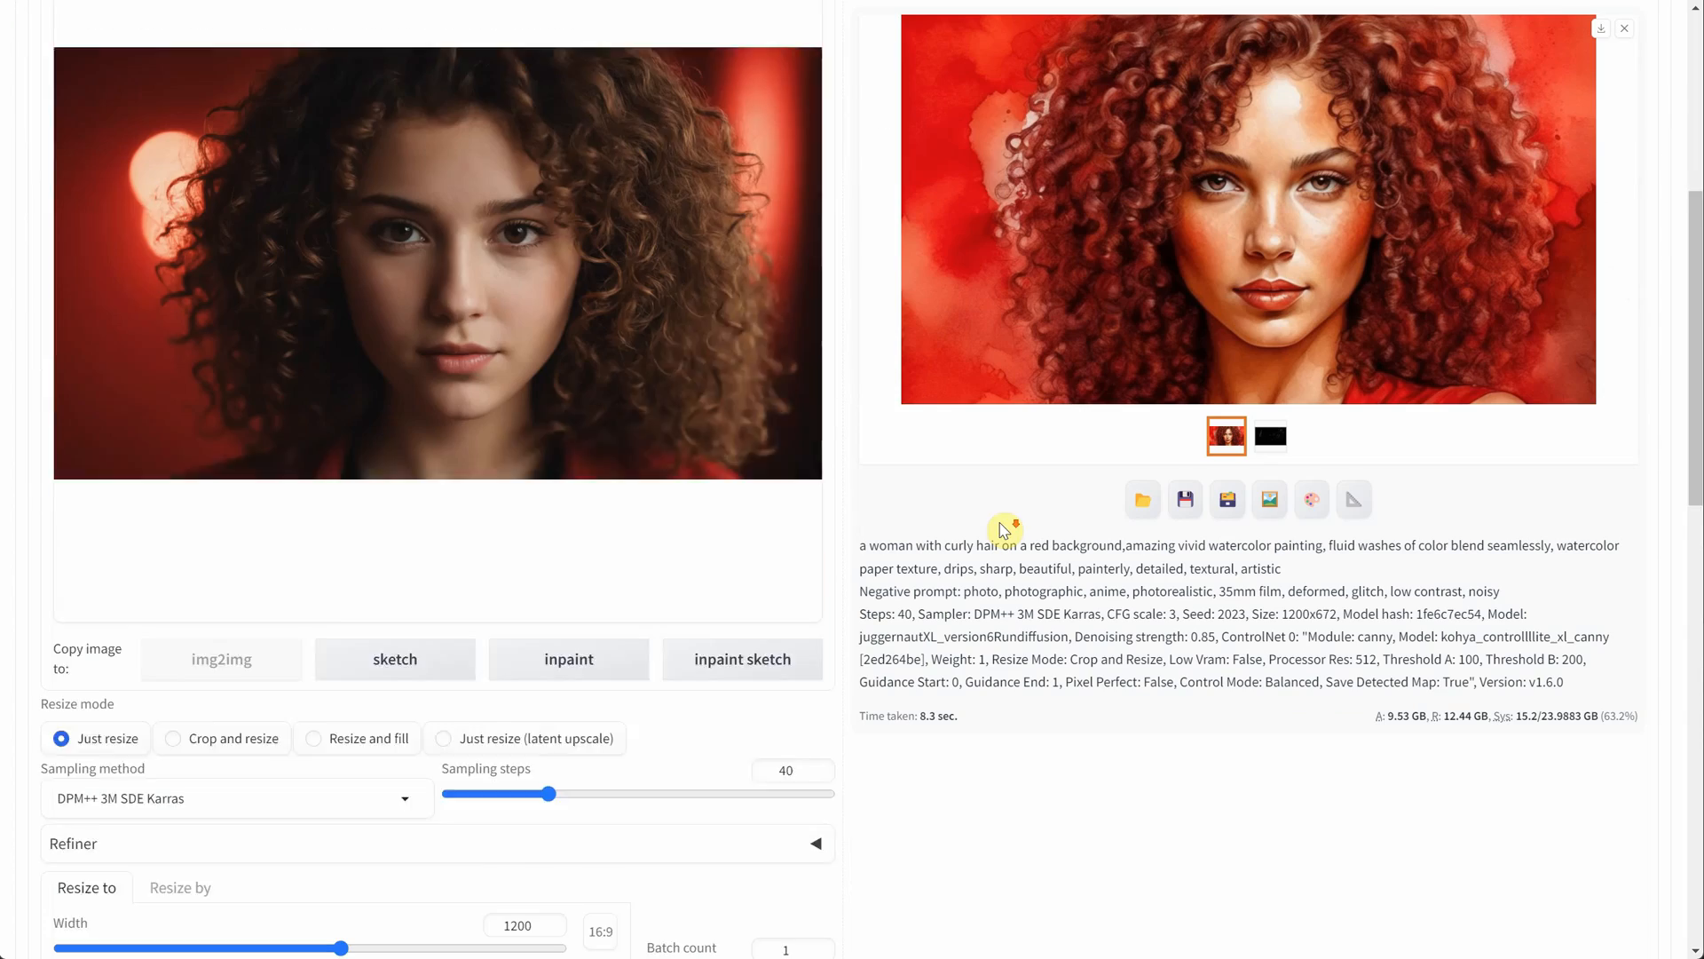
# - View the vivid red-curls portrait full size, then bring up the source photo file picker
pyautogui.scroll(-3)
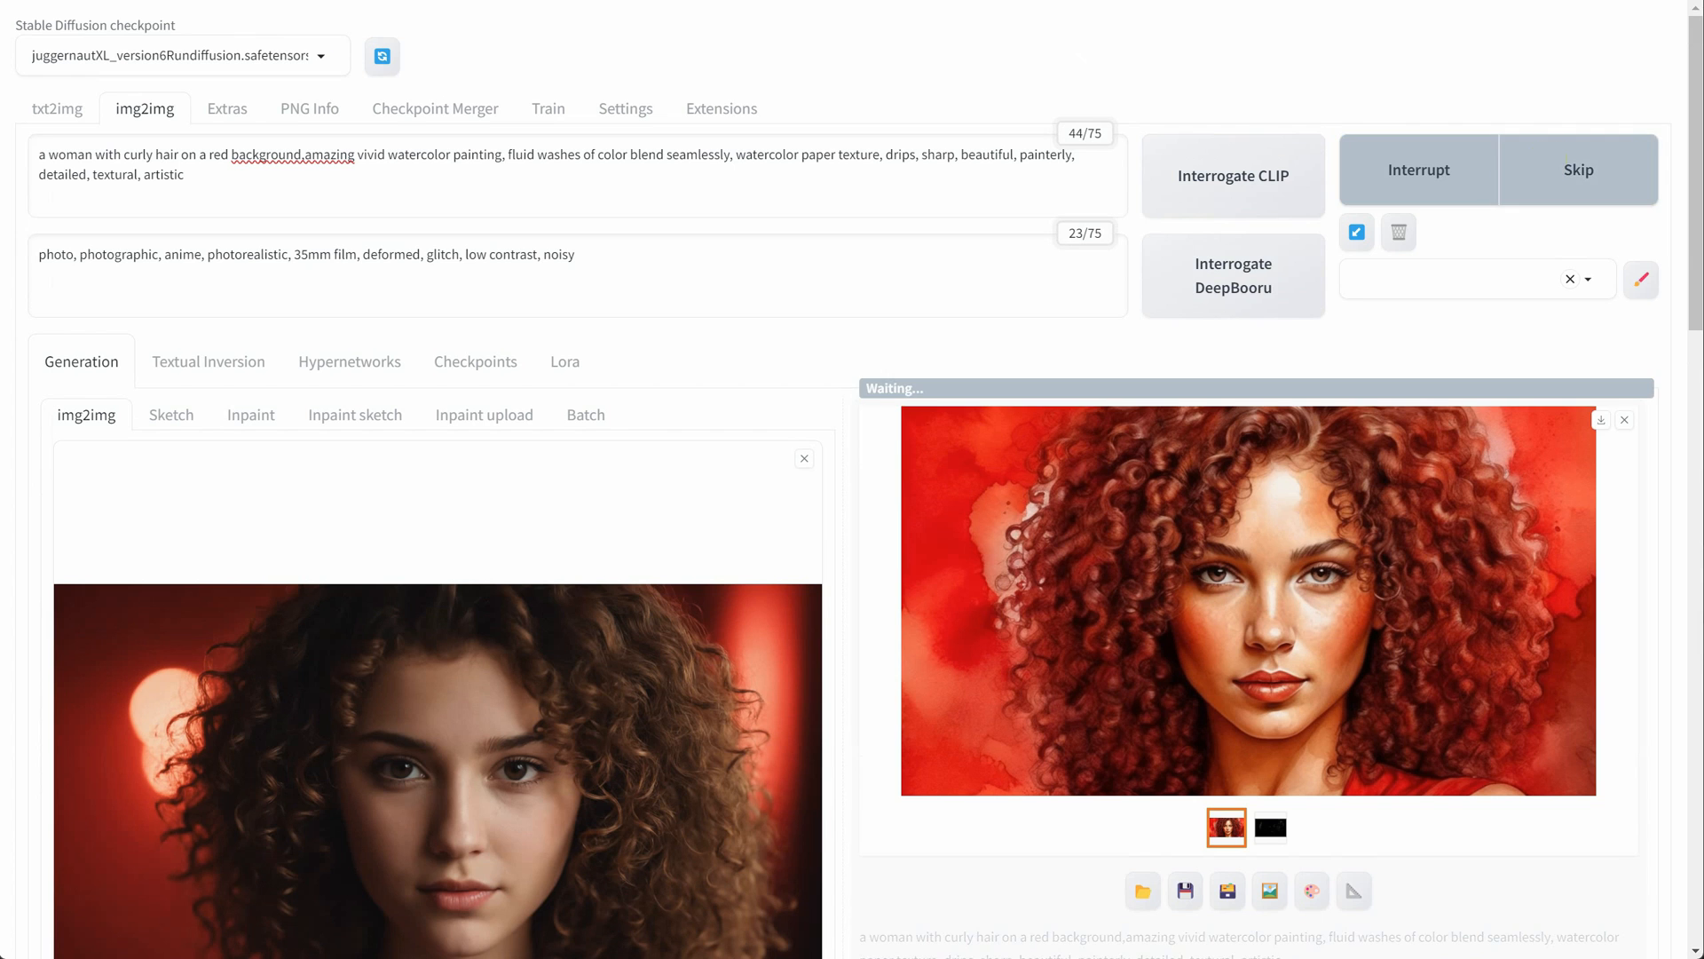
pyautogui.click(1249, 599)
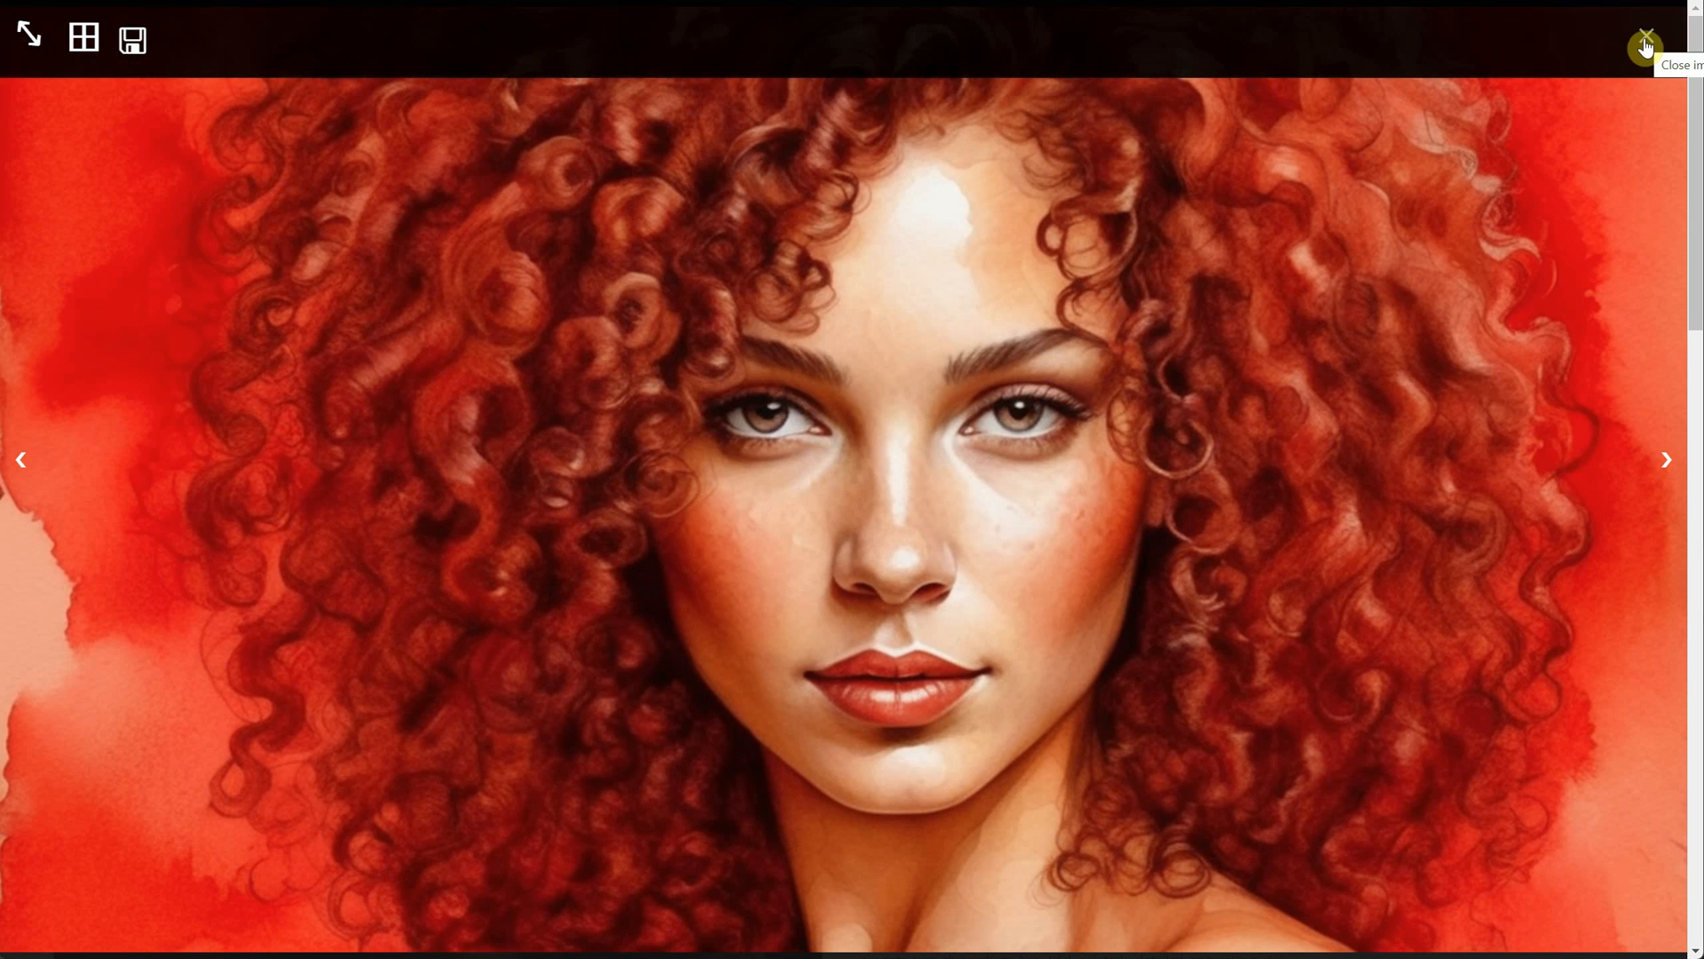
pyautogui.click(1644, 48)
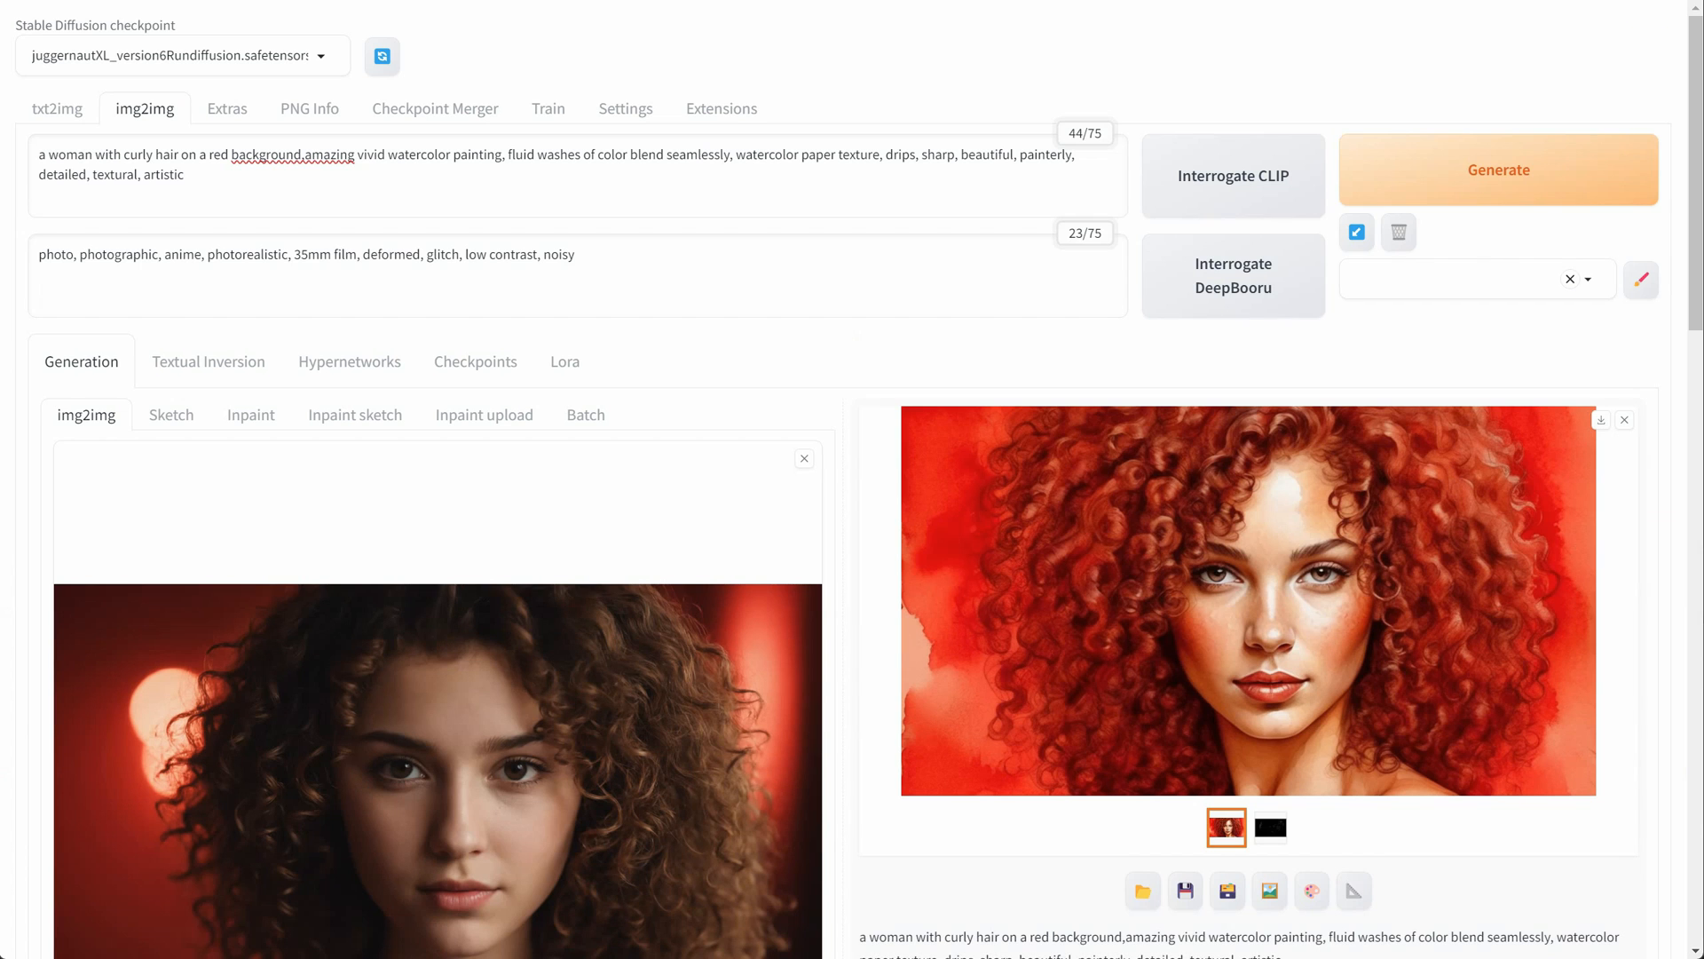
pyautogui.click(802, 458)
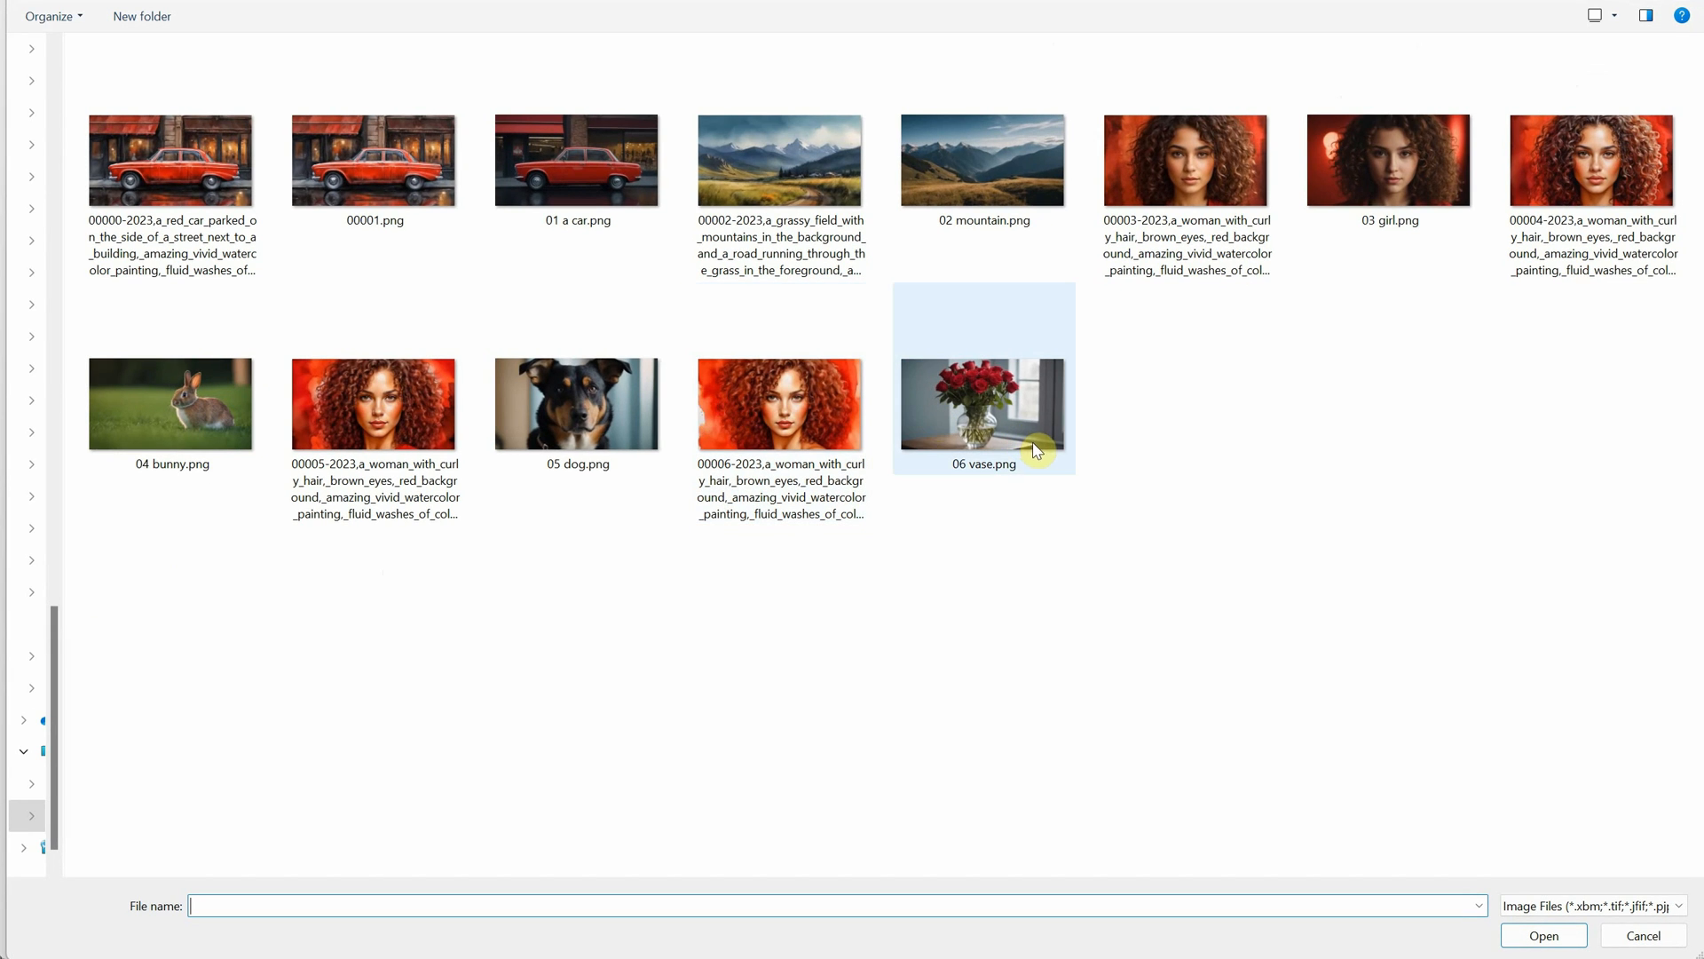
# - Use the rabbit photo as the img2img source and lower denoising strength to about 0.65
pyautogui.click(171, 403)
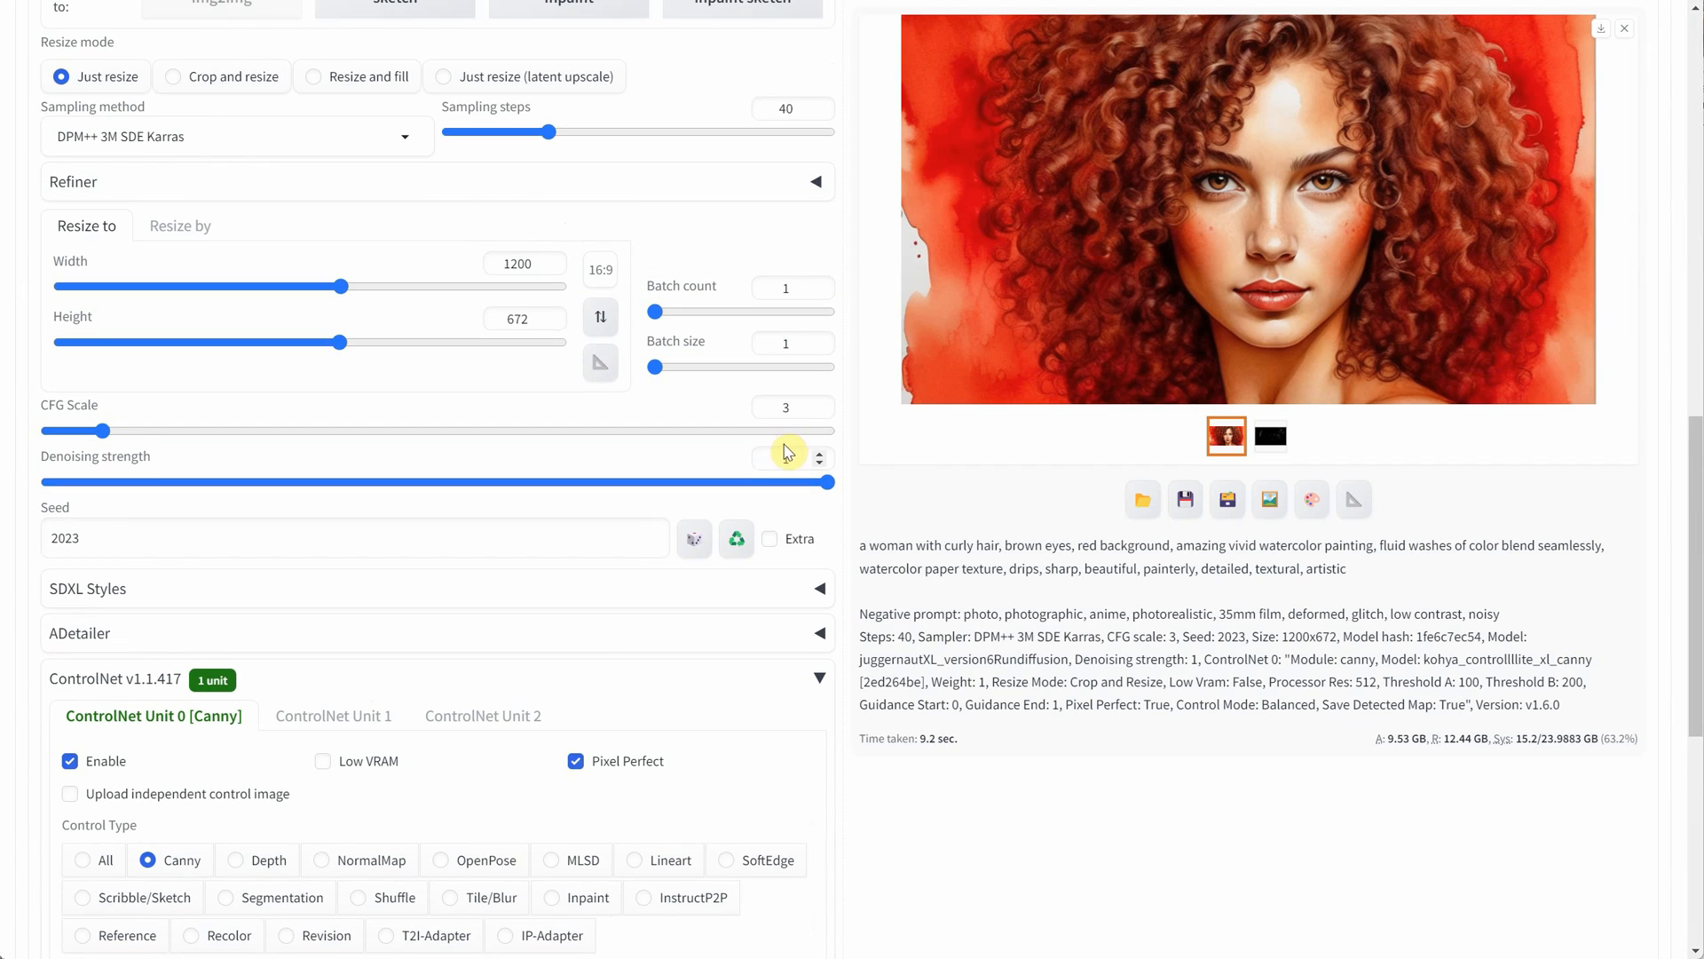
pyautogui.moveTo(834, 481); pyautogui.dragTo(554, 481)
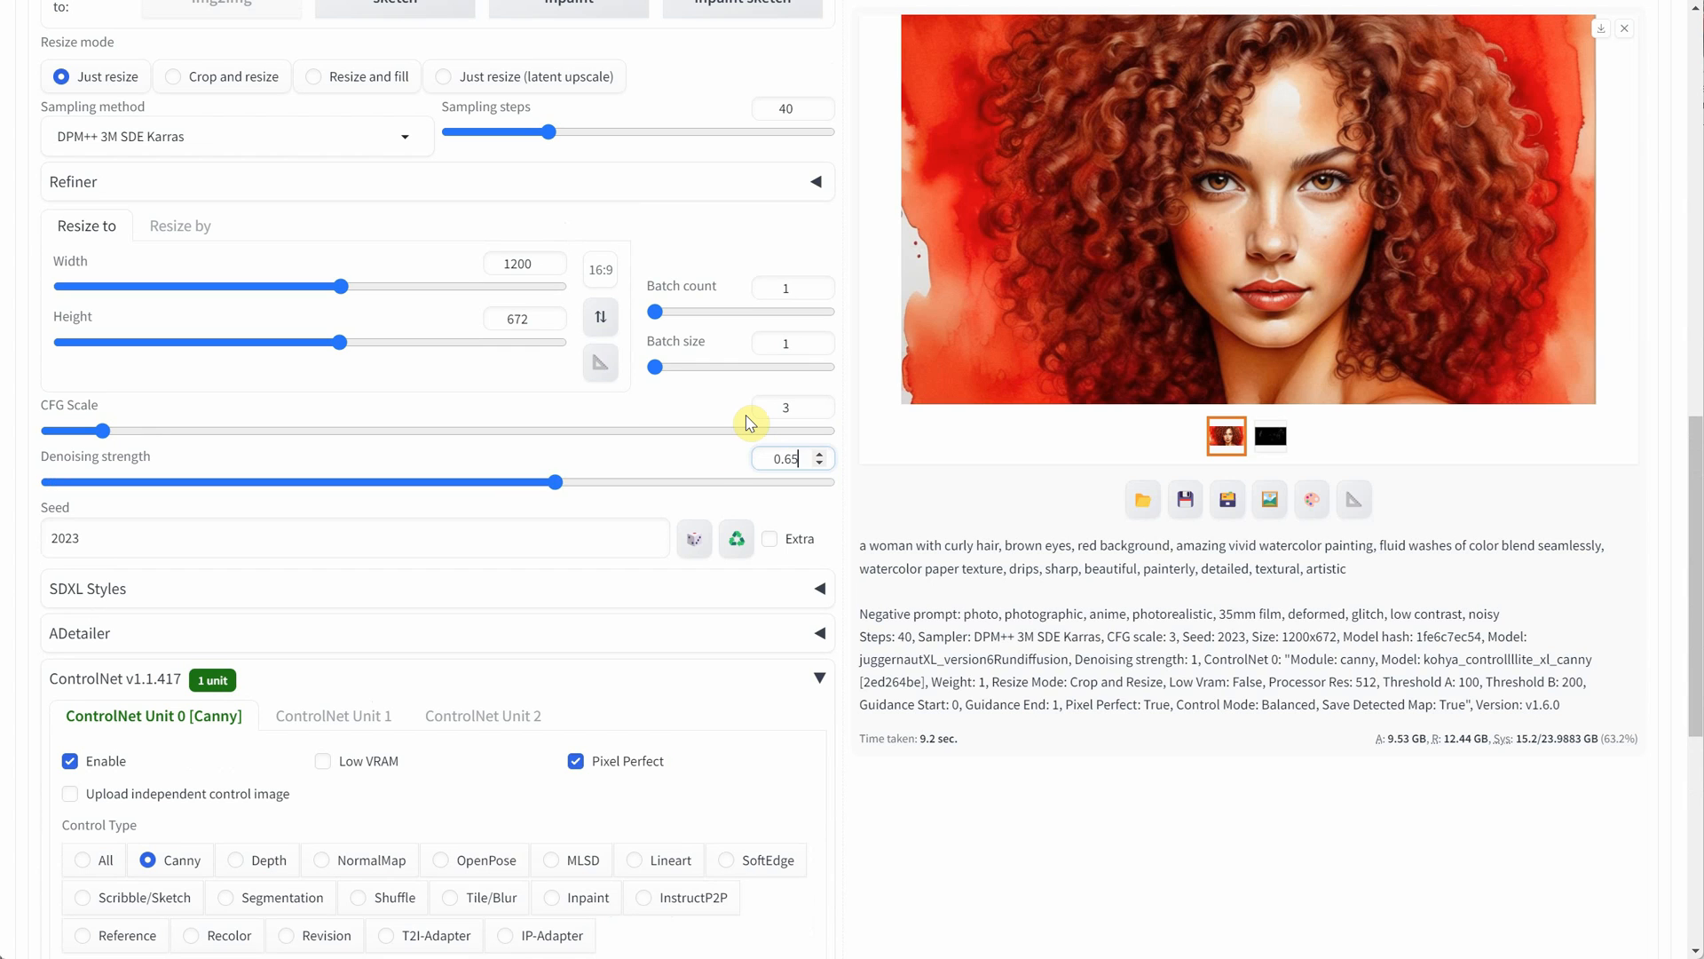
pyautogui.scroll(-3)
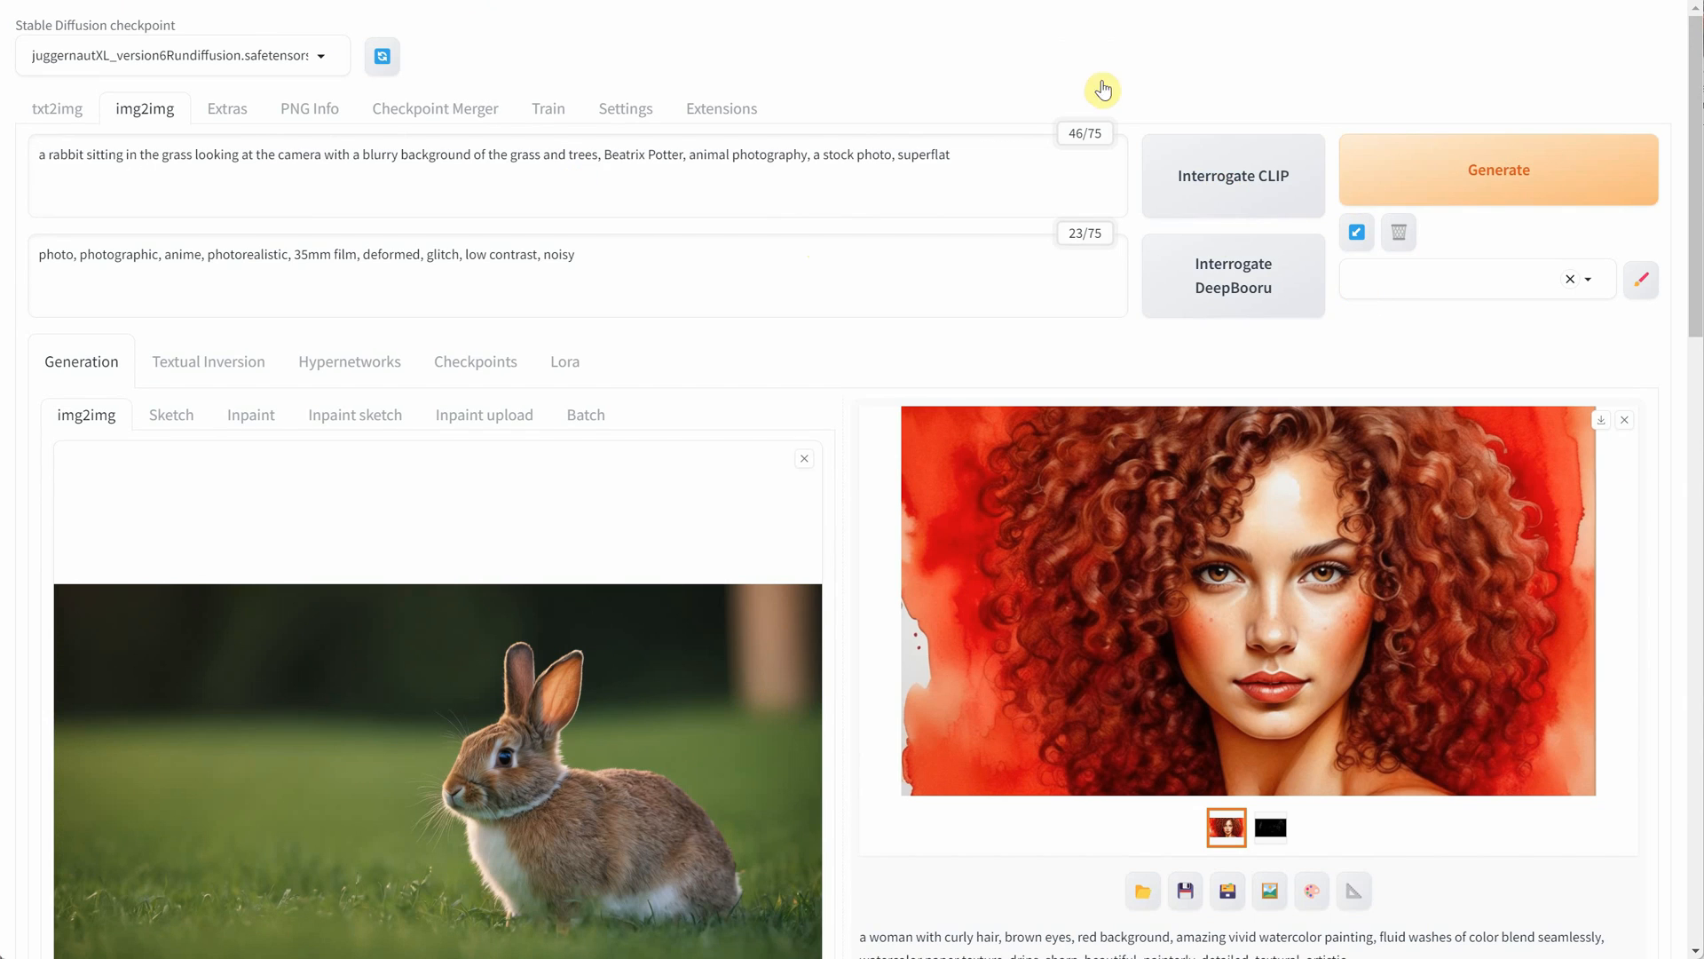
pyautogui.moveTo(193, 147)
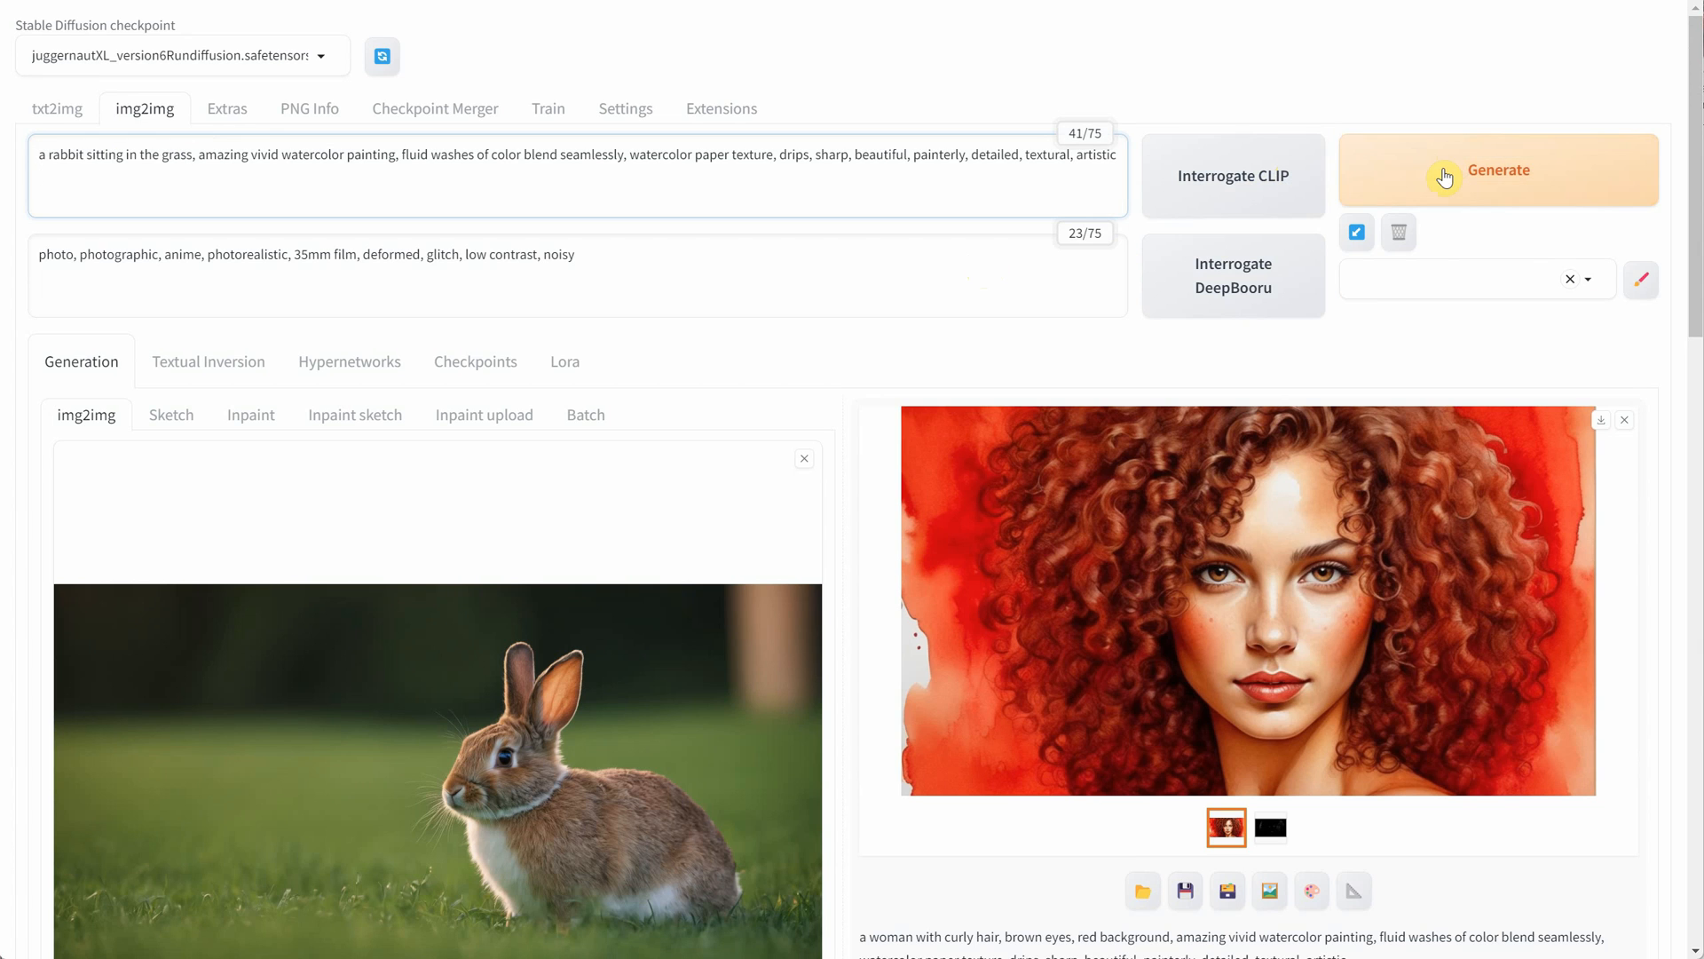
# - Generate a watercolor rabbit and inspect the result full size
pyautogui.click(1498, 171)
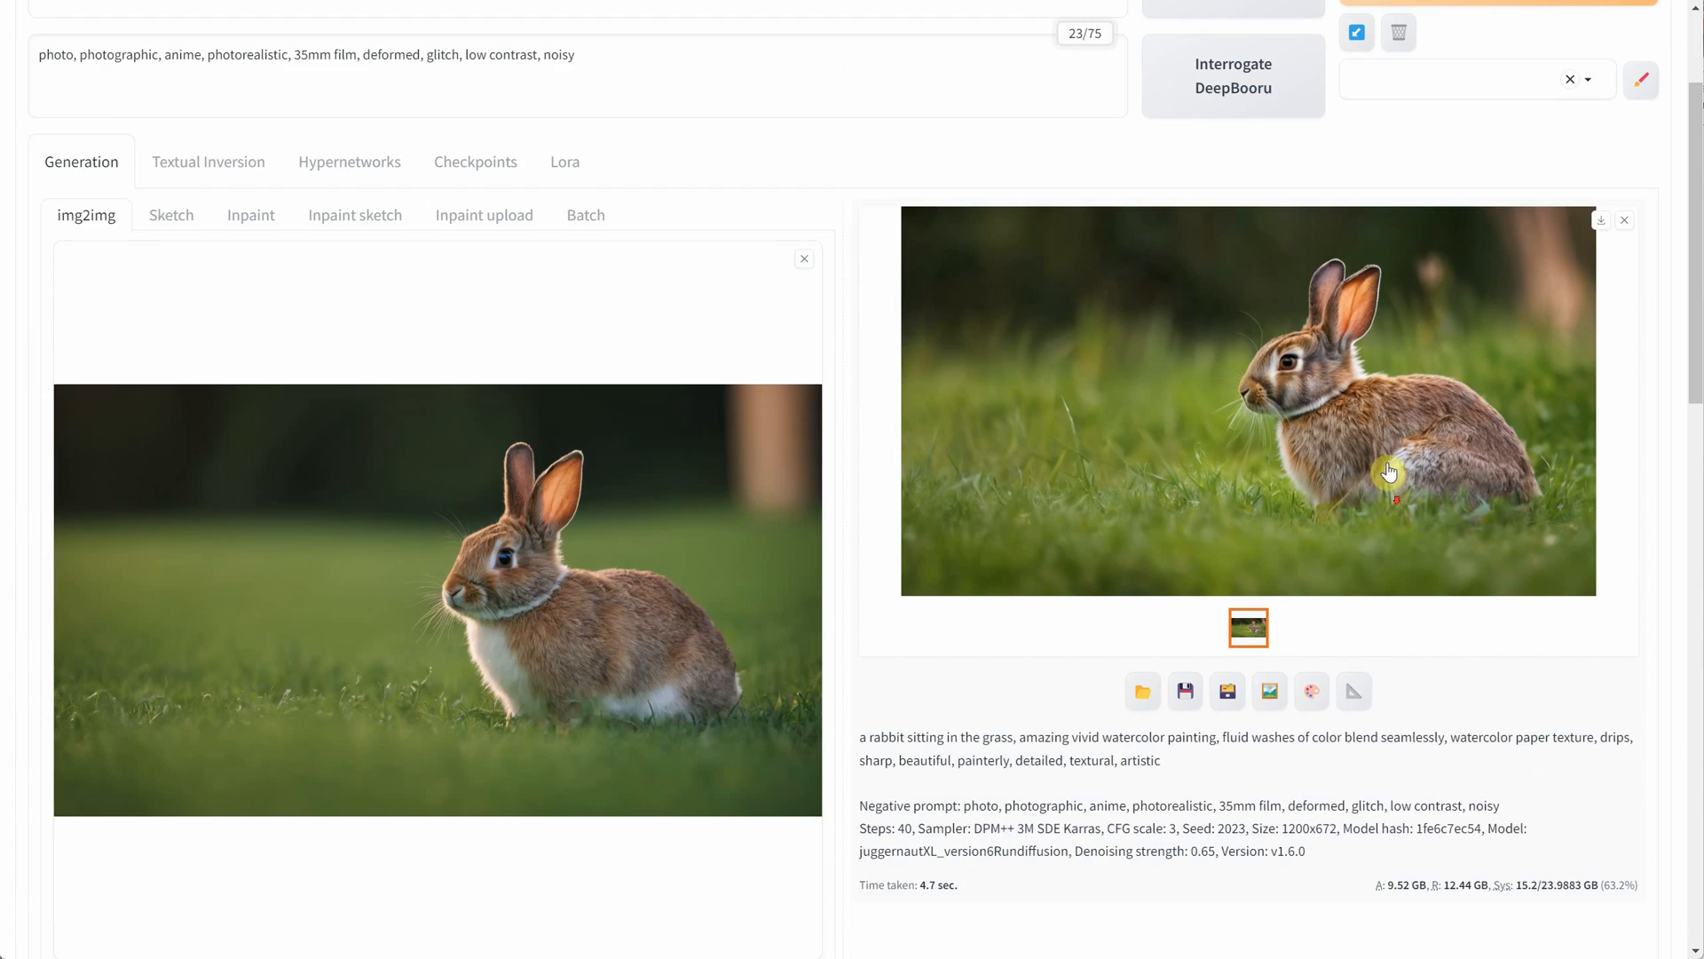
pyautogui.scroll(-3)
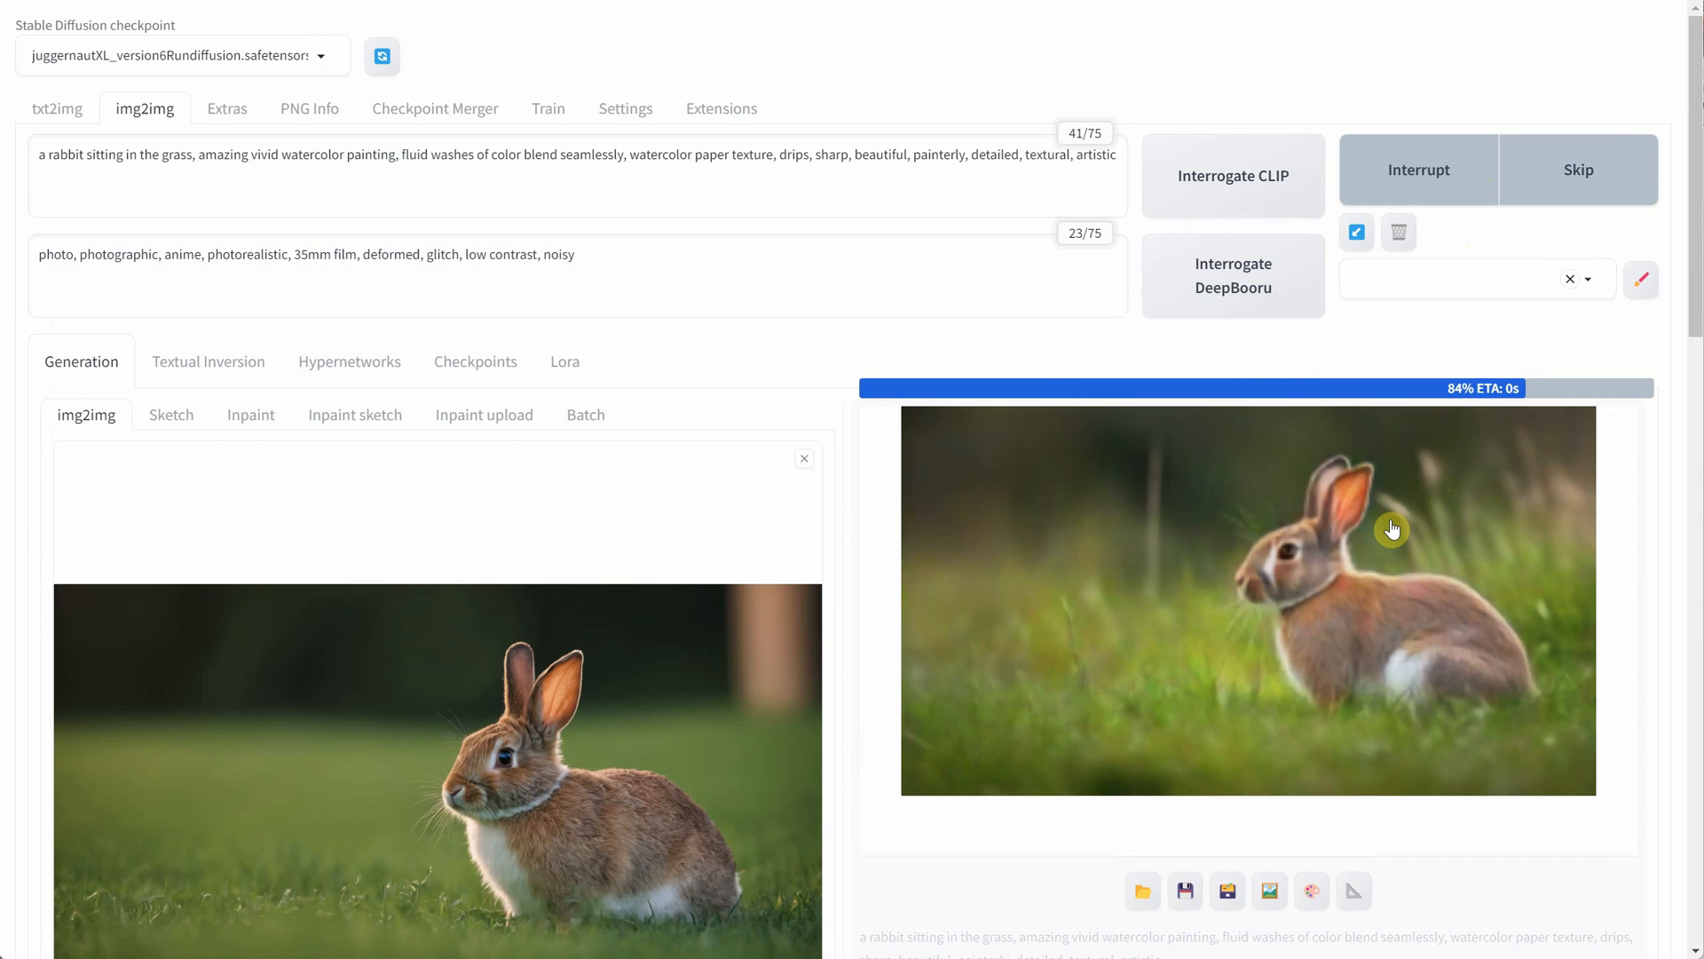
pyautogui.click(1245, 599)
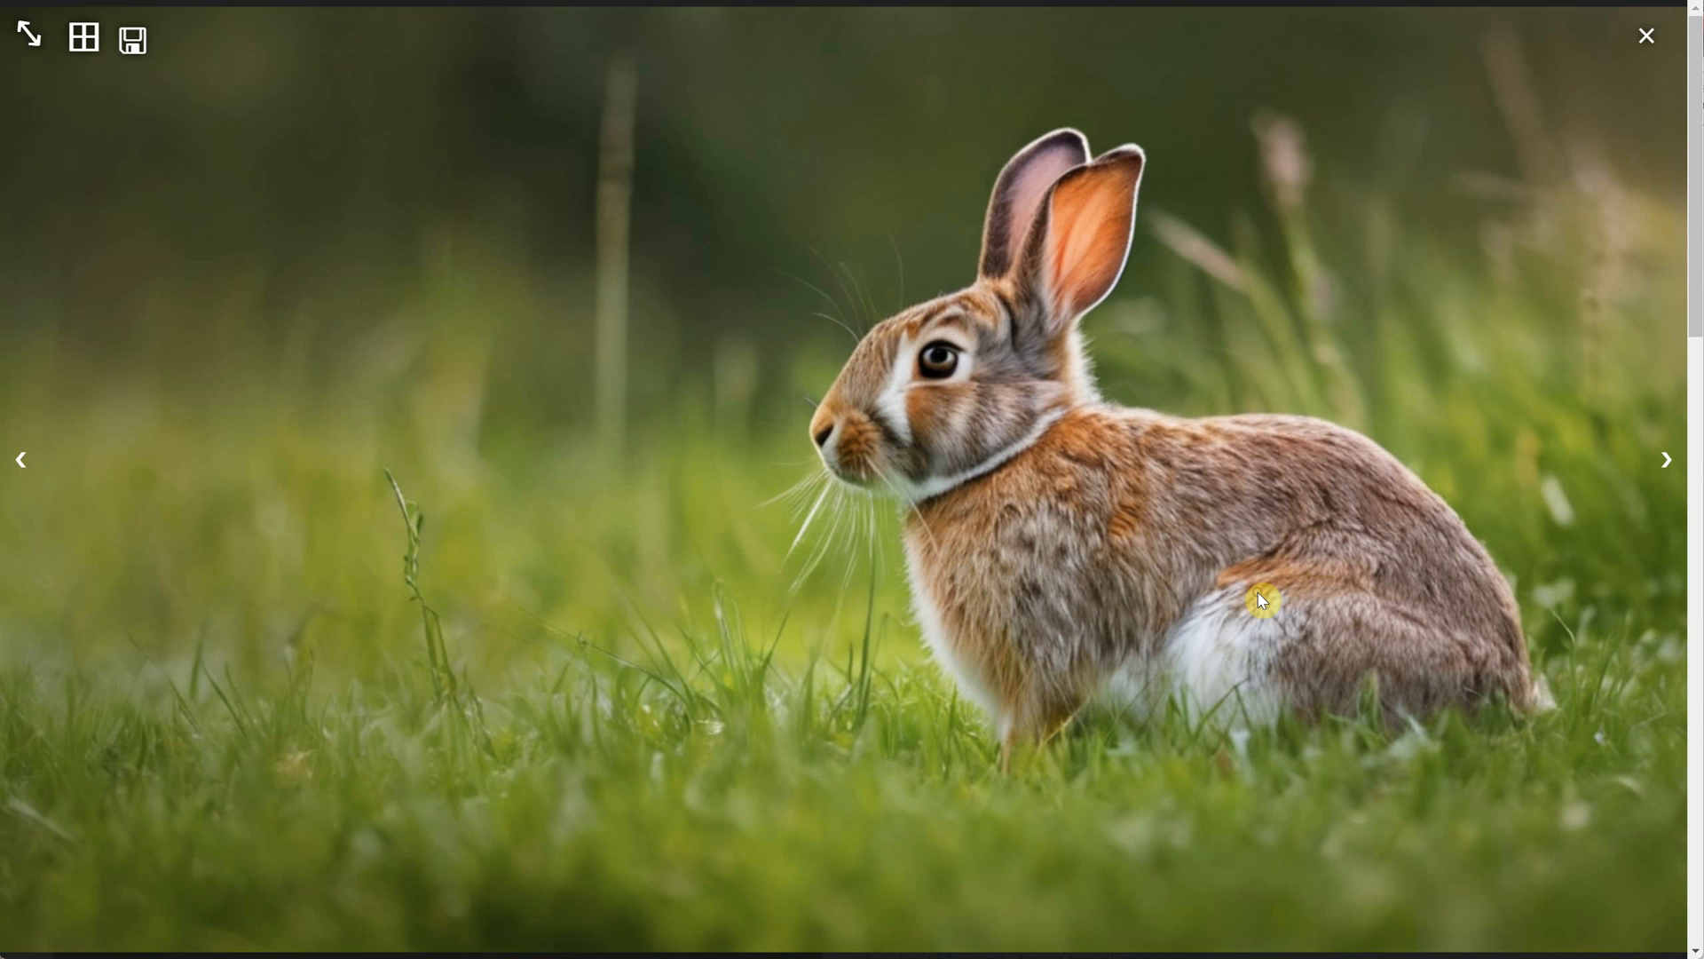
pyautogui.click(1645, 36)
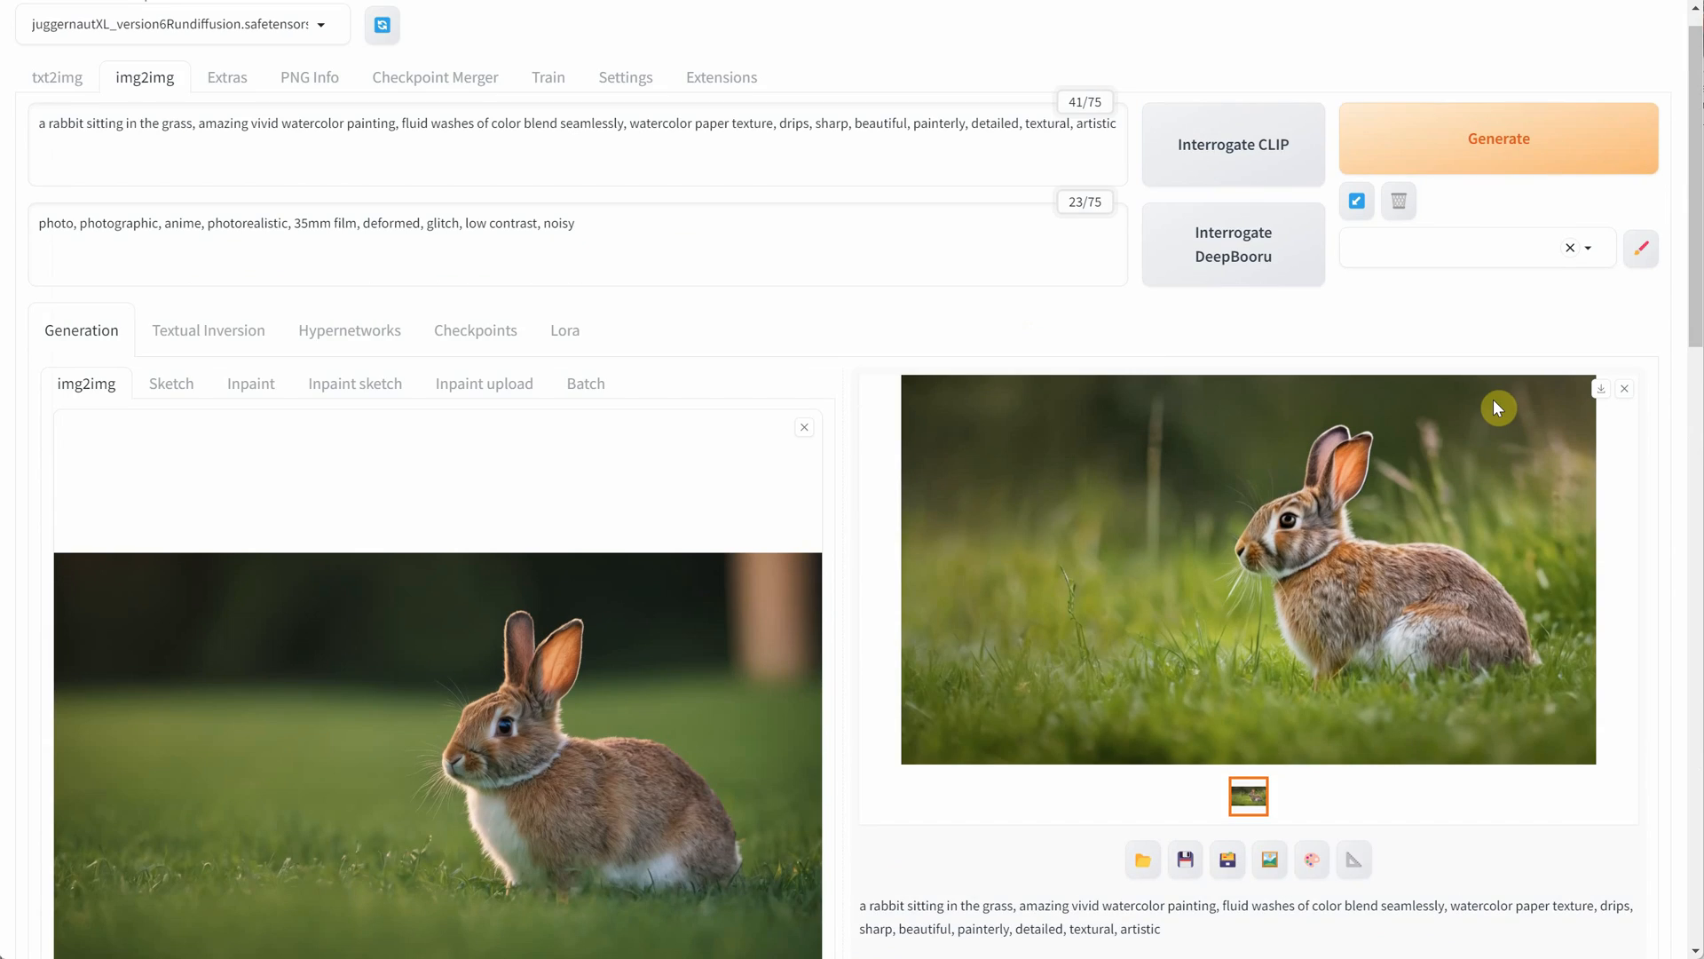
# - Regenerate at denoising strength 0.9 with ControlNet Canny edge guidance enabled
pyautogui.click(1499, 138)
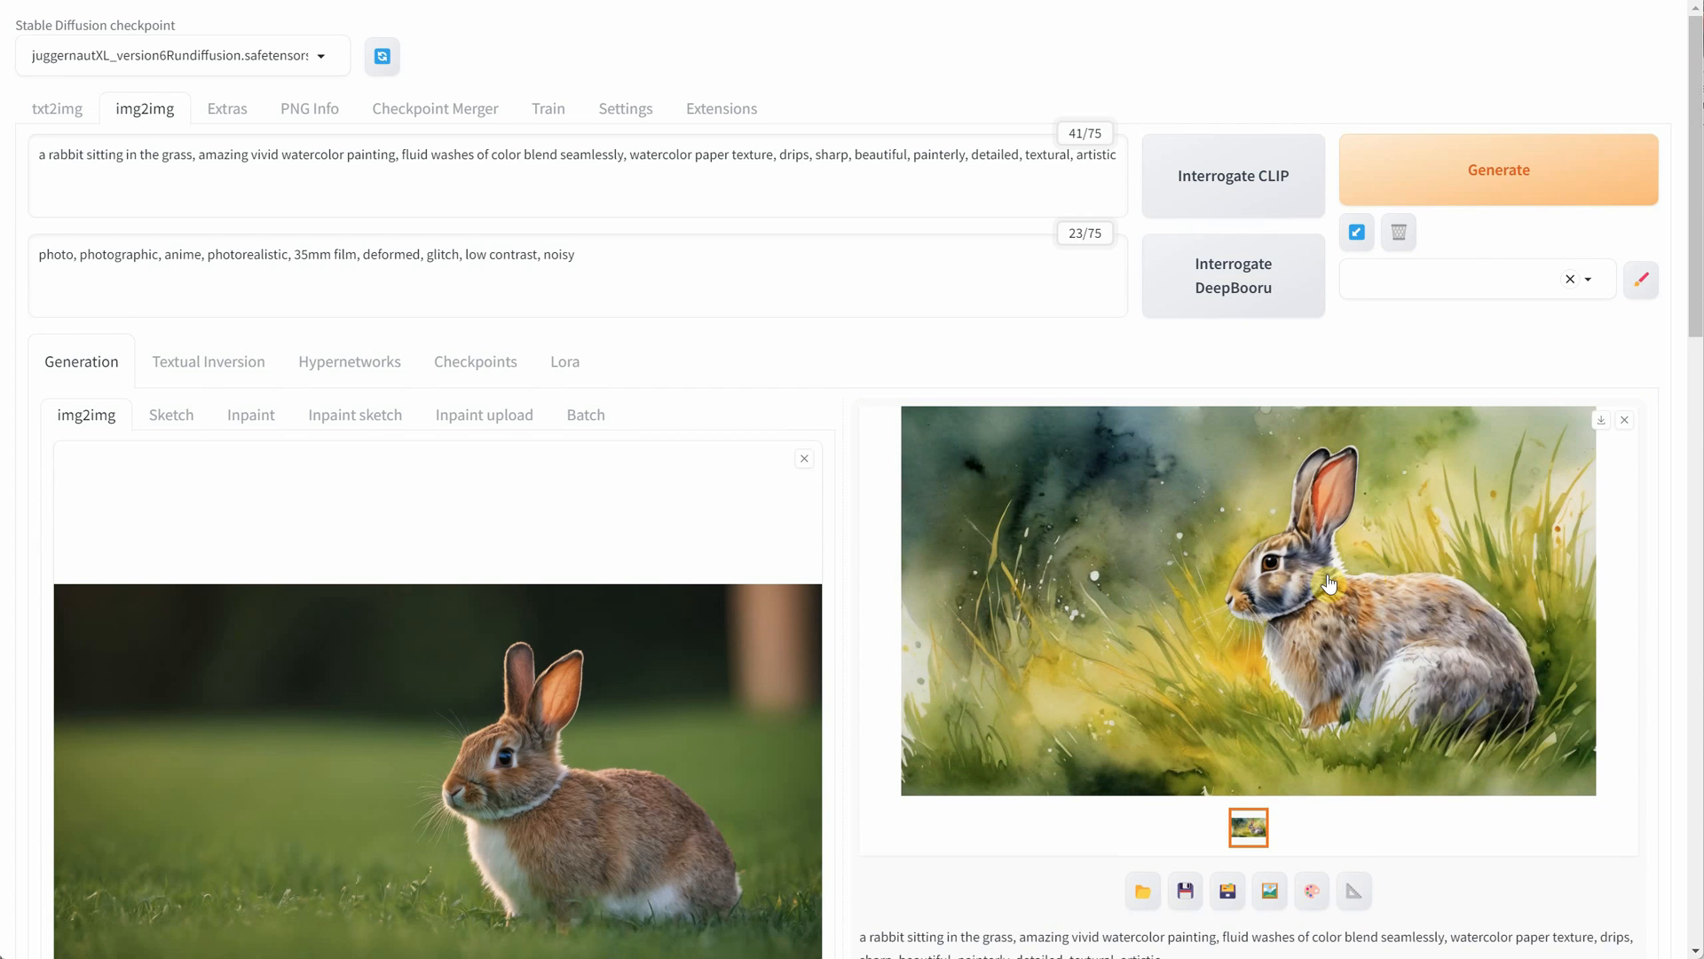
pyautogui.scroll(-3)
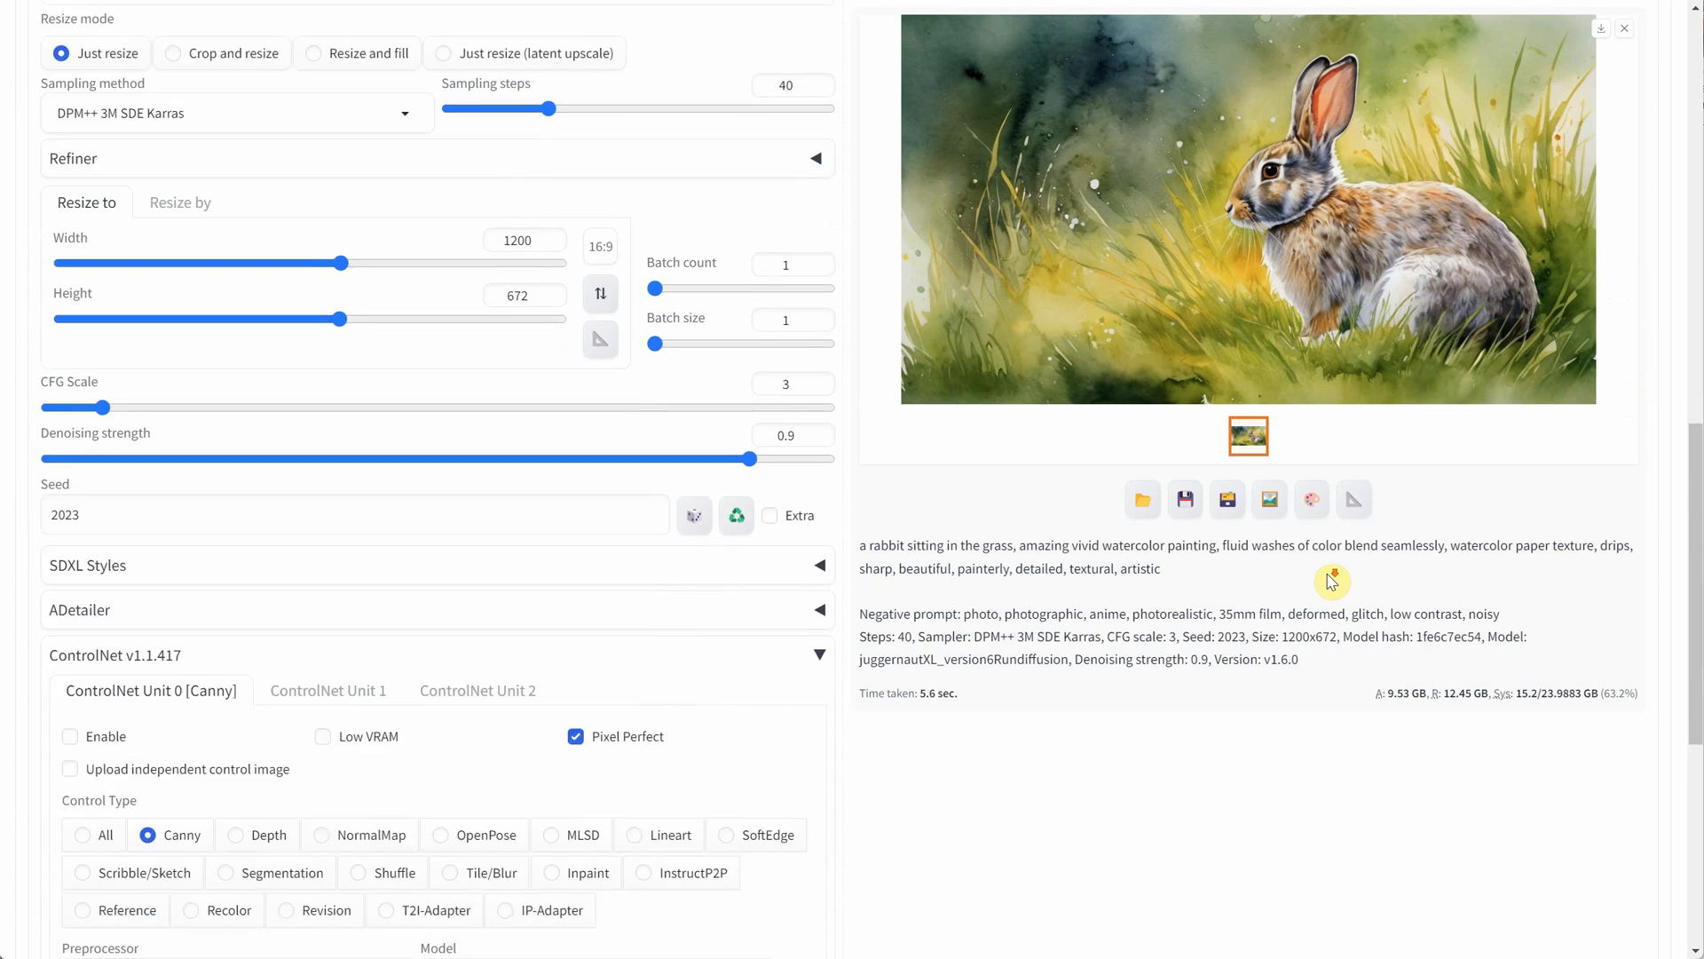
pyautogui.click(70, 742)
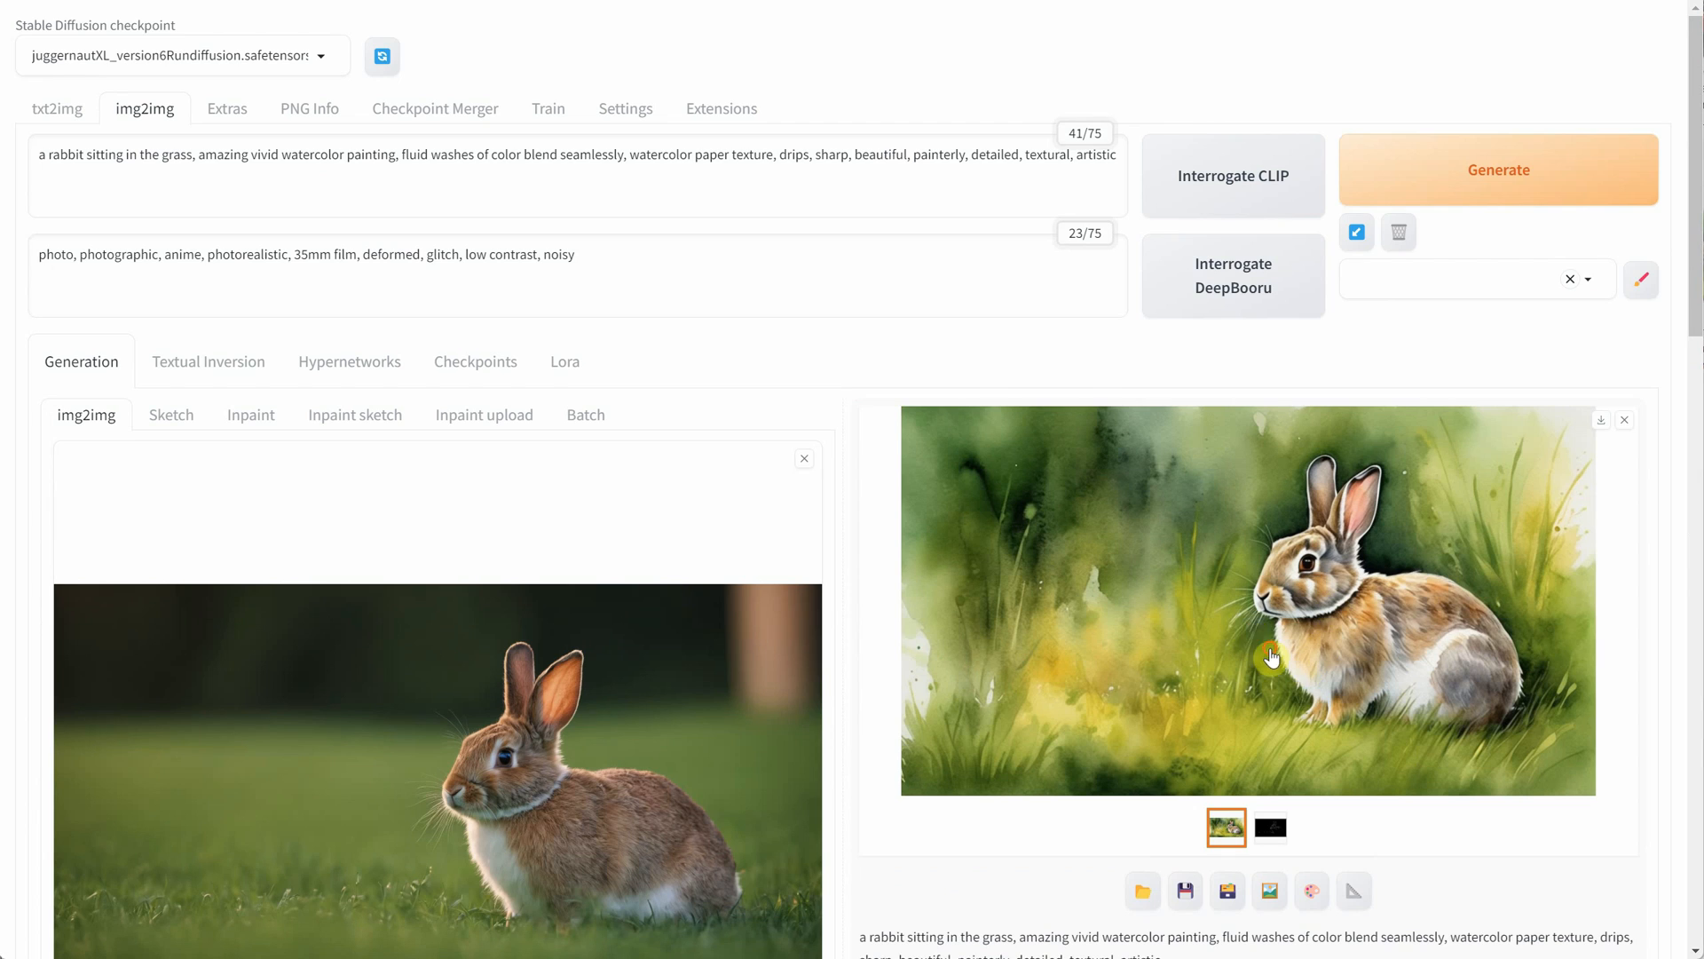
pyautogui.click(1250, 598)
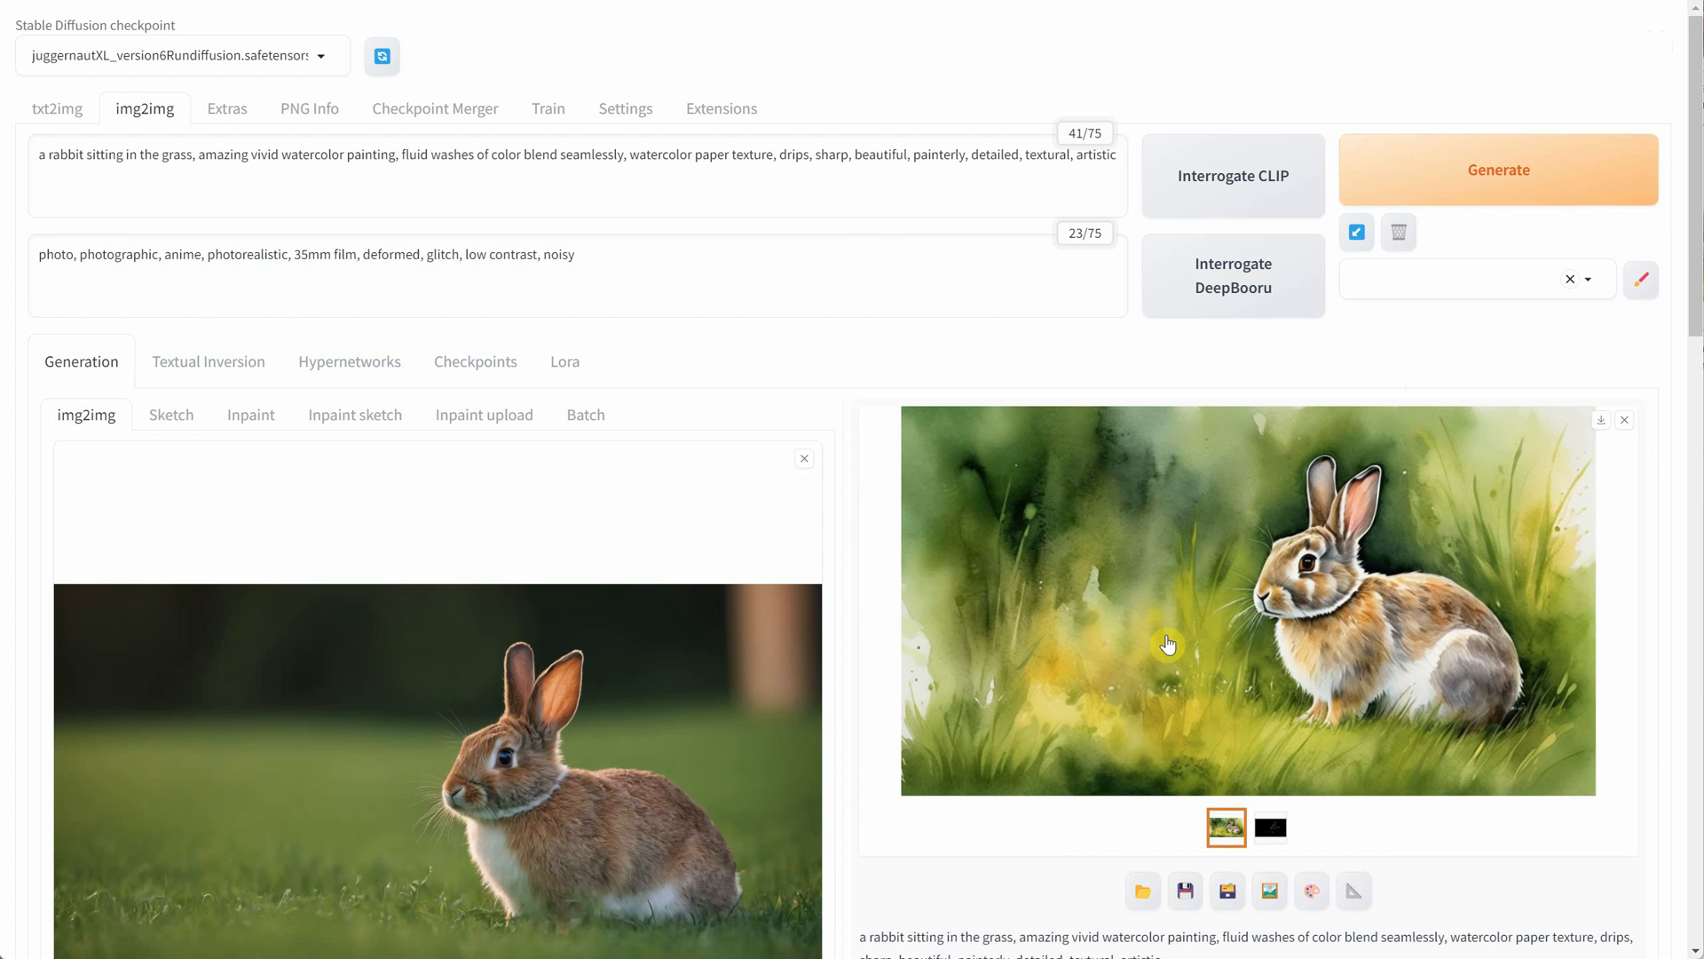
# - Load '05 dog.png' as the source, change the prompt subject to 'a dog' and generate
pyautogui.click(803, 458)
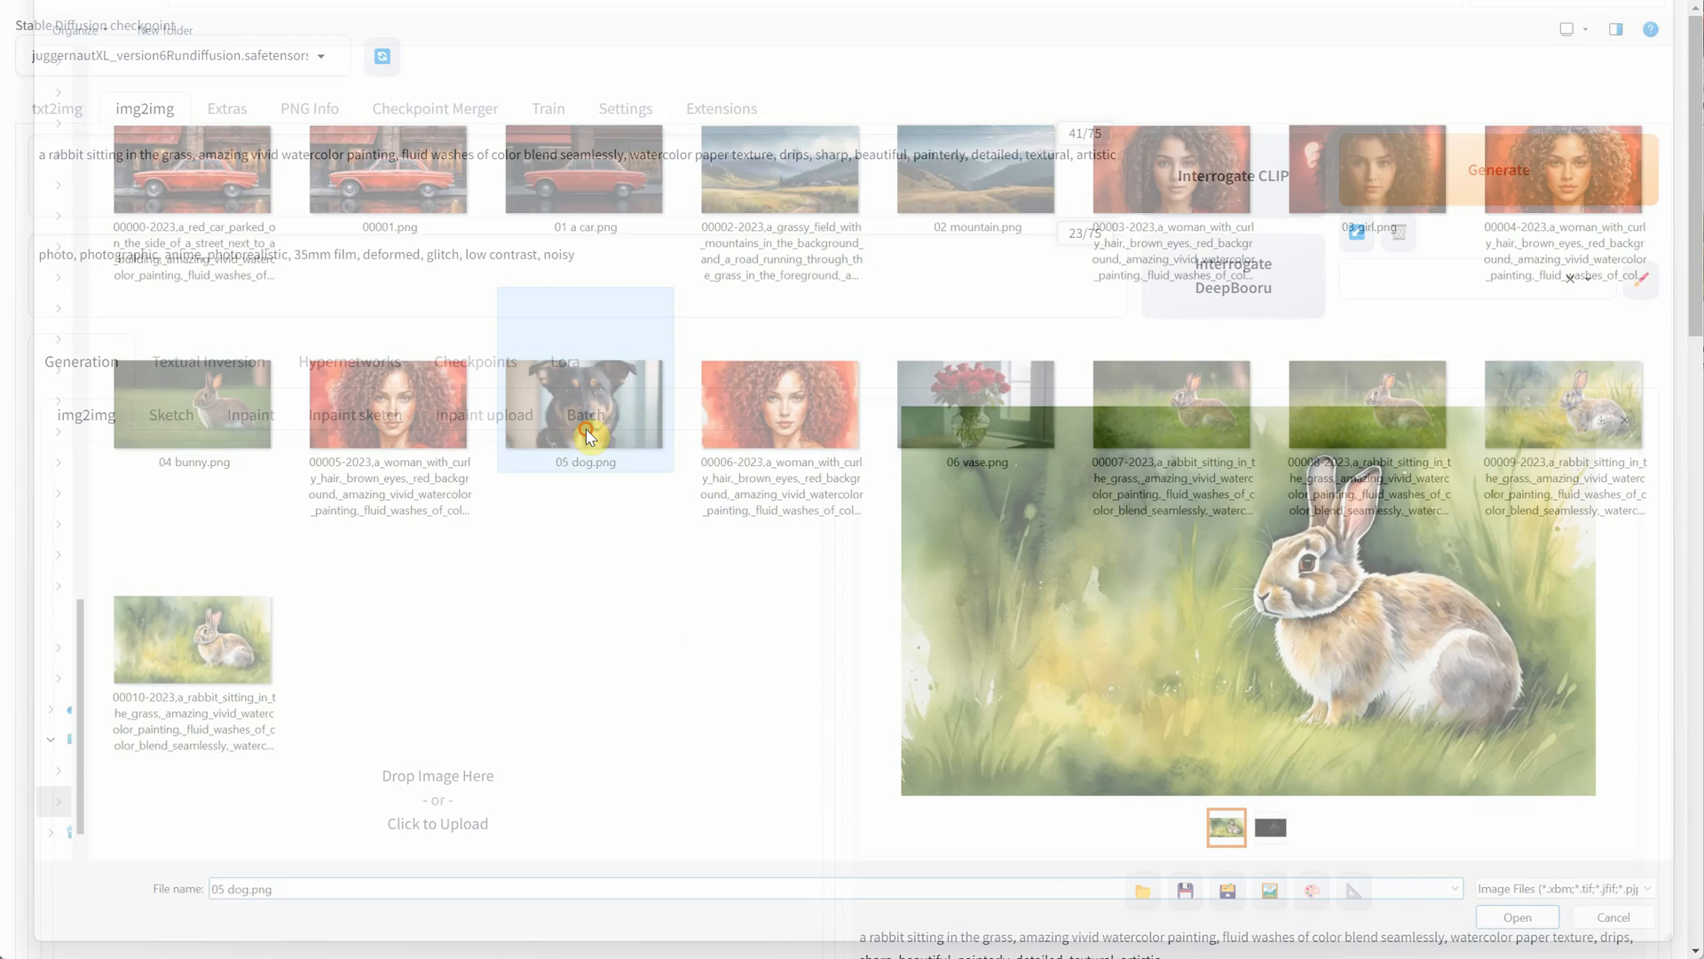
pyautogui.click(1514, 916)
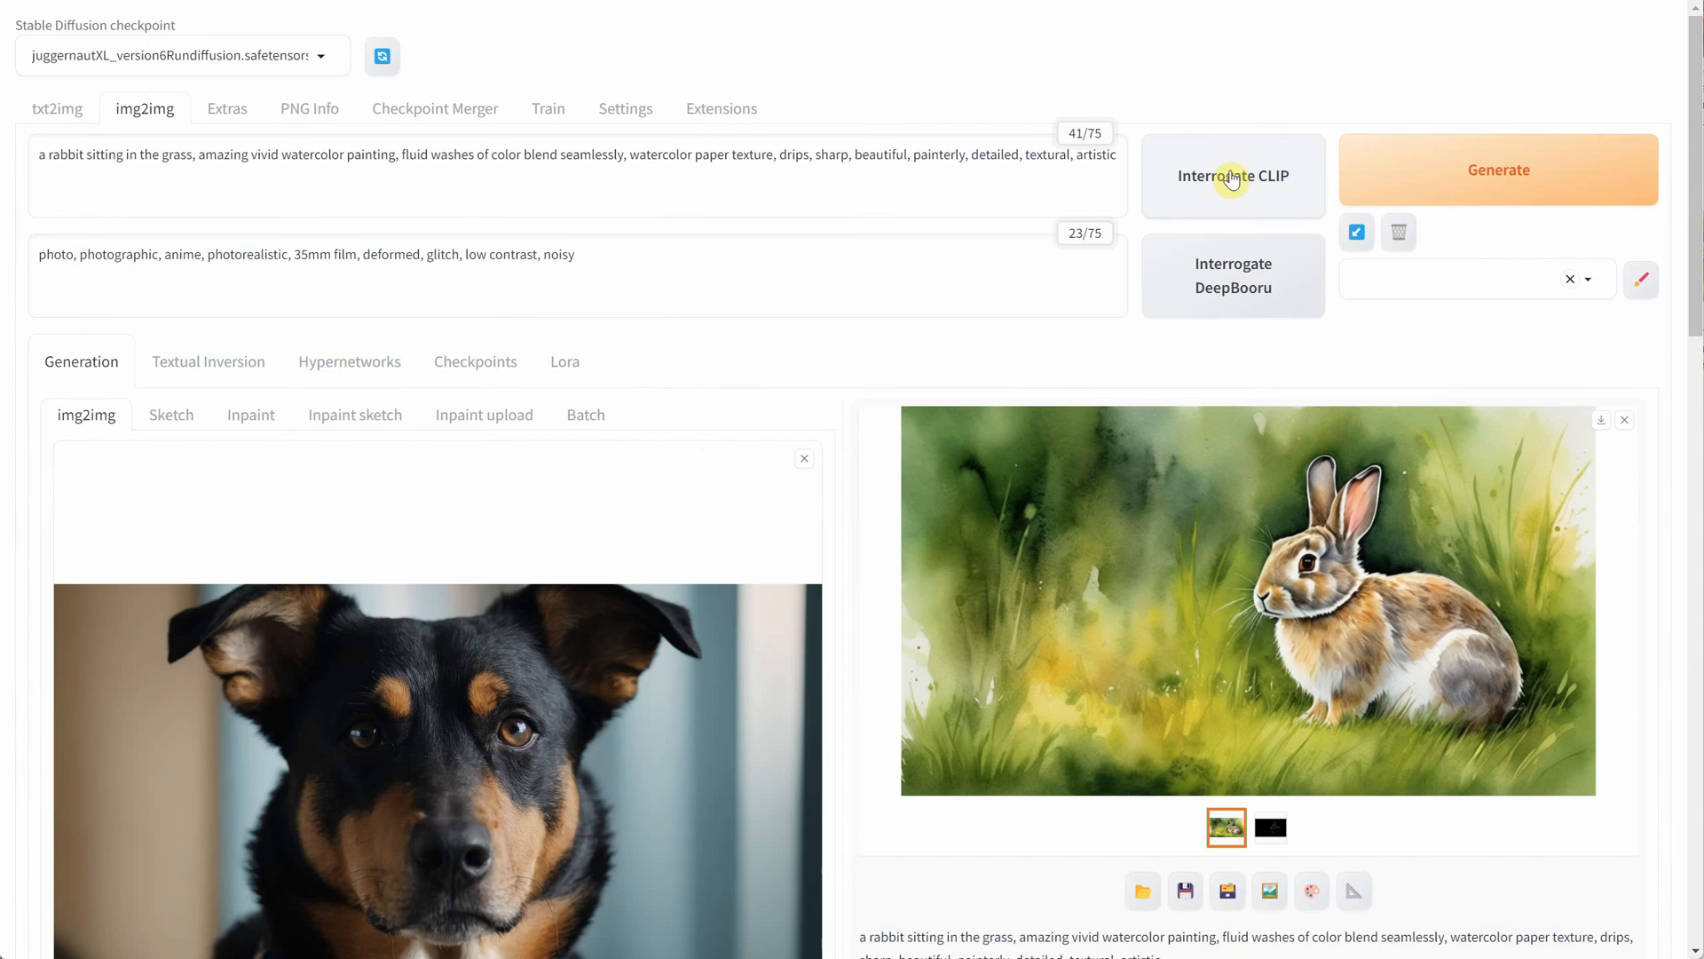
pyautogui.write('a dog')
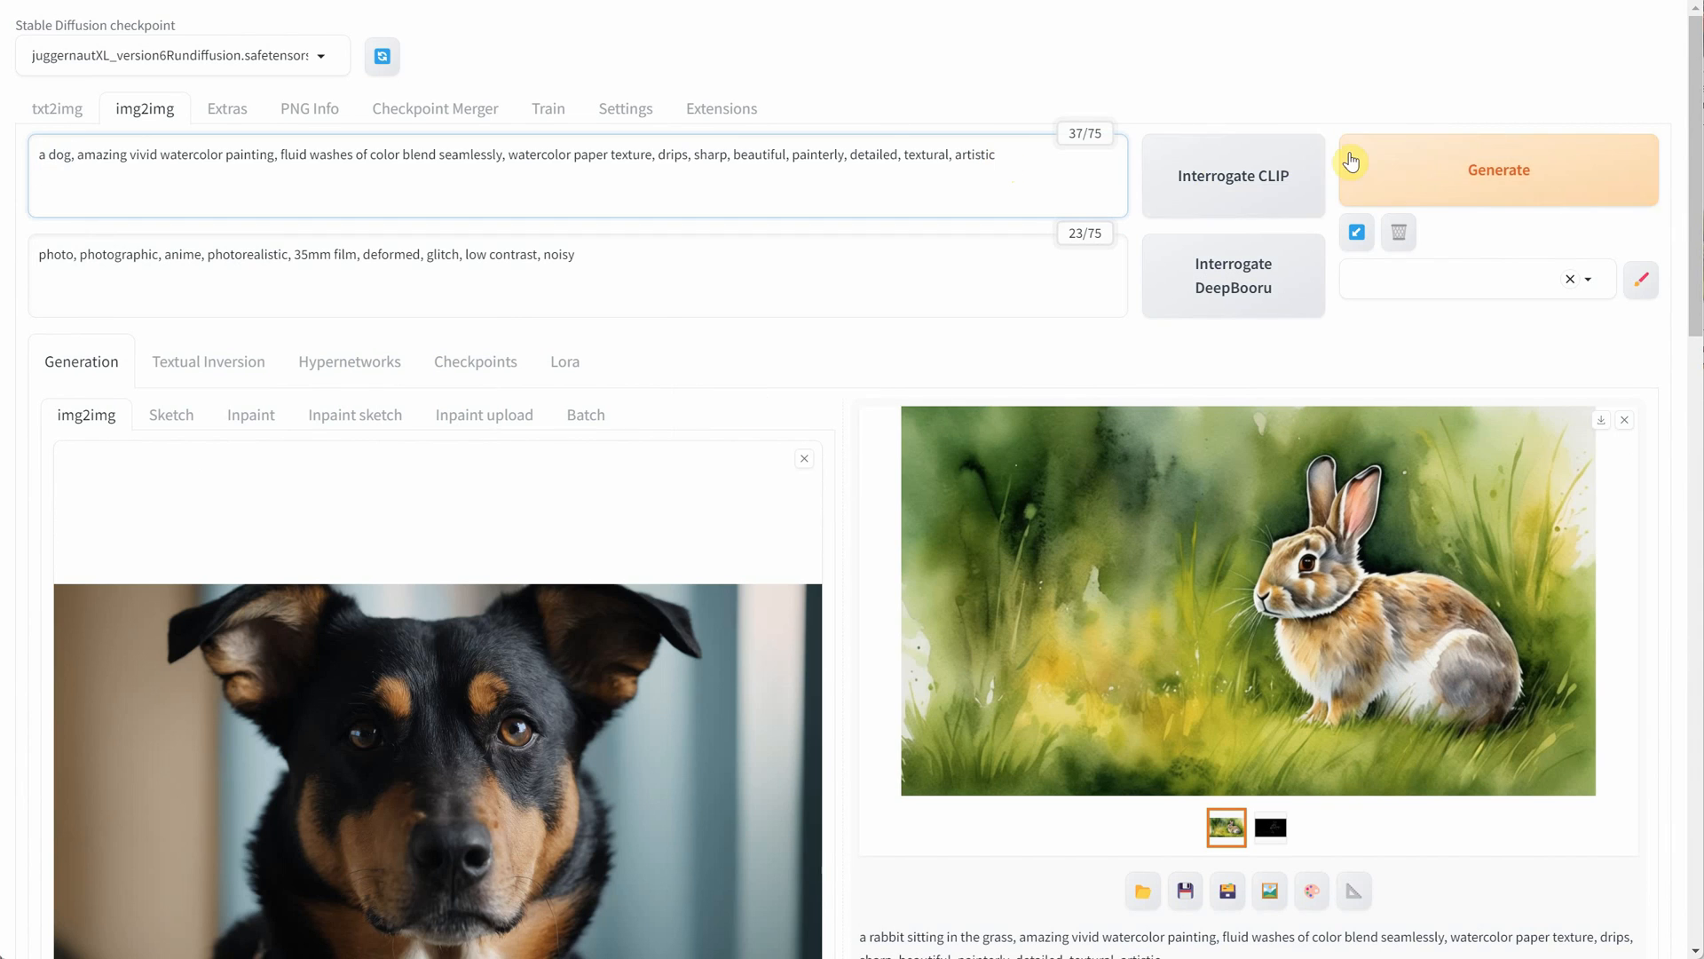
pyautogui.click(1499, 170)
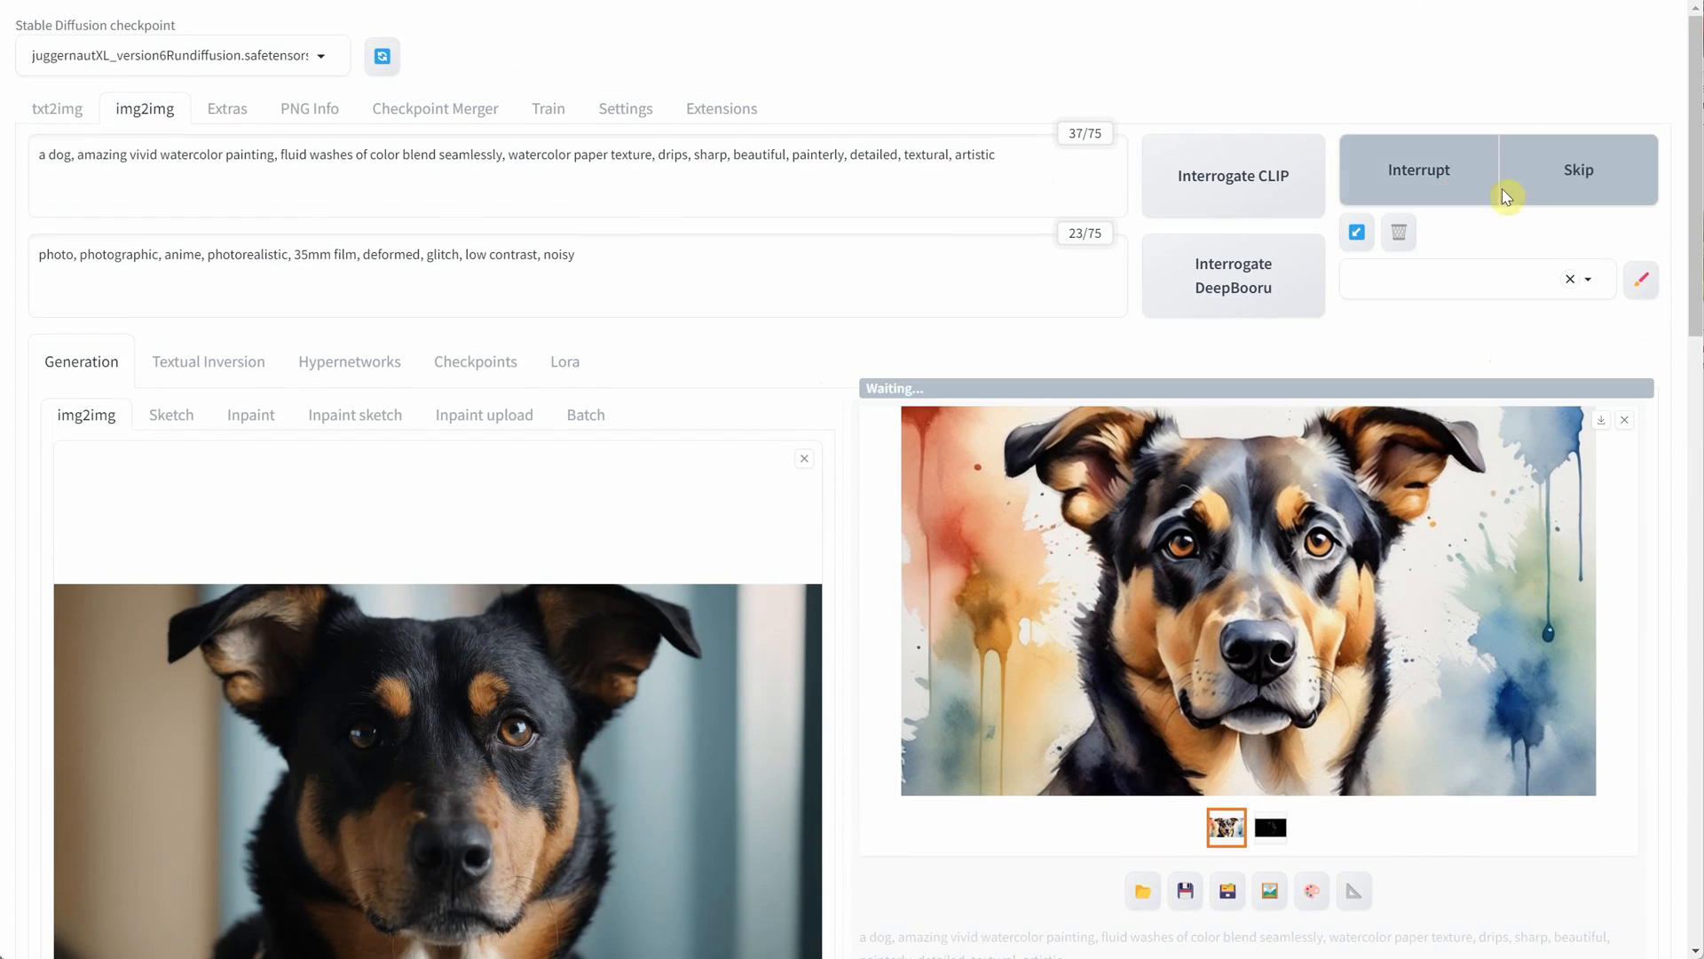
# - Review the watercolor dog results and clear the input for a new source photo
pyautogui.scroll(-3)
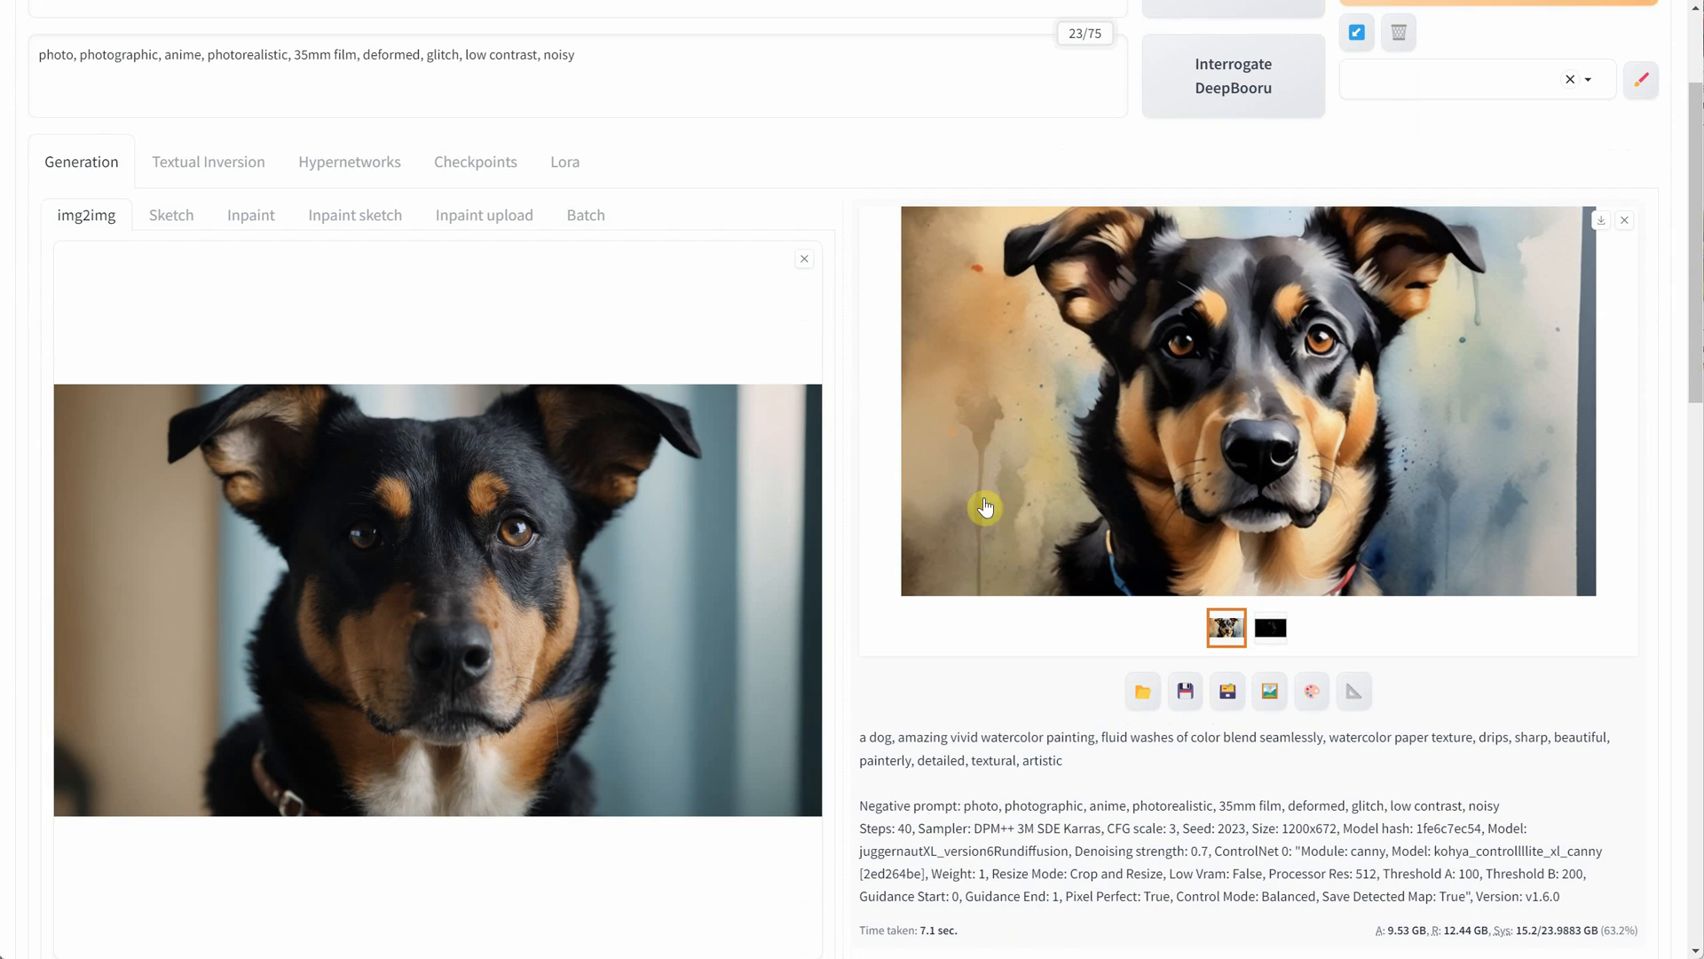
pyautogui.scroll(-3)
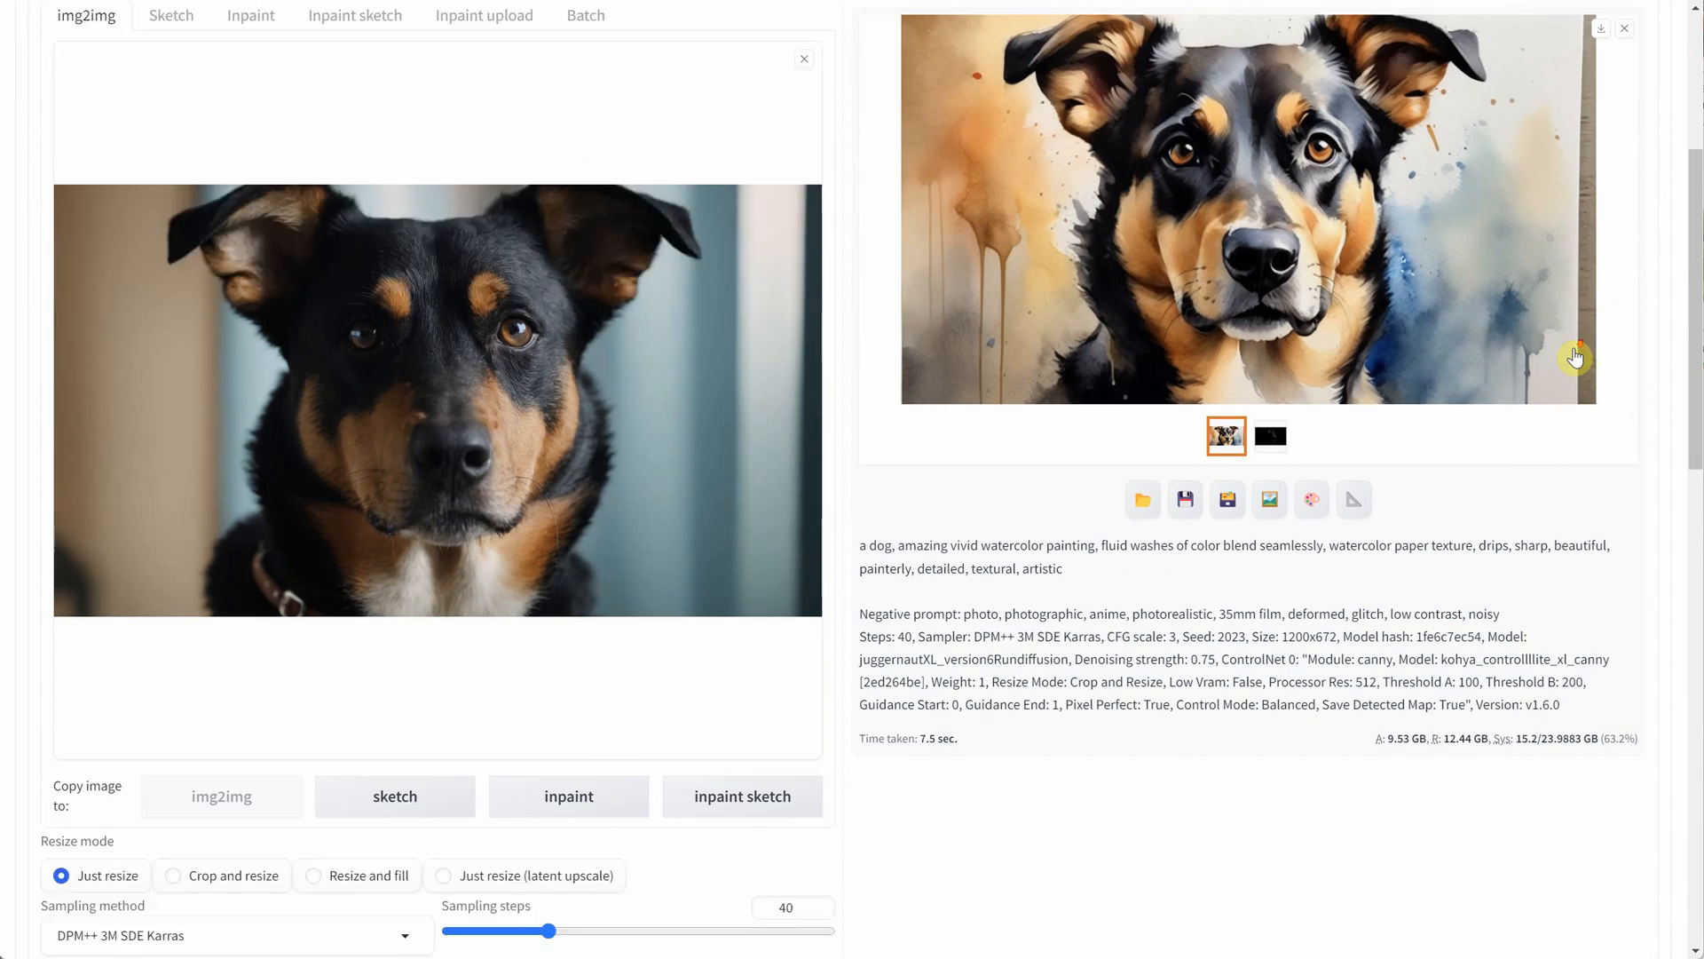
pyautogui.scroll(-3)
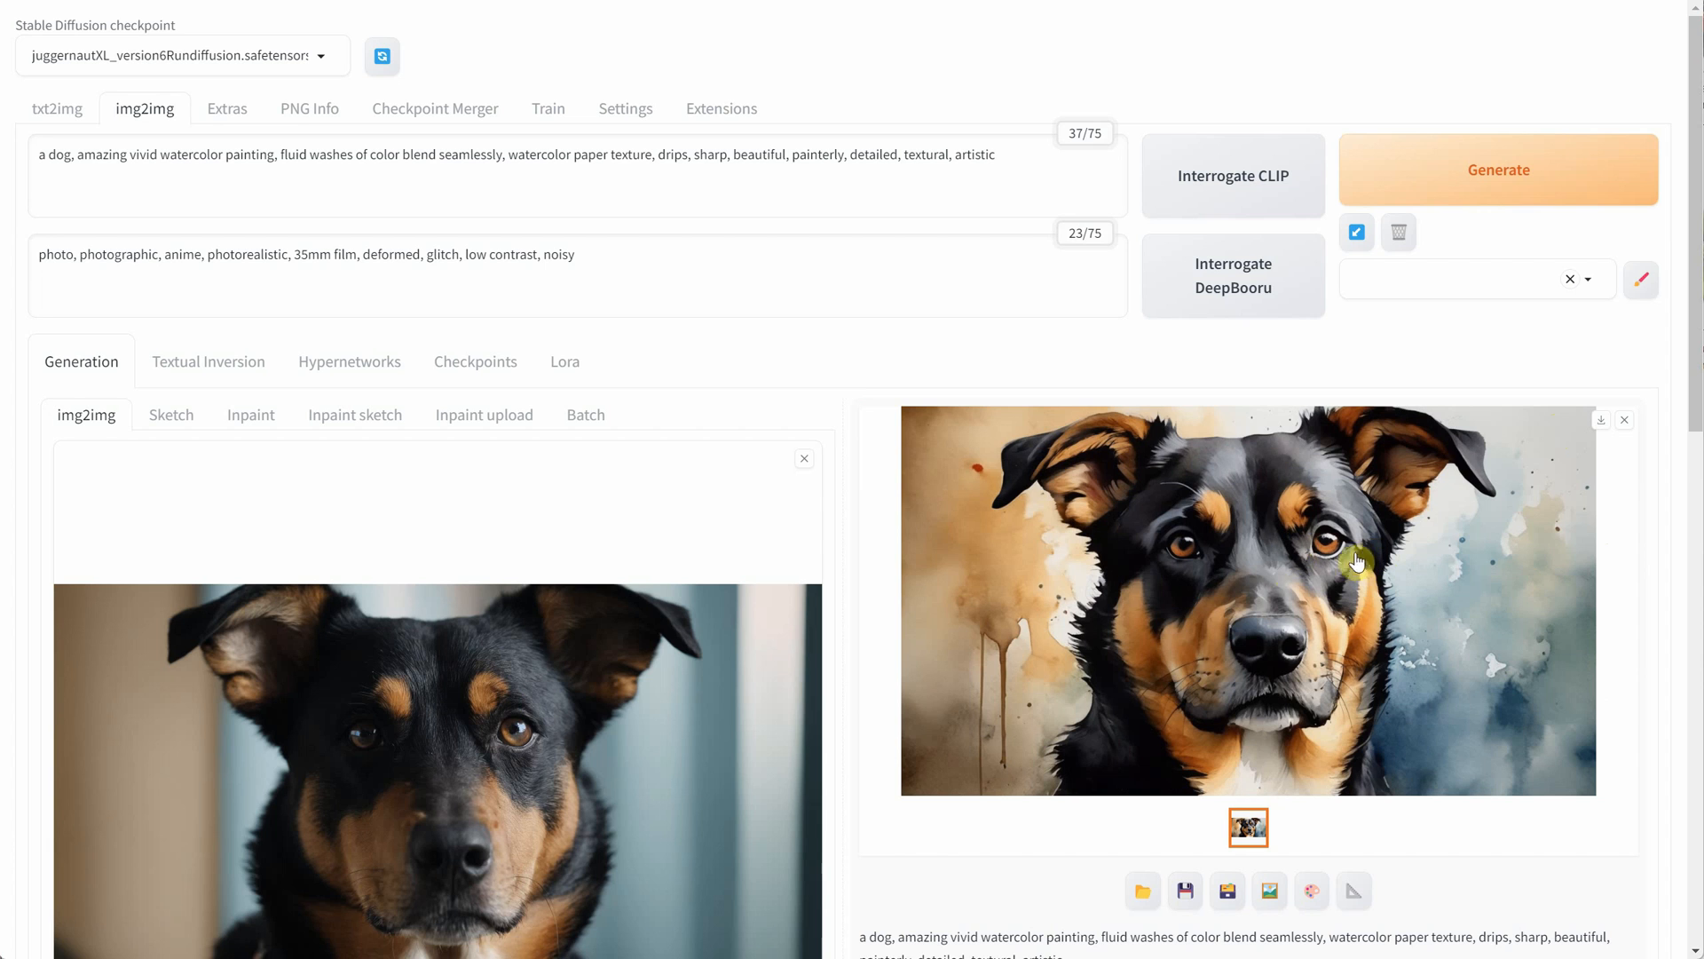
pyautogui.click(803, 458)
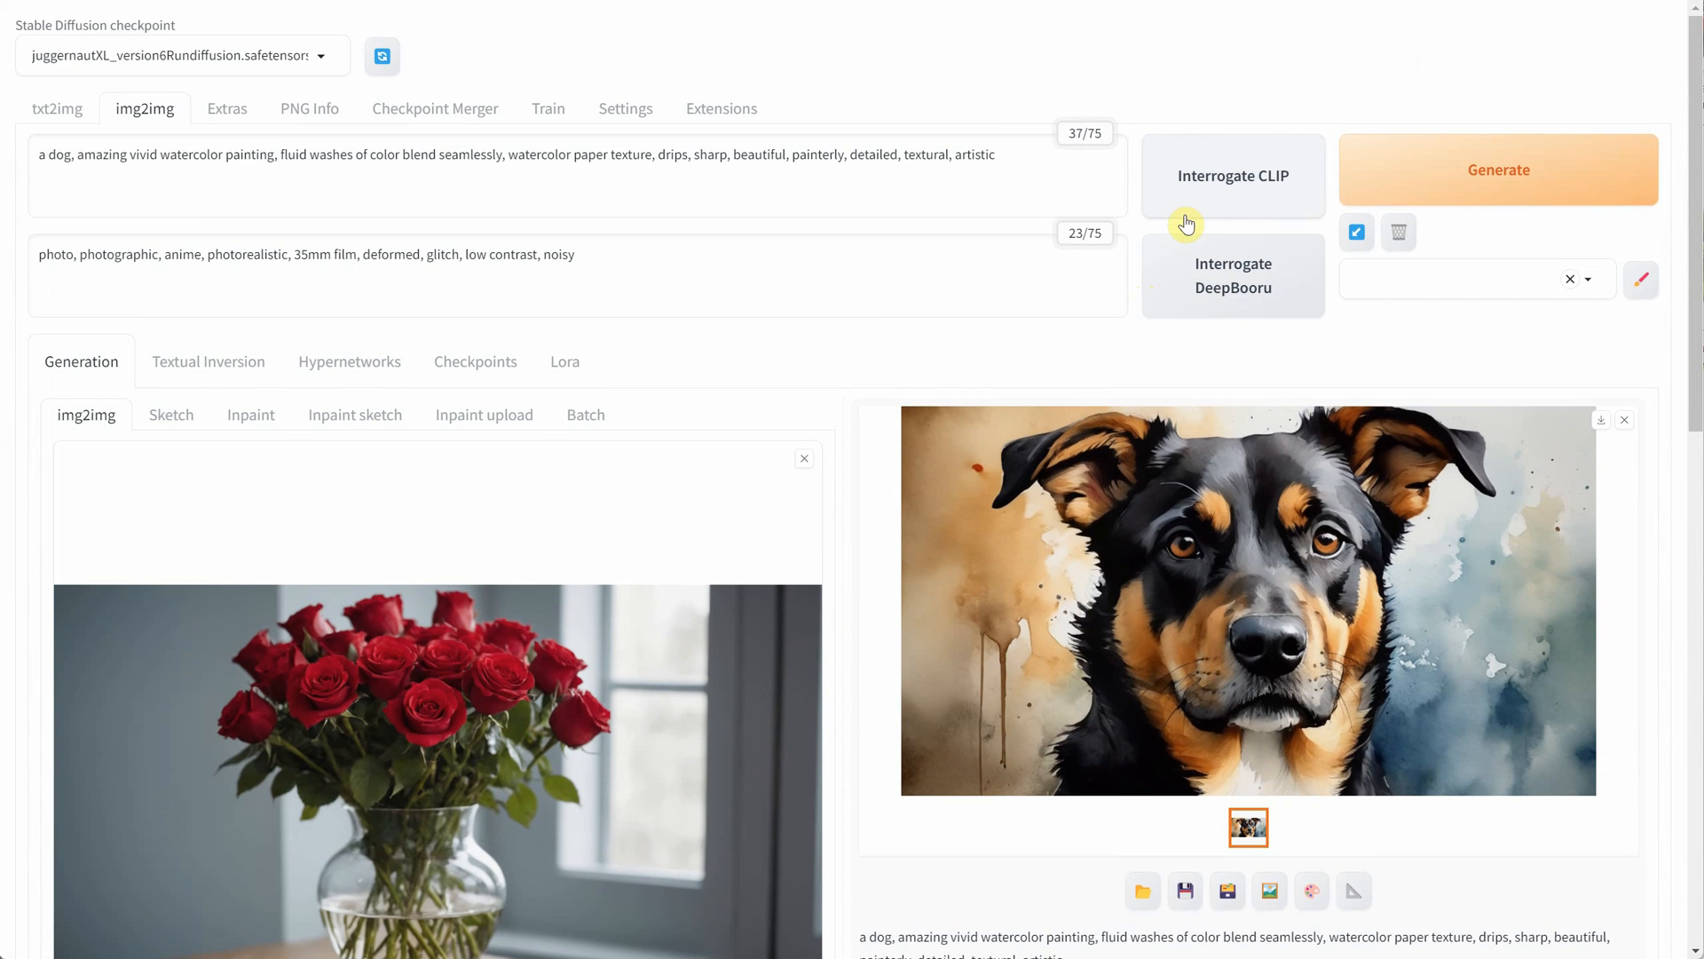
# - Interrogate CLIP on the rose vase photo, trim the caption to the roses description and generate
pyautogui.click(1232, 175)
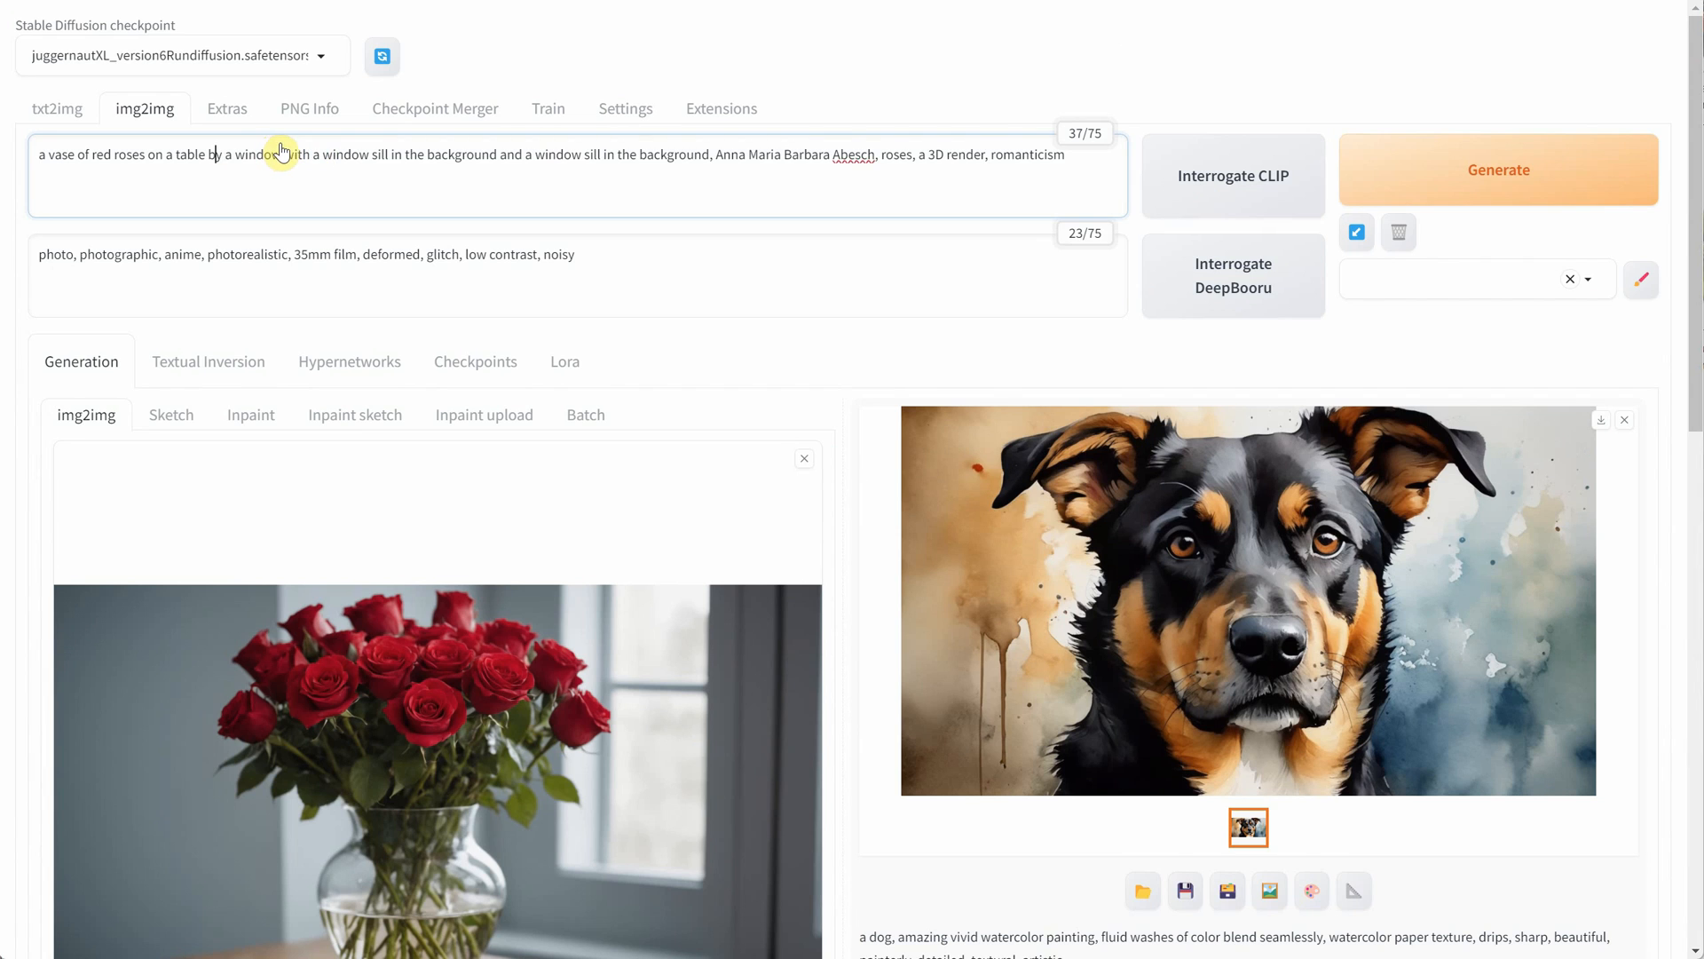
pyautogui.moveTo(281, 155); pyautogui.dragTo(1065, 154)
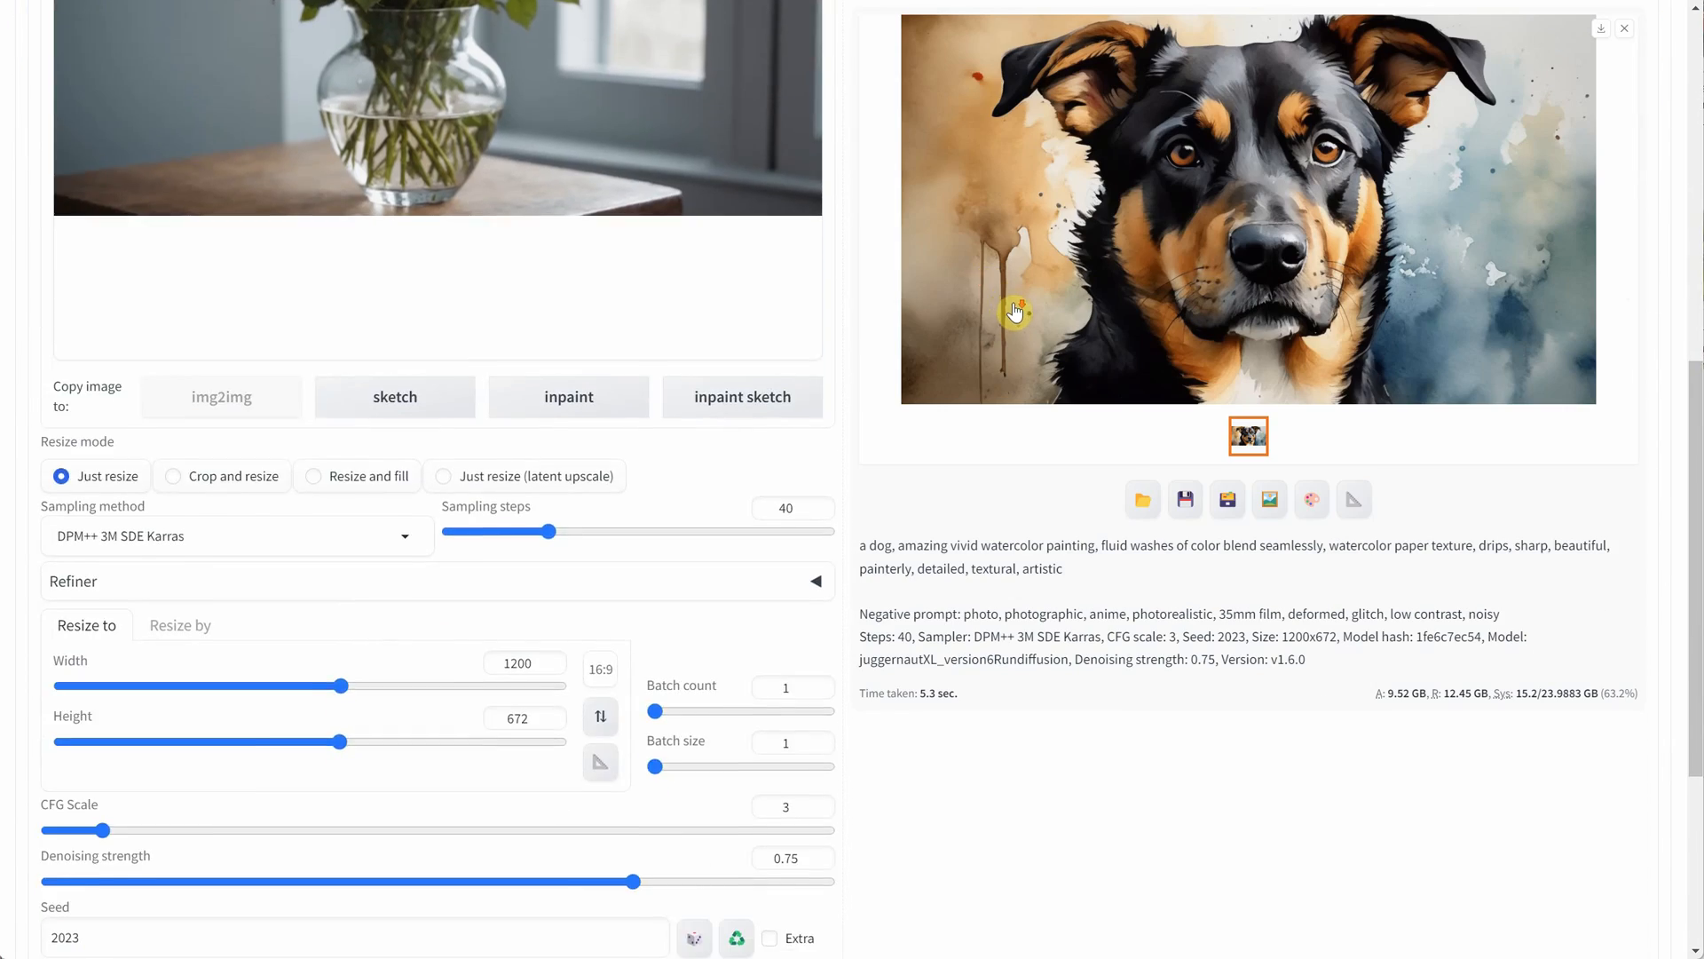
pyautogui.scroll(-3)
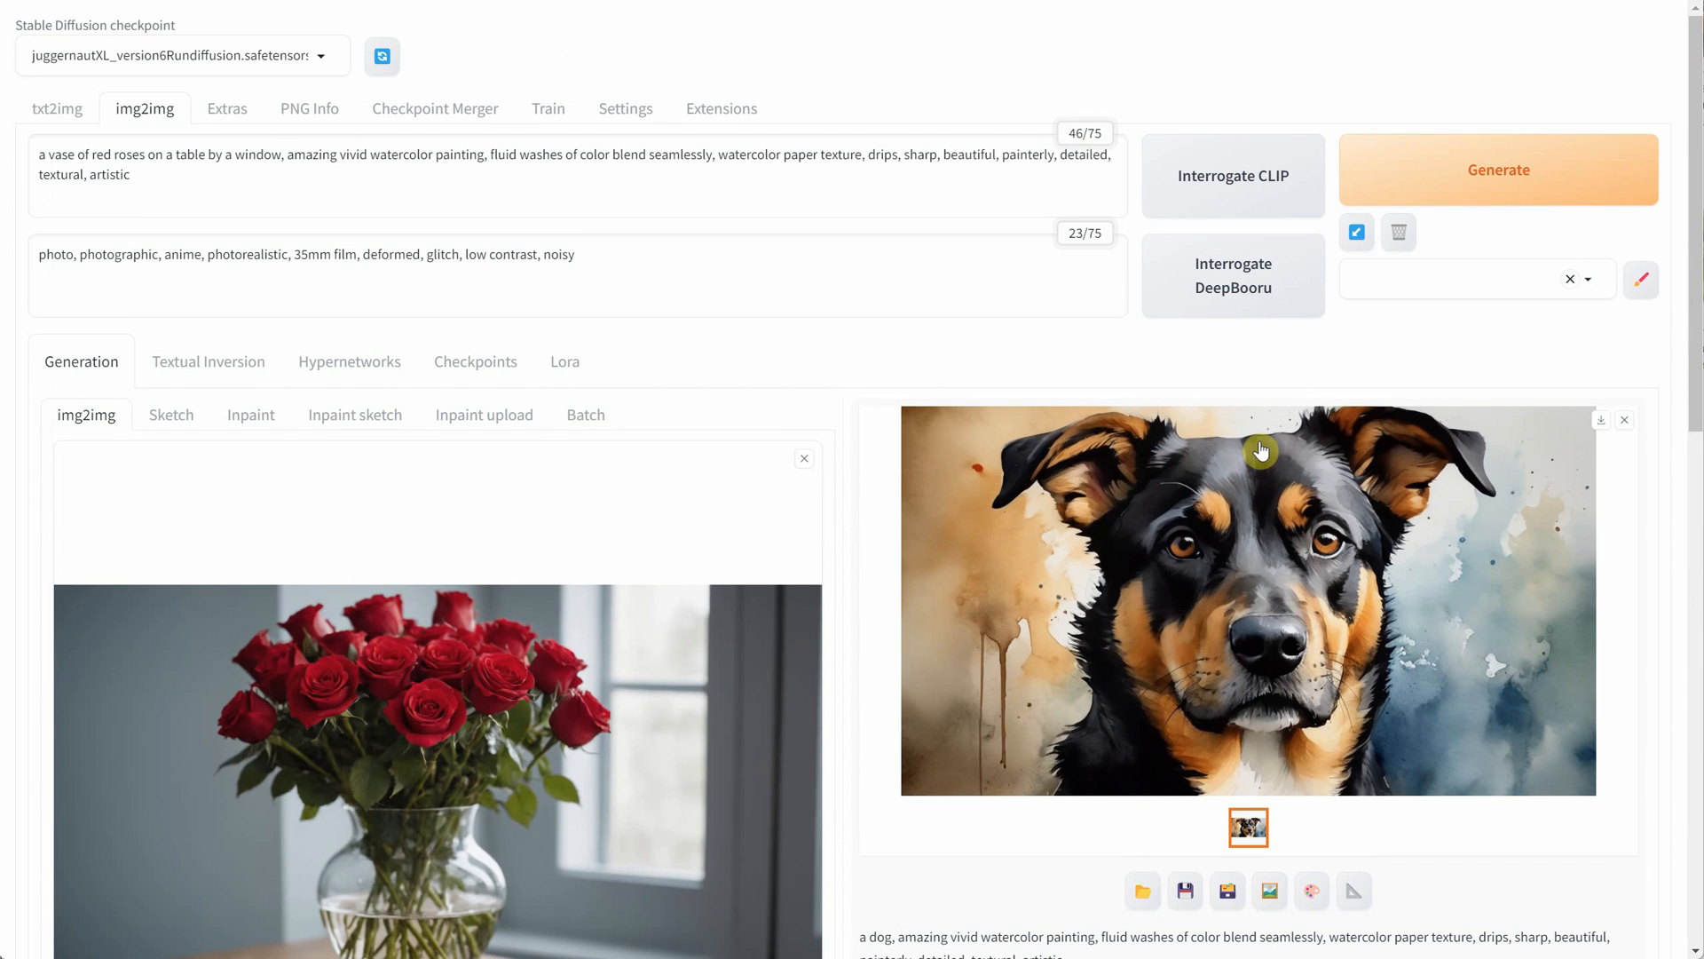
pyautogui.click(1498, 170)
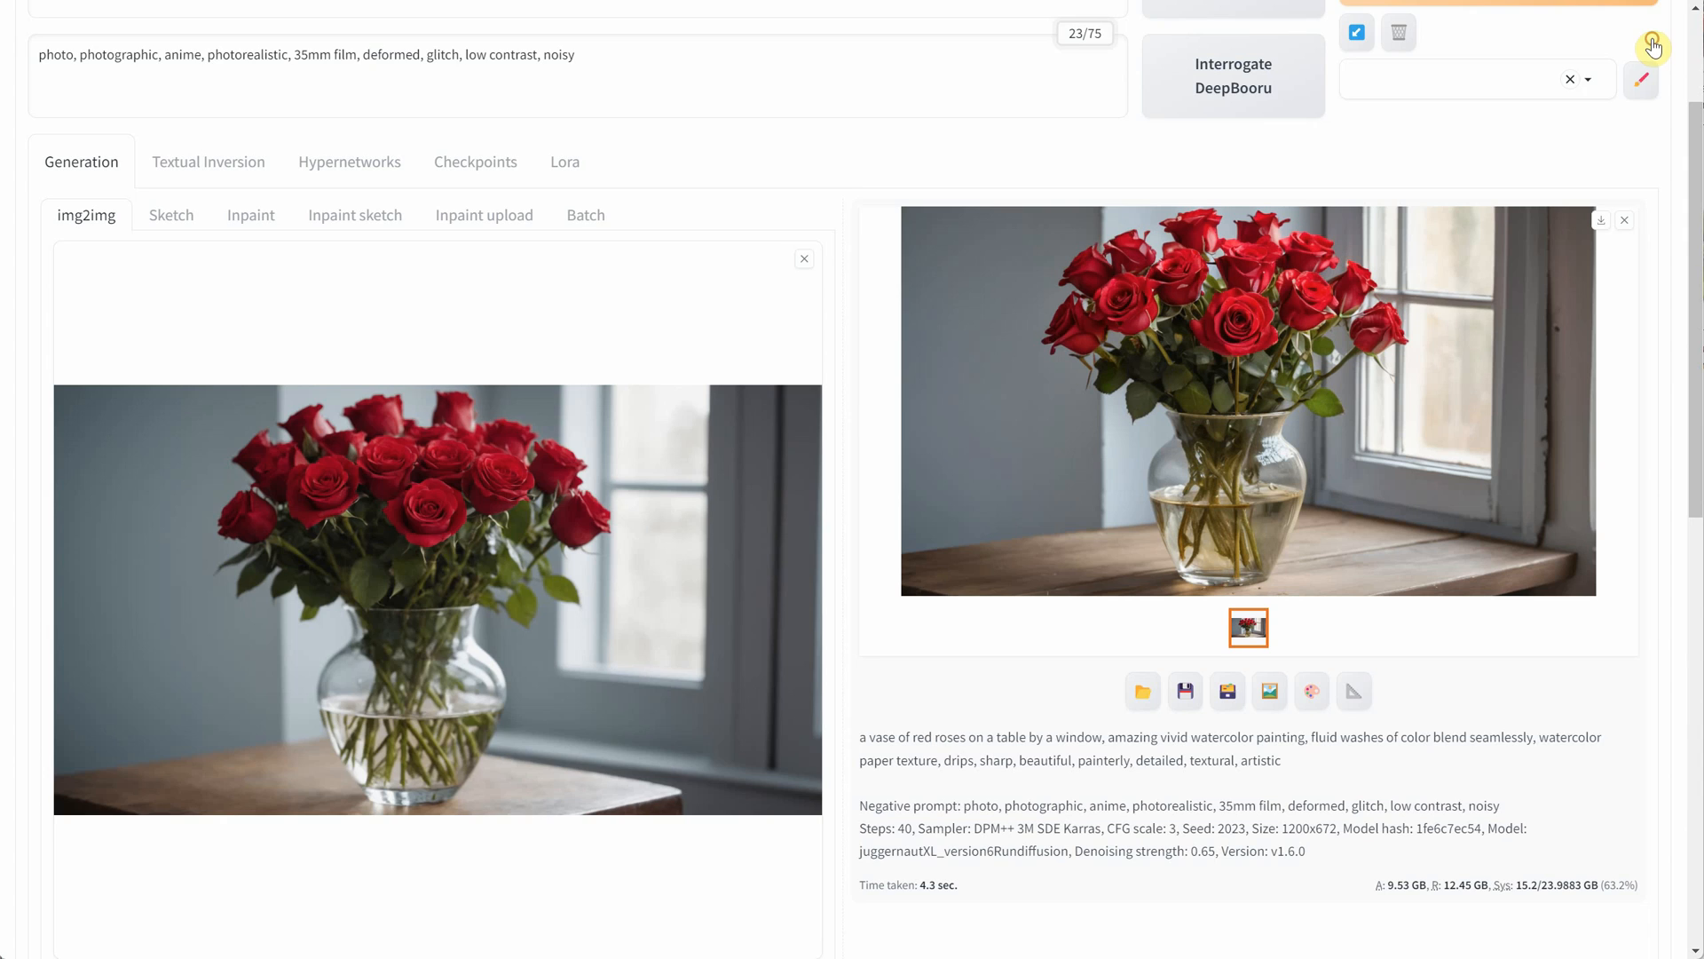
# - Raise denoising strength to 0.75 and then 0.85 for the rose vase
pyautogui.scroll(-3)
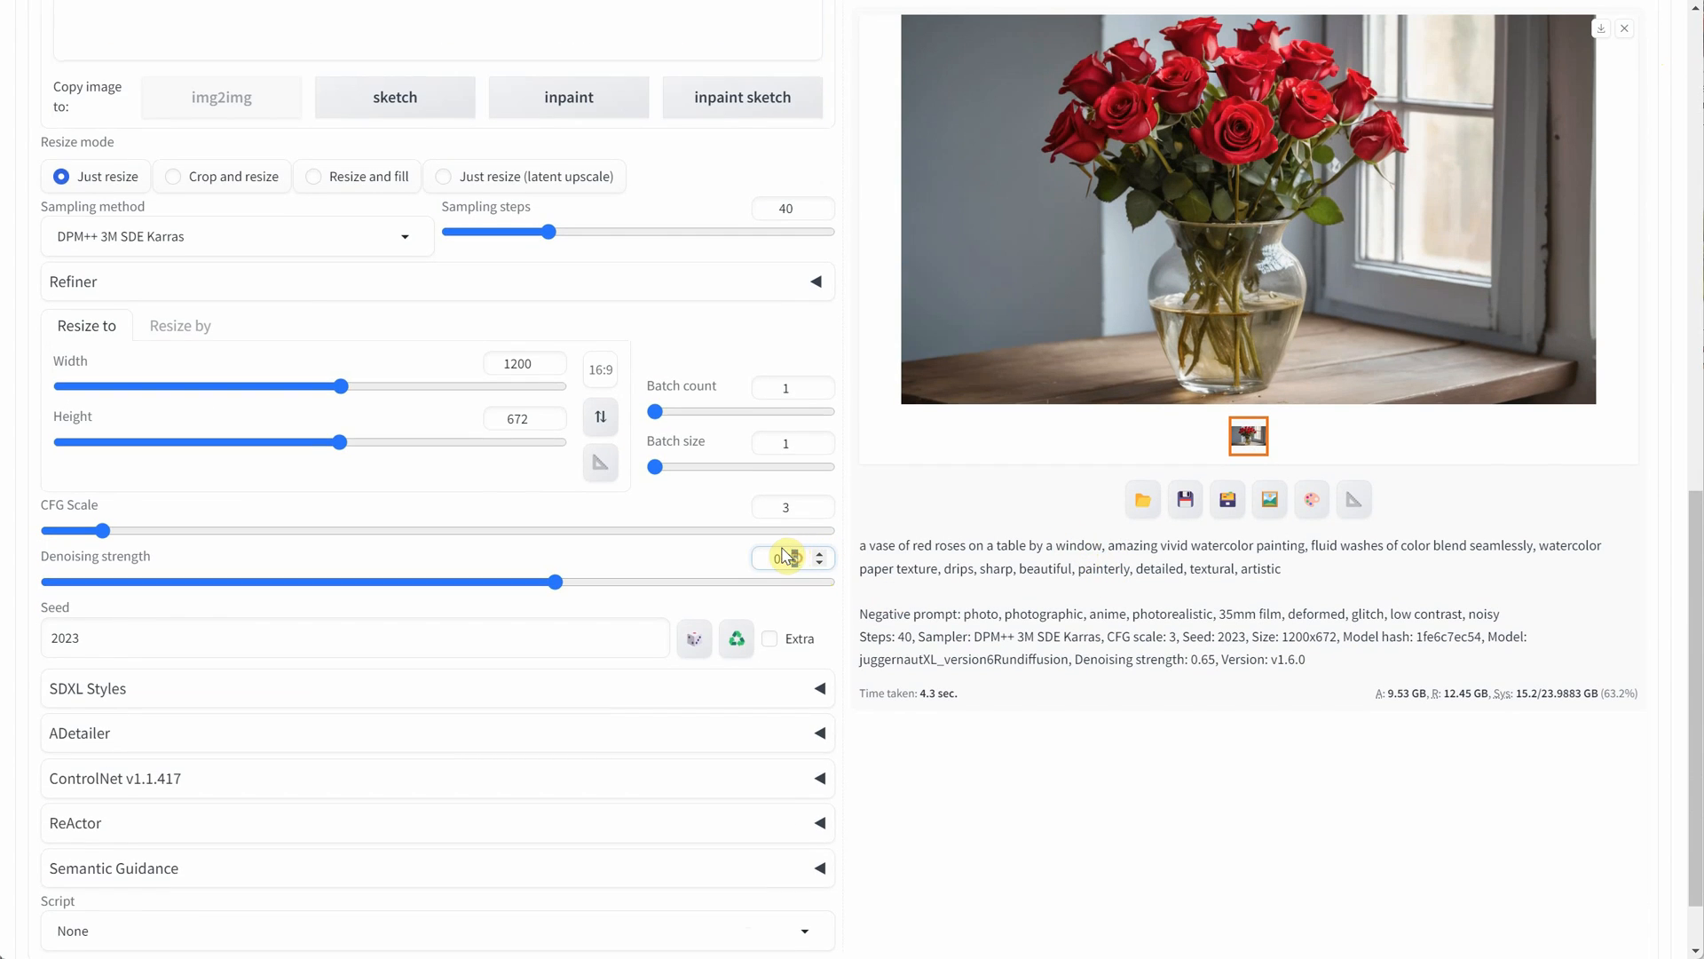
pyautogui.click(822, 553)
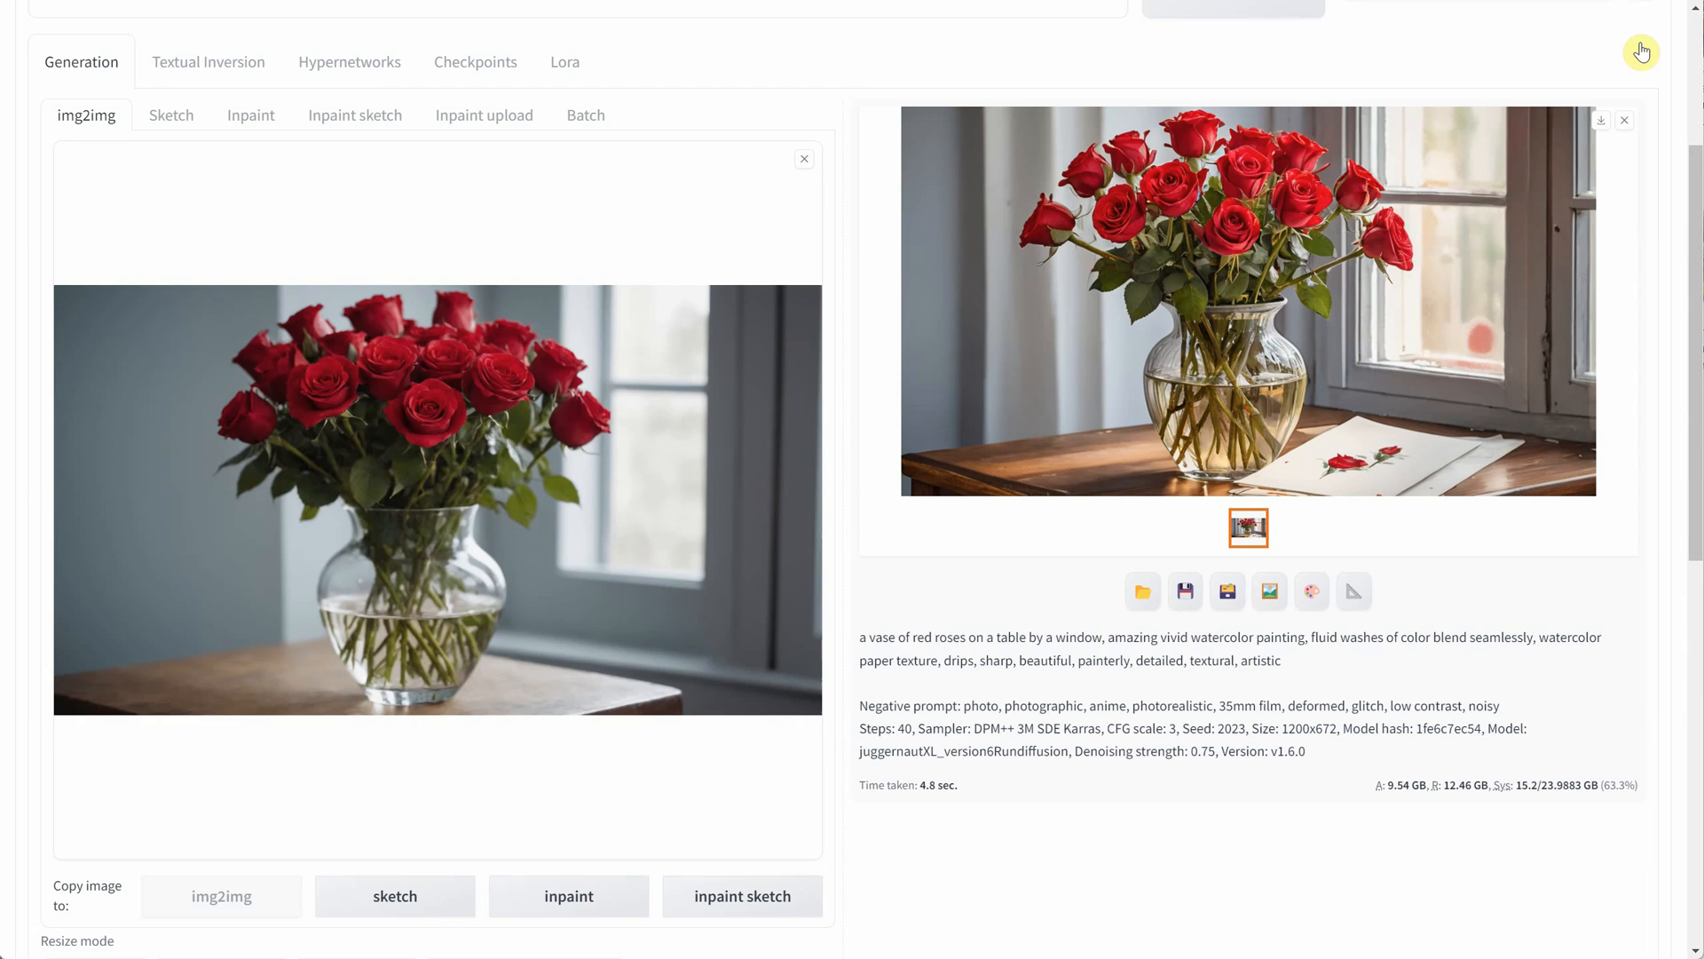
pyautogui.scroll(-3)
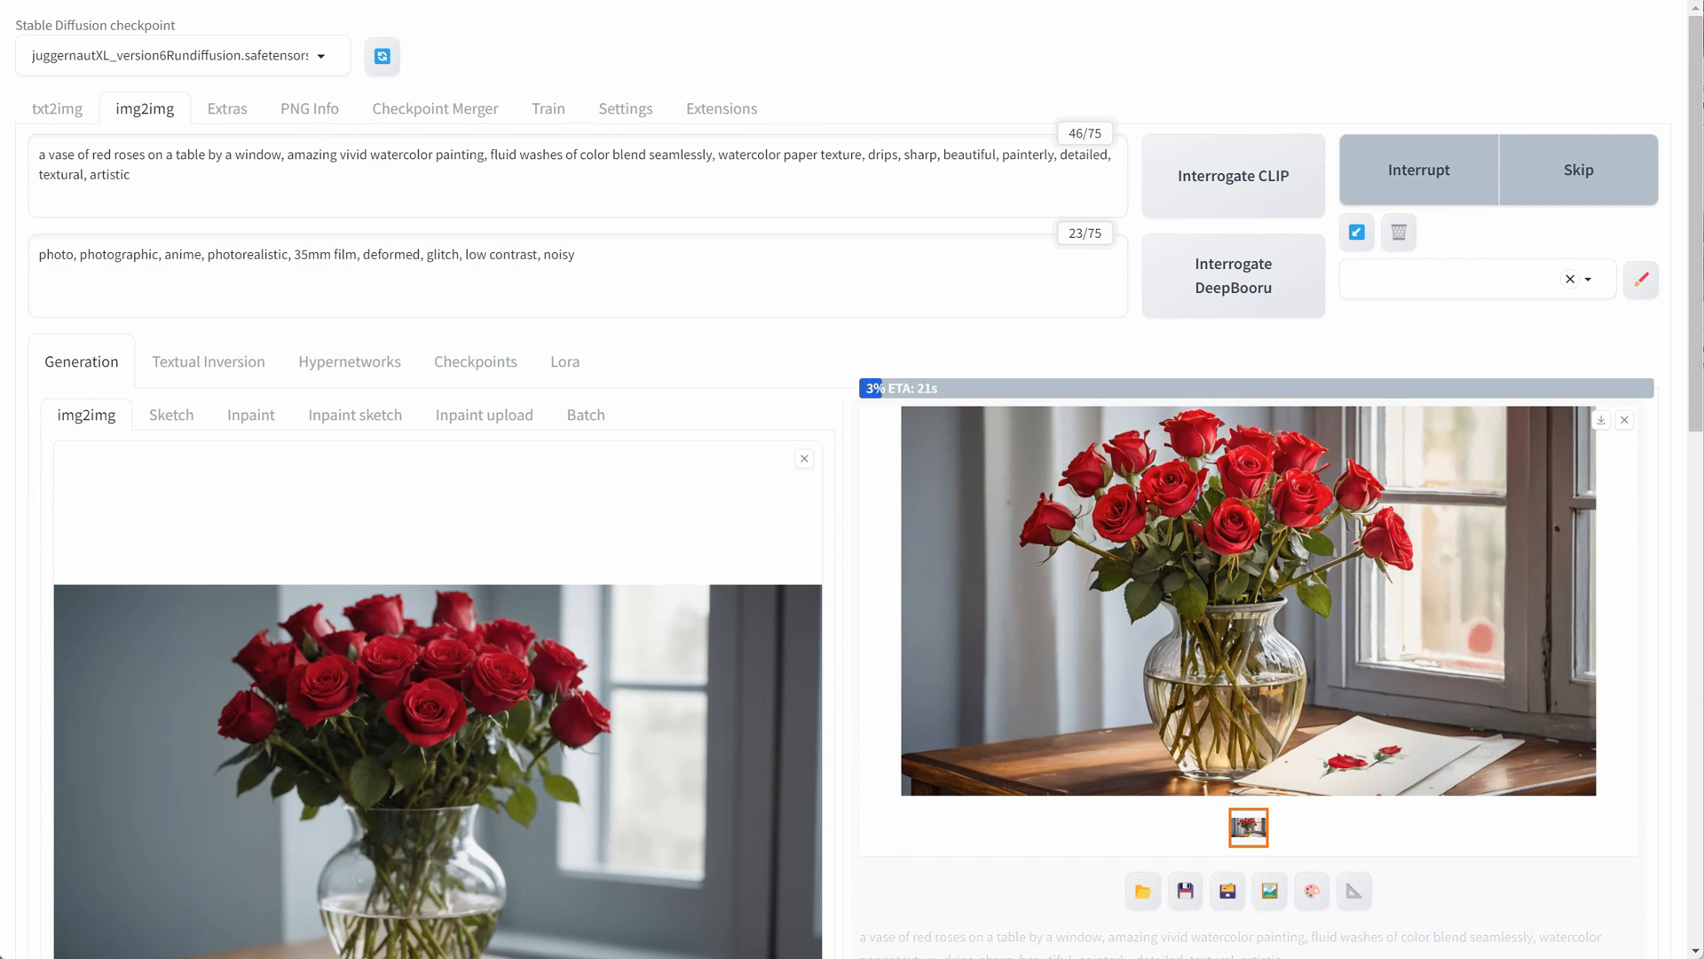
pyautogui.scroll(-3)
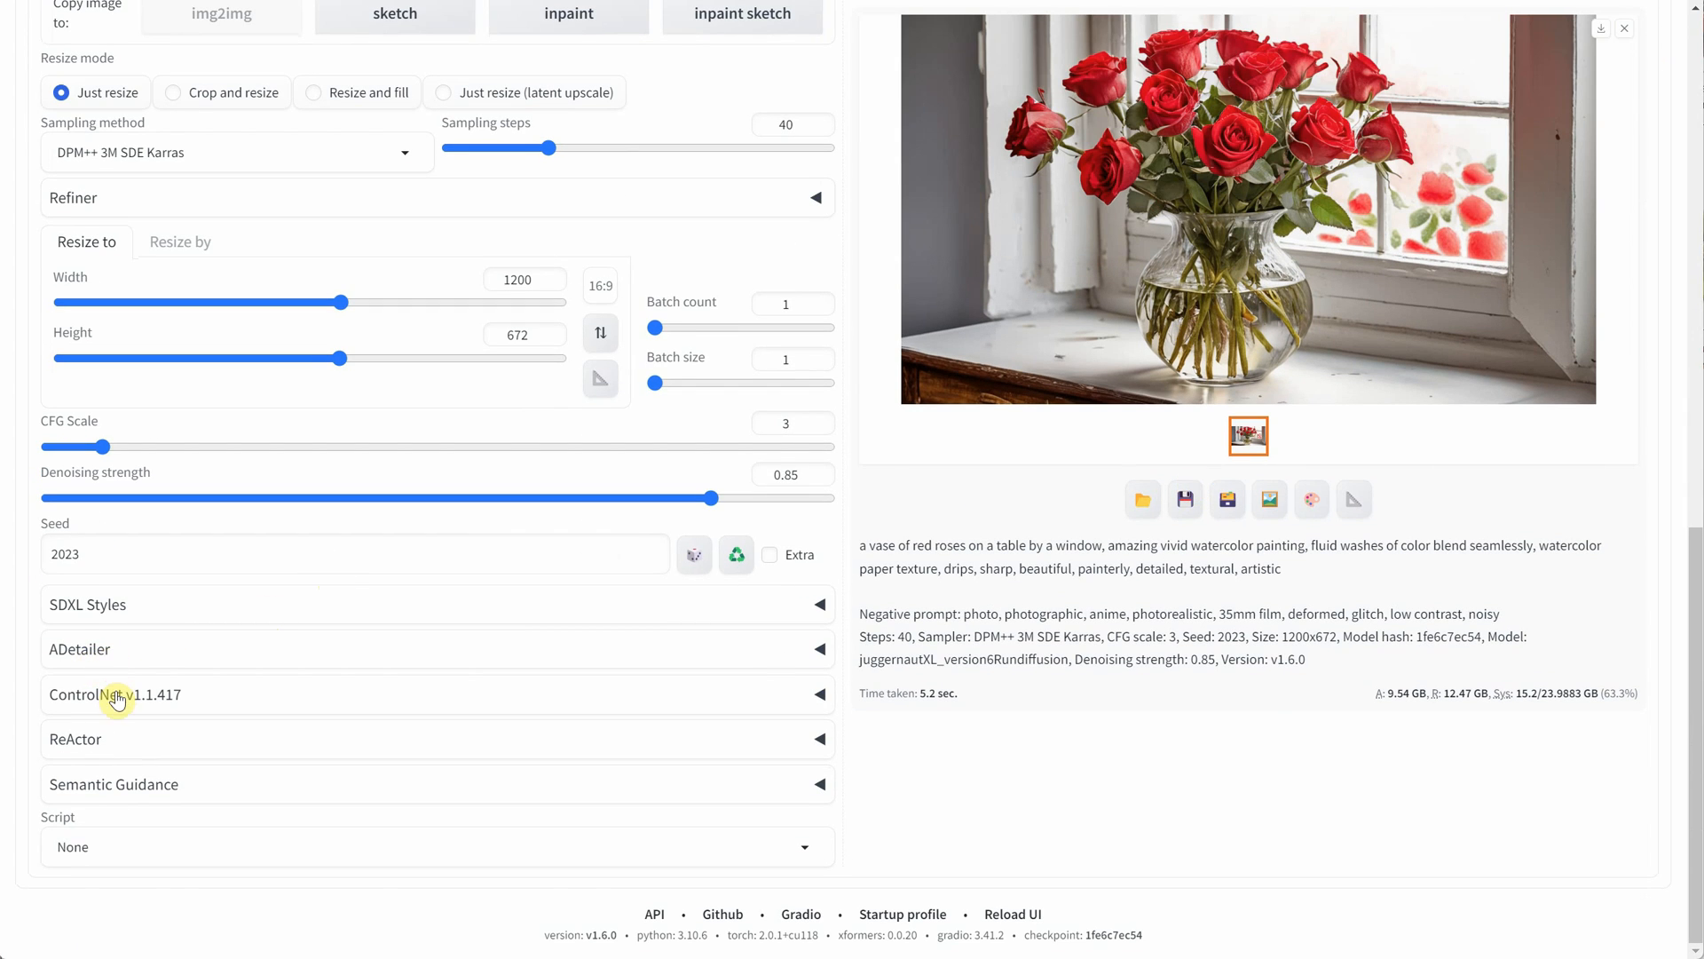
# - Enable ControlNet Canny, regenerate and view the watercolor rose painting full size
pyautogui.click(114, 694)
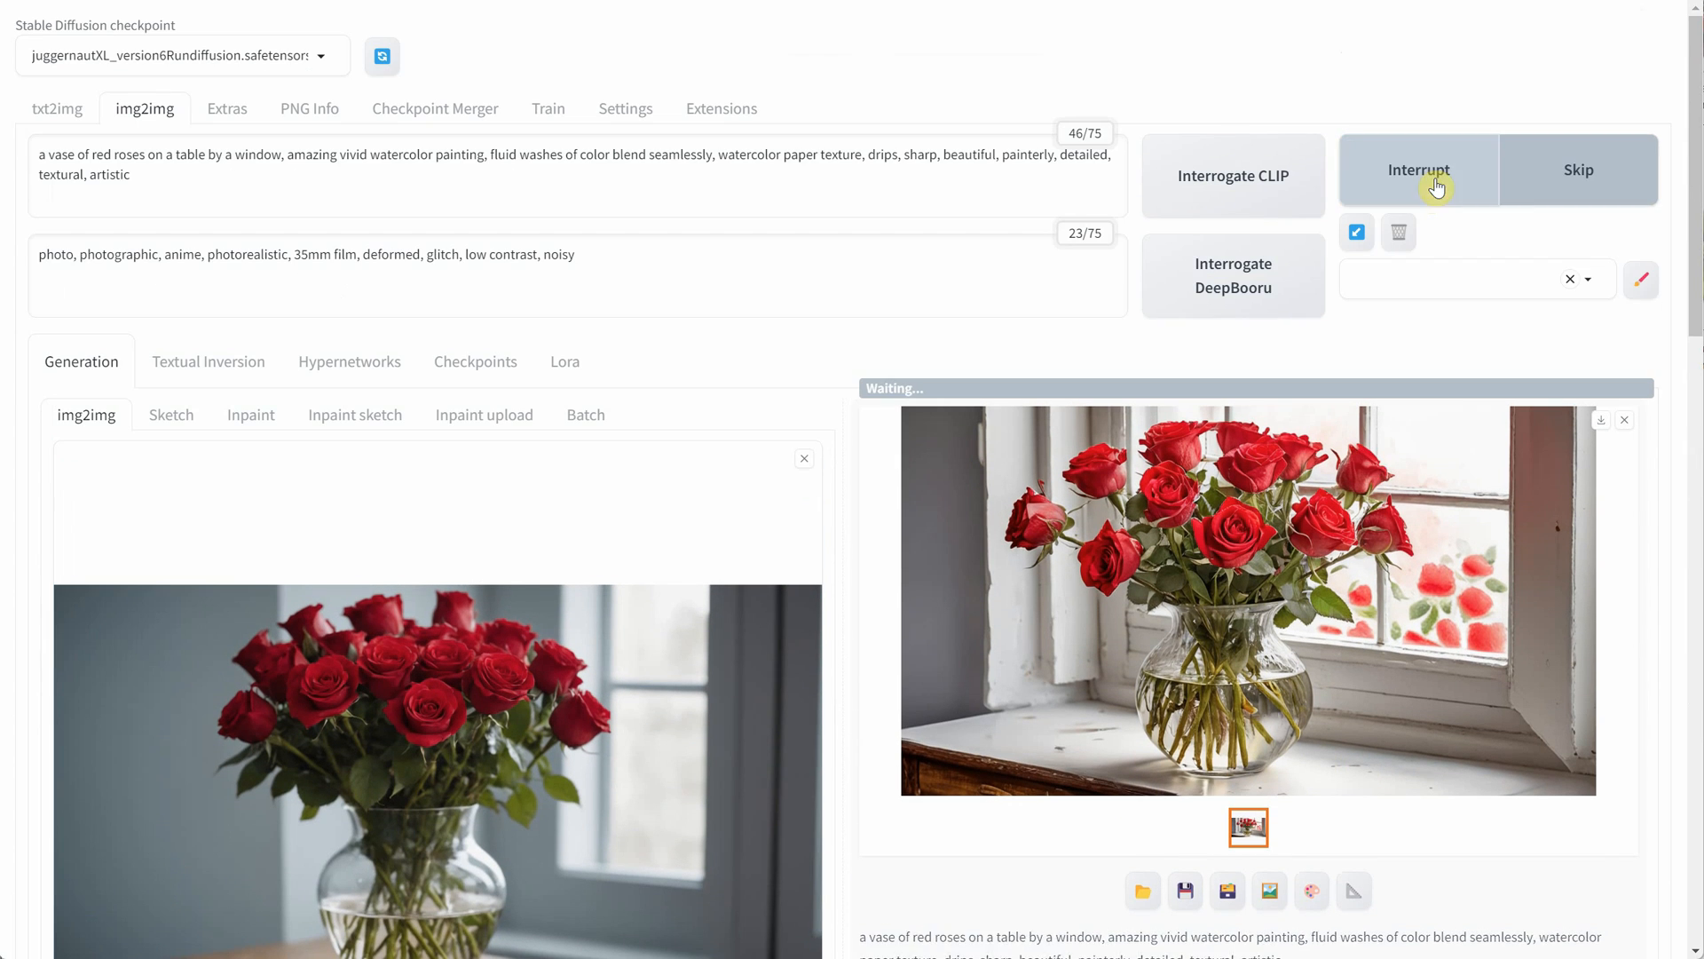
pyautogui.click(1418, 170)
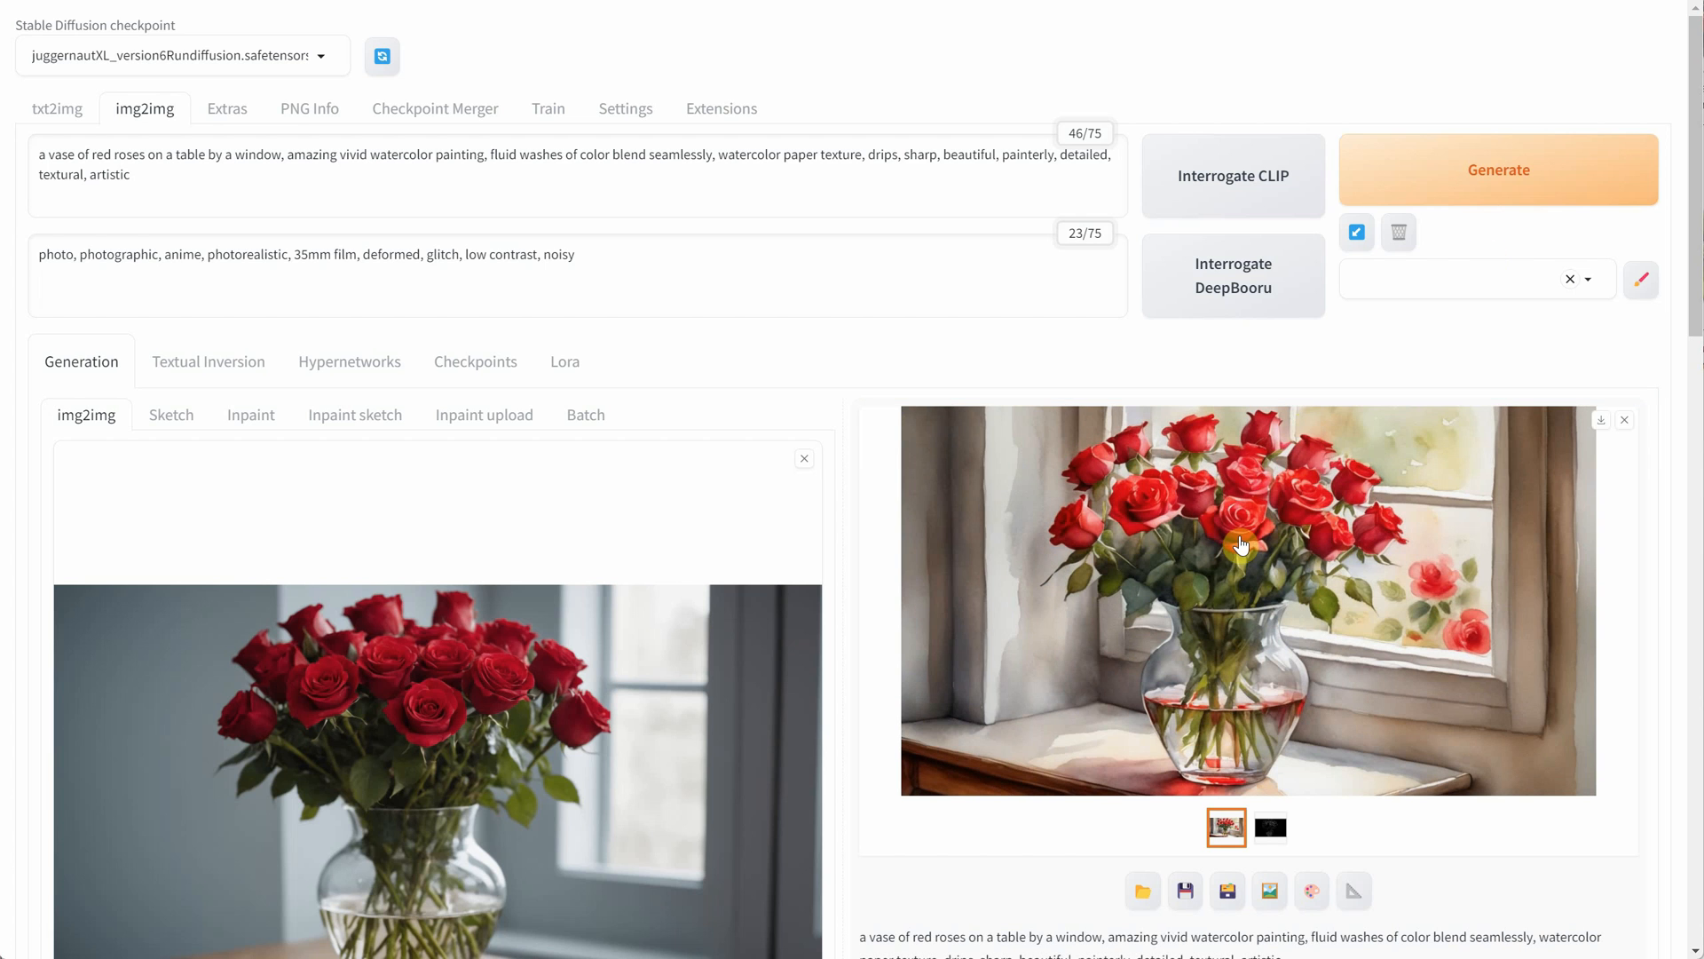
pyautogui.click(1239, 544)
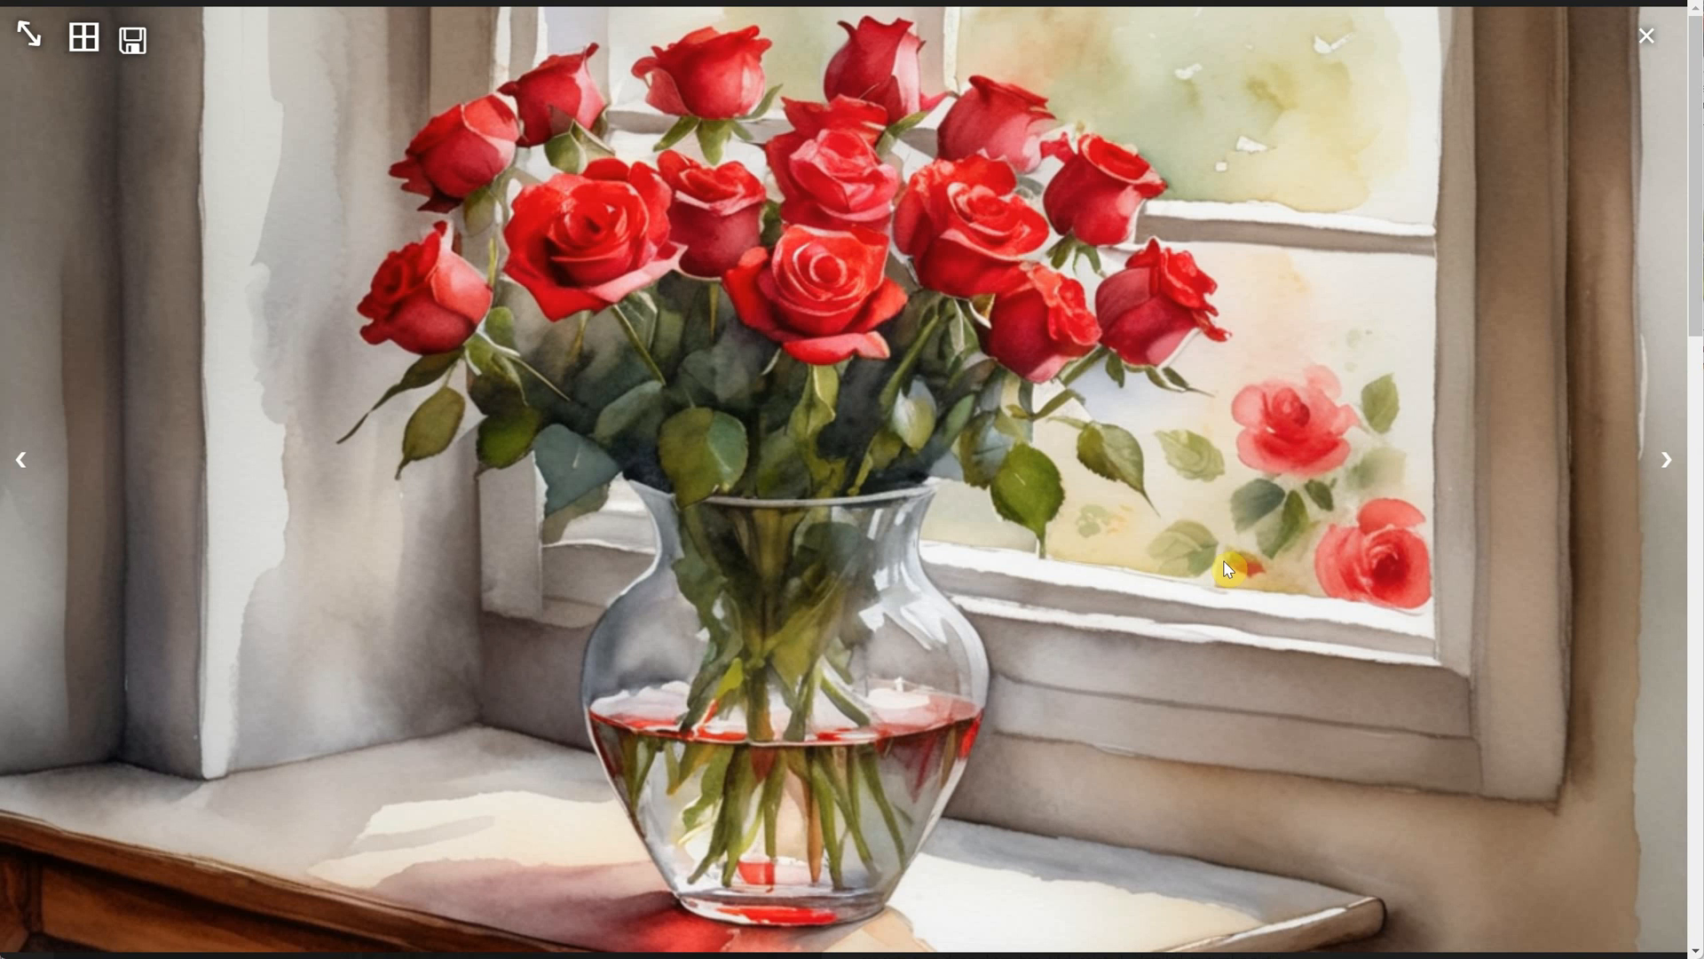